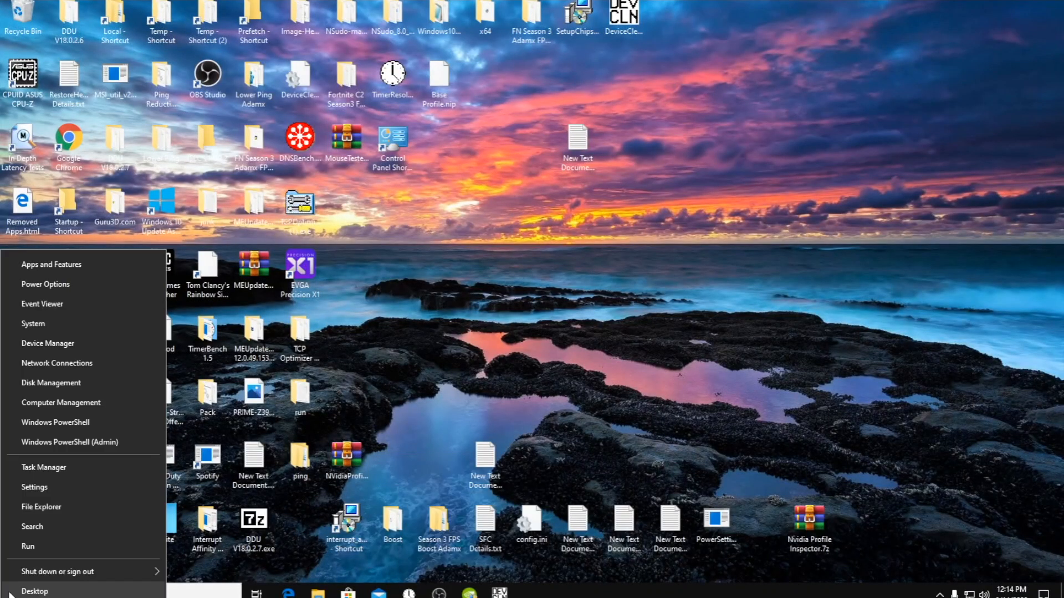
Open Device Manager, list devices by connection, and scroll to the PCI Express Root Complex
{"action": "left_click", "coordinate": [48, 344]}
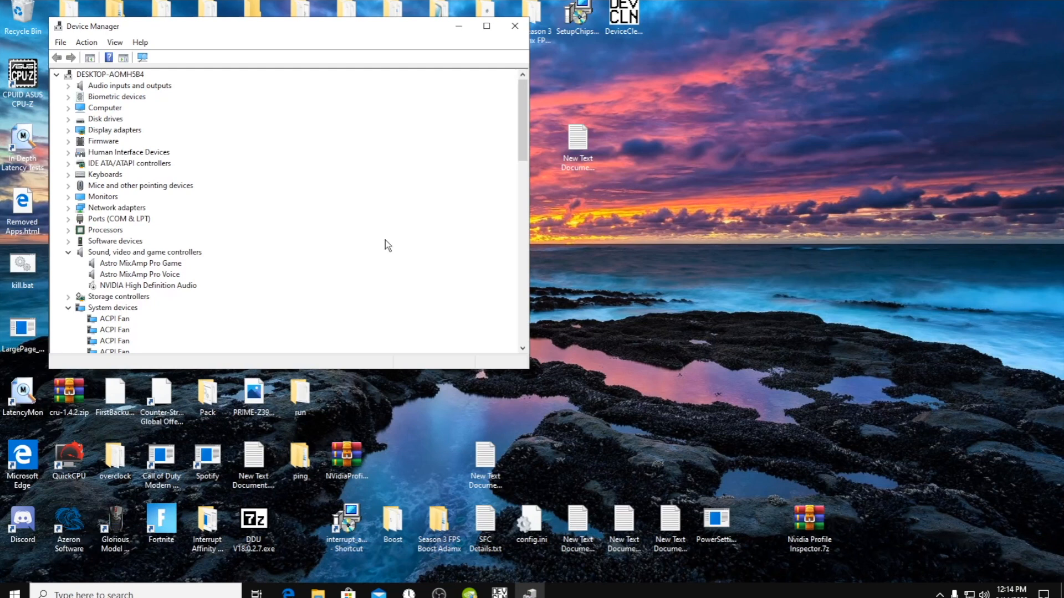
{"action": "left_click", "coordinate": [140, 42]}
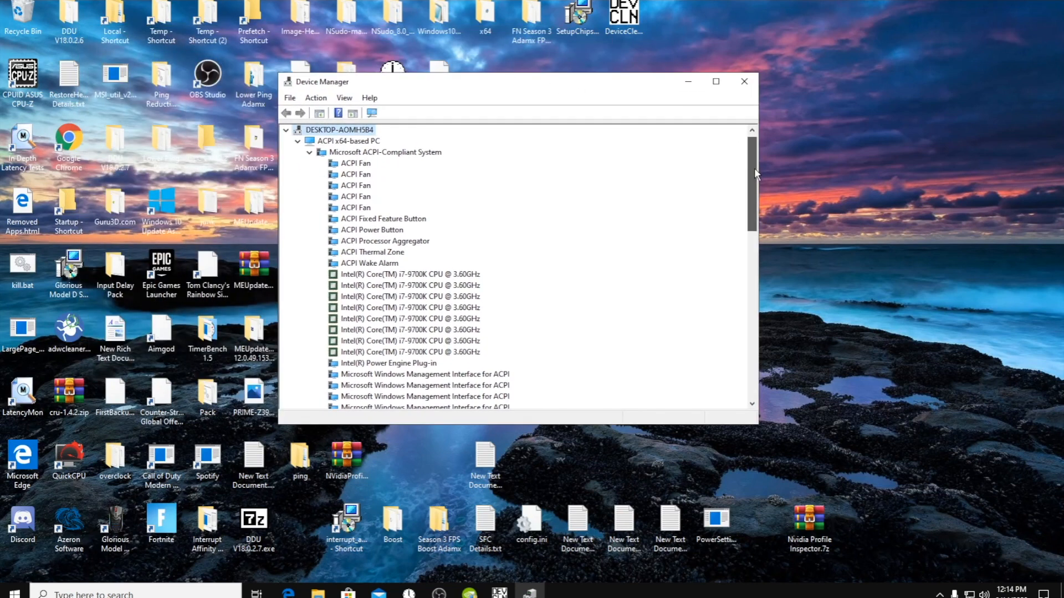
{"action": "scroll", "scroll_direction": "down", "scroll_amount": 3}
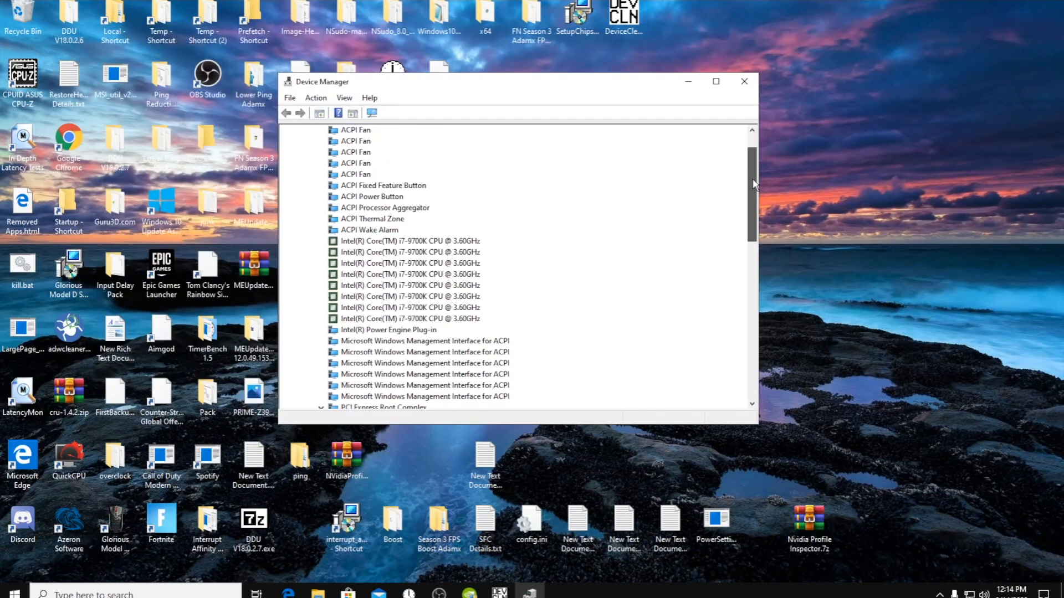
{"action": "scroll", "scroll_direction": "down", "scroll_amount": 3}
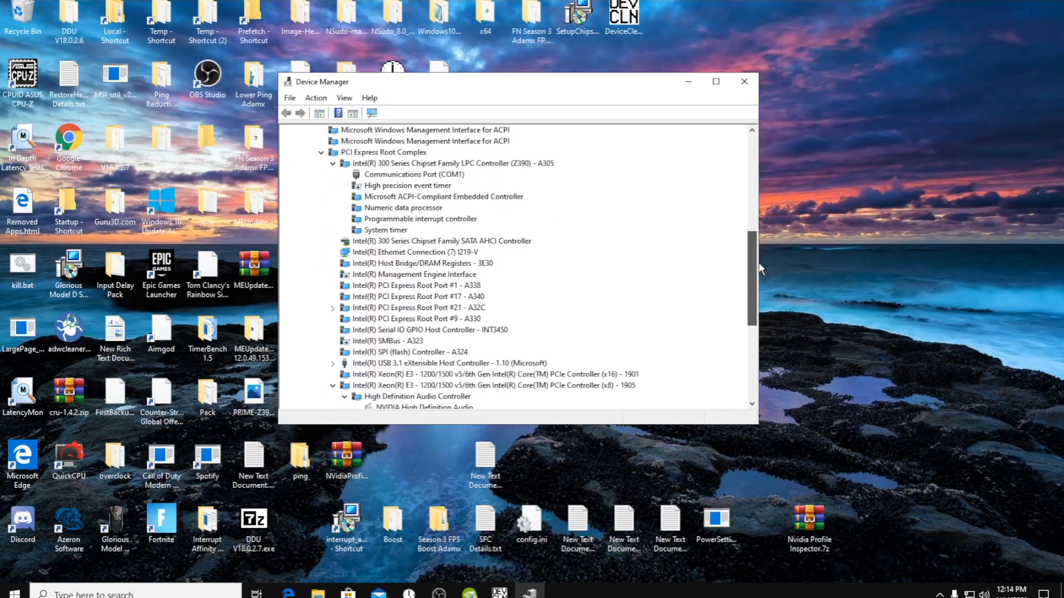
{"action": "scroll", "scroll_direction": "down", "scroll_amount": 3}
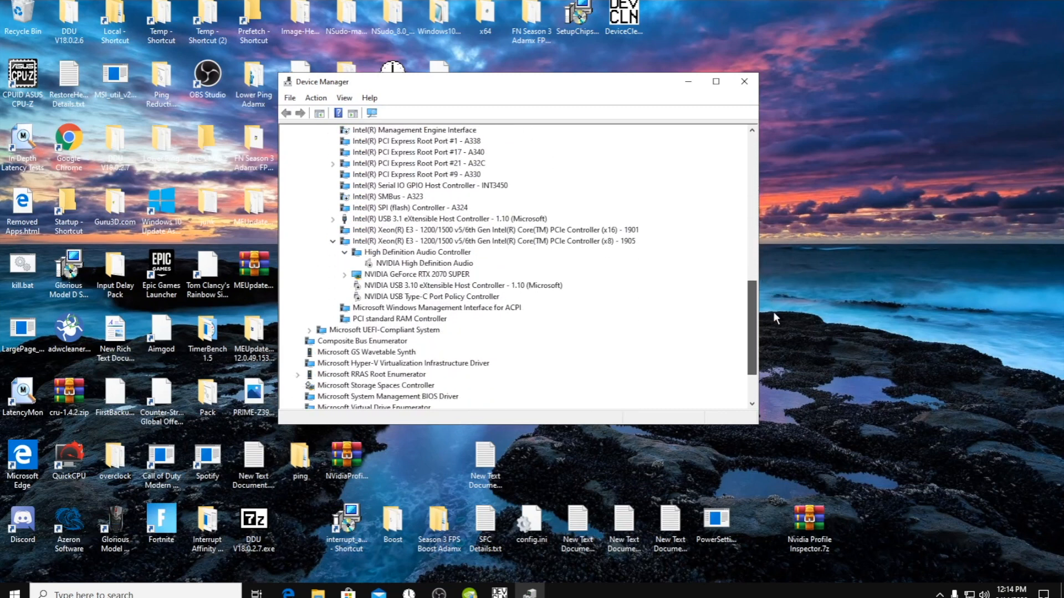
{"action": "scroll", "scroll_direction": "up", "scroll_amount": 3}
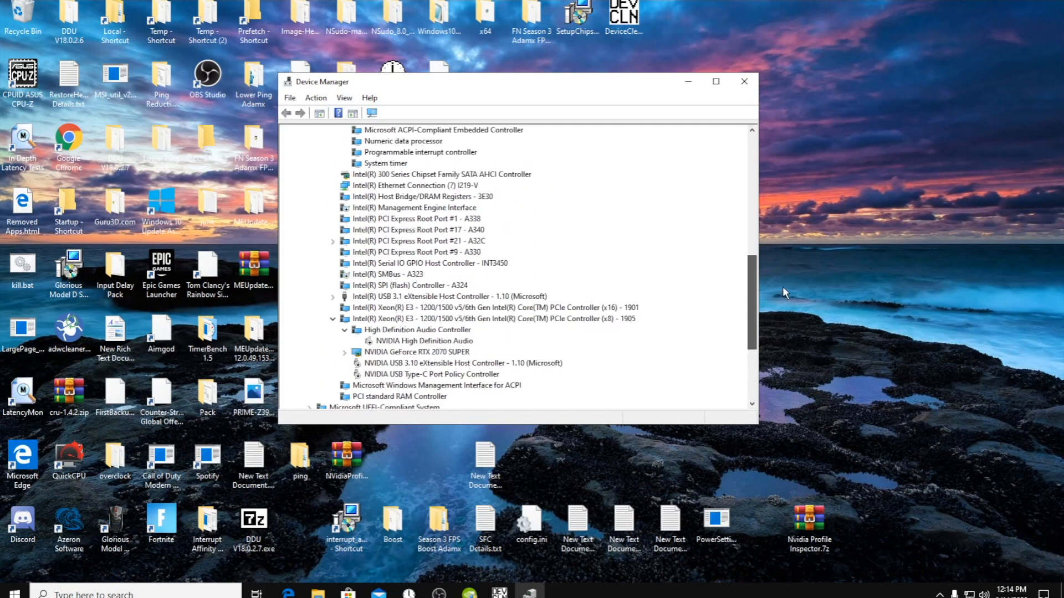
{"action": "scroll", "scroll_direction": "up", "scroll_amount": 3}
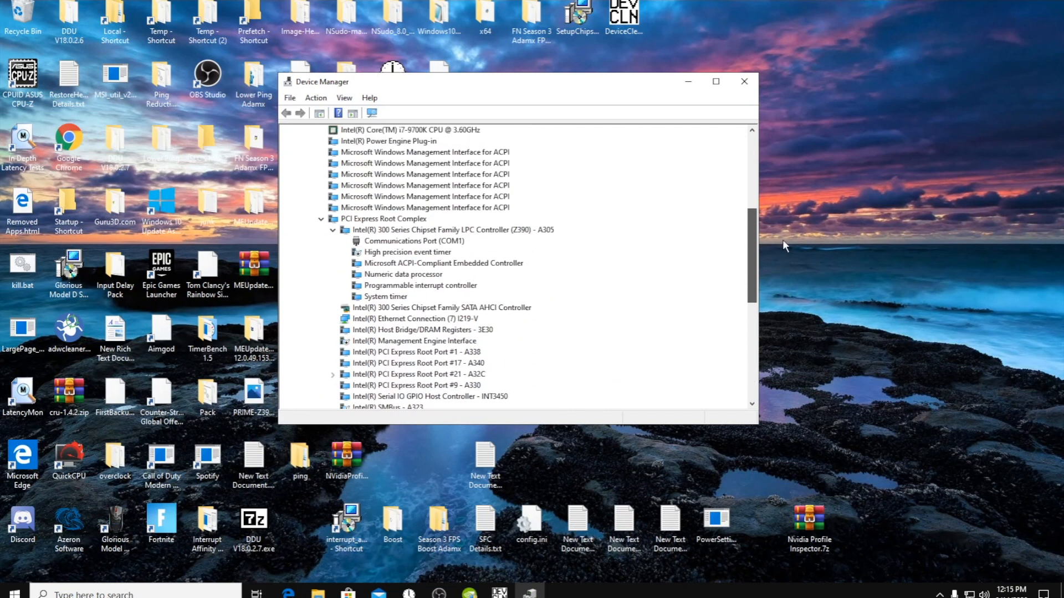
{"action": "scroll", "scroll_direction": "down", "scroll_amount": 3}
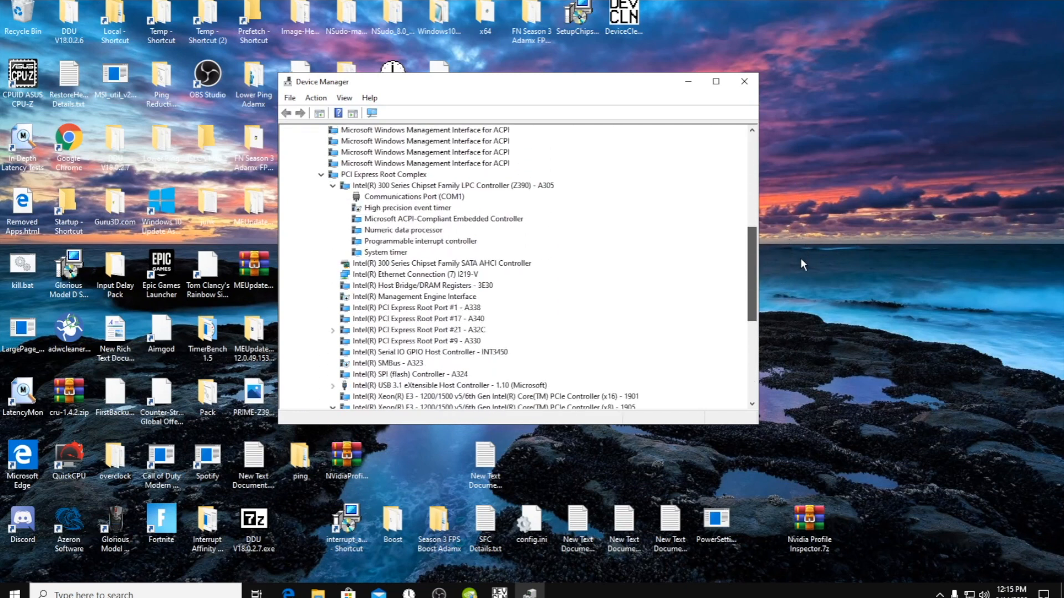
Expand the Intel USB 3.1 host controller and disable its power-saving turn-off option
{"action": "left_click", "coordinate": [448, 308]}
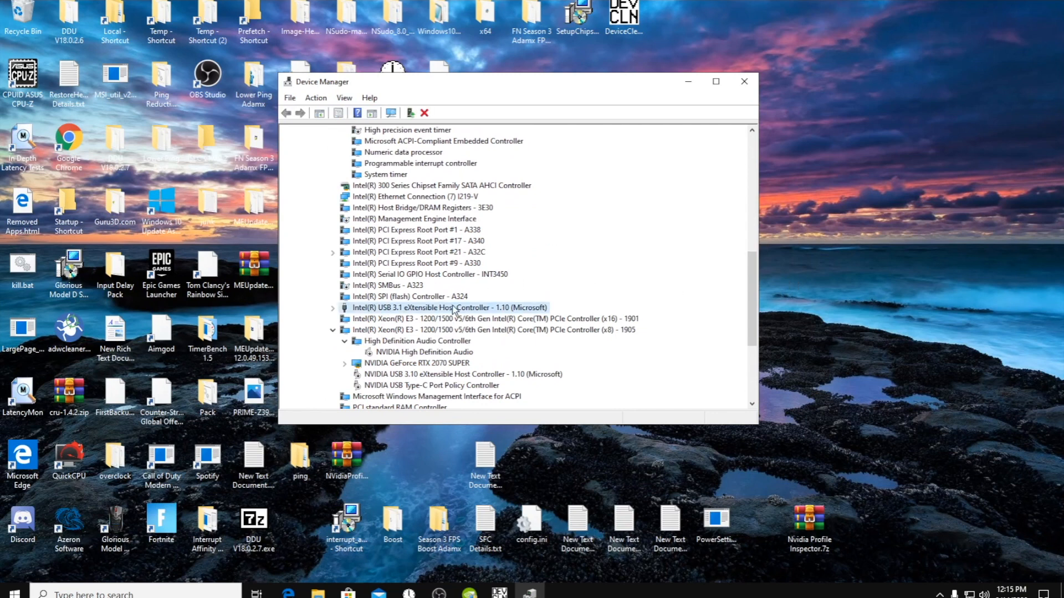
{"action": "mouse_move", "coordinate": [372, 305]}
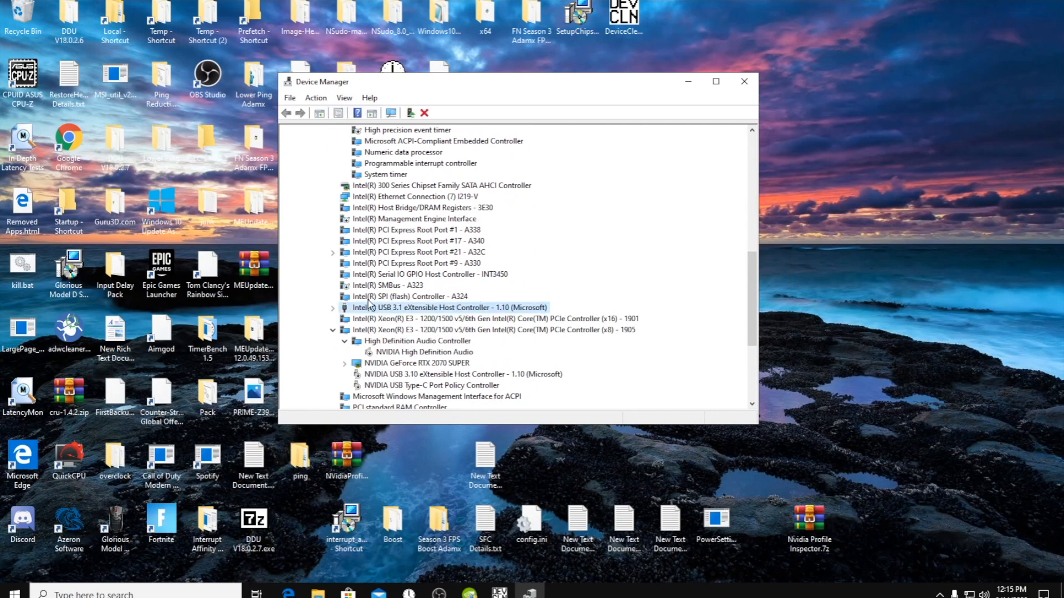
{"action": "mouse_move", "coordinate": [522, 315]}
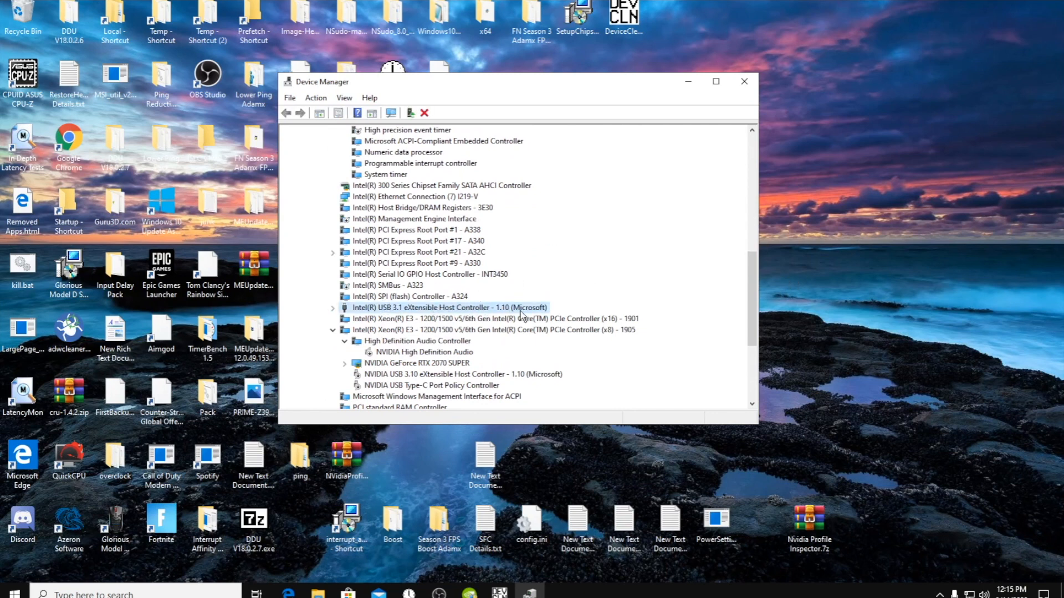
{"action": "mouse_move", "coordinate": [471, 312]}
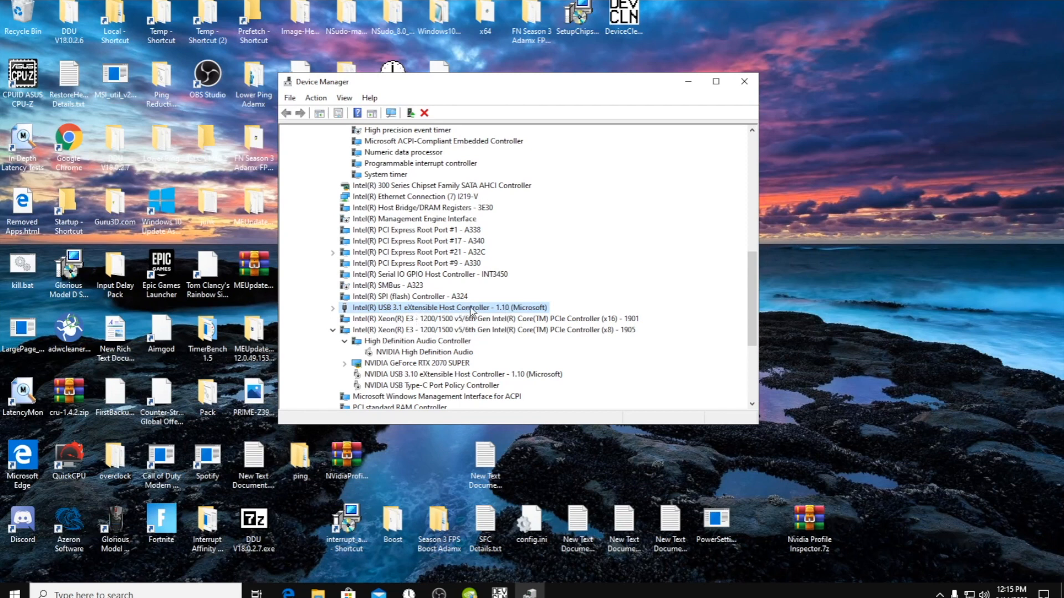
{"action": "mouse_move", "coordinate": [417, 319]}
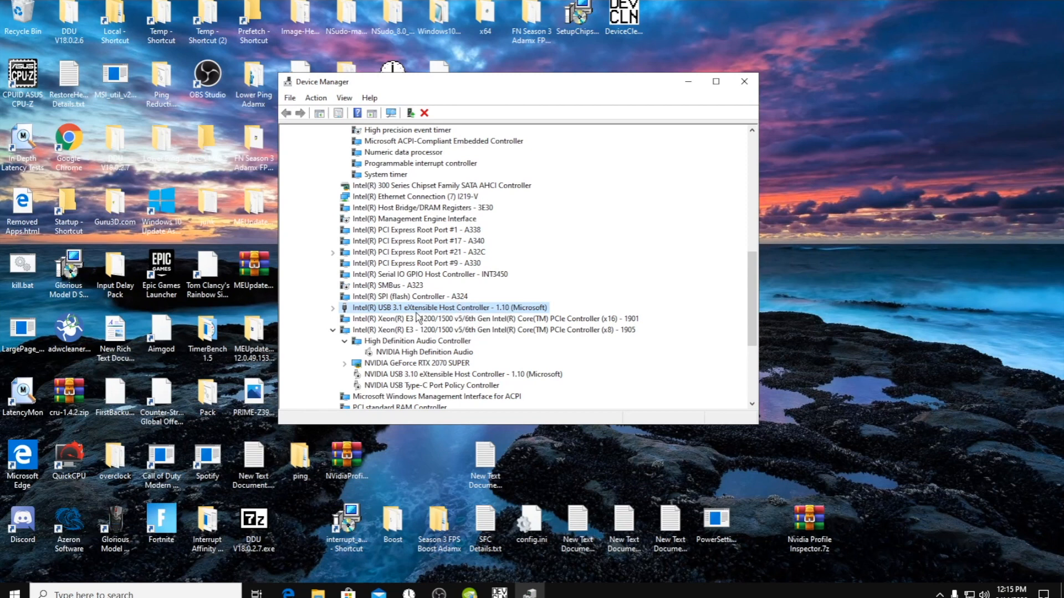
{"action": "left_click", "coordinate": [332, 308]}
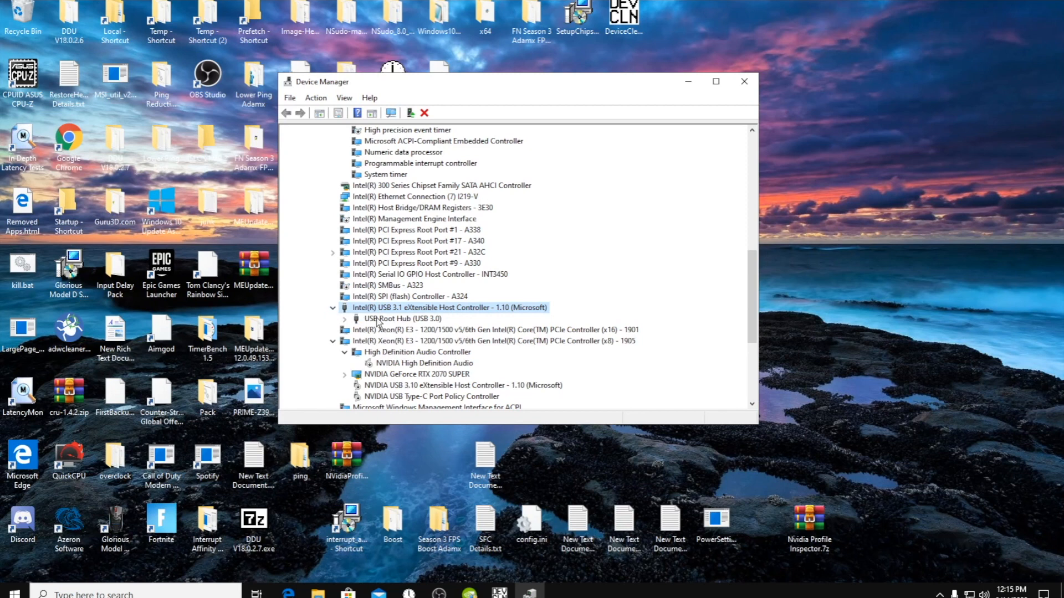
{"action": "left_click", "coordinate": [345, 319]}
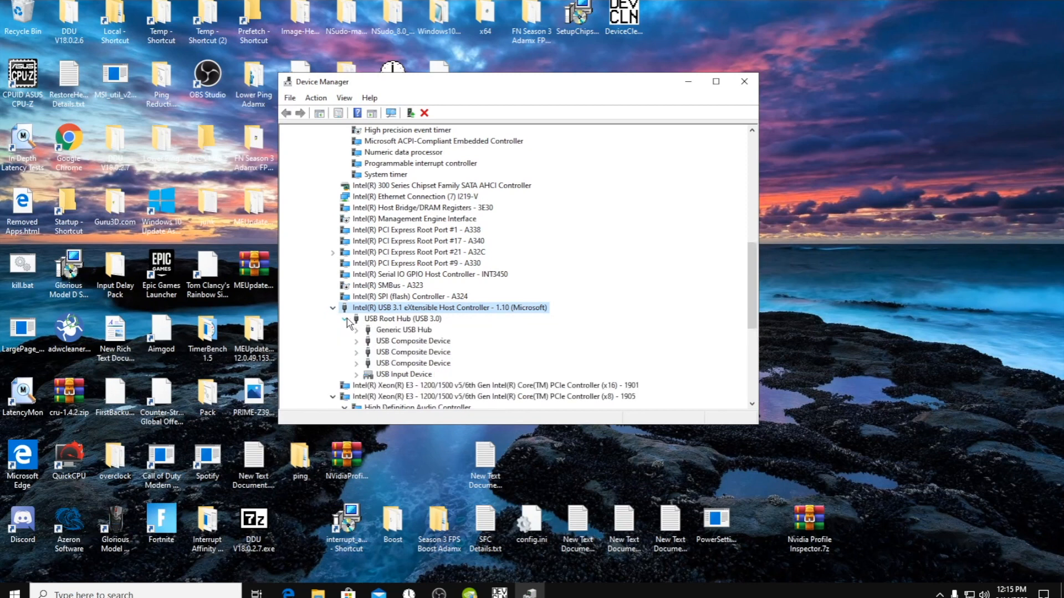
{"action": "mouse_move", "coordinate": [364, 314]}
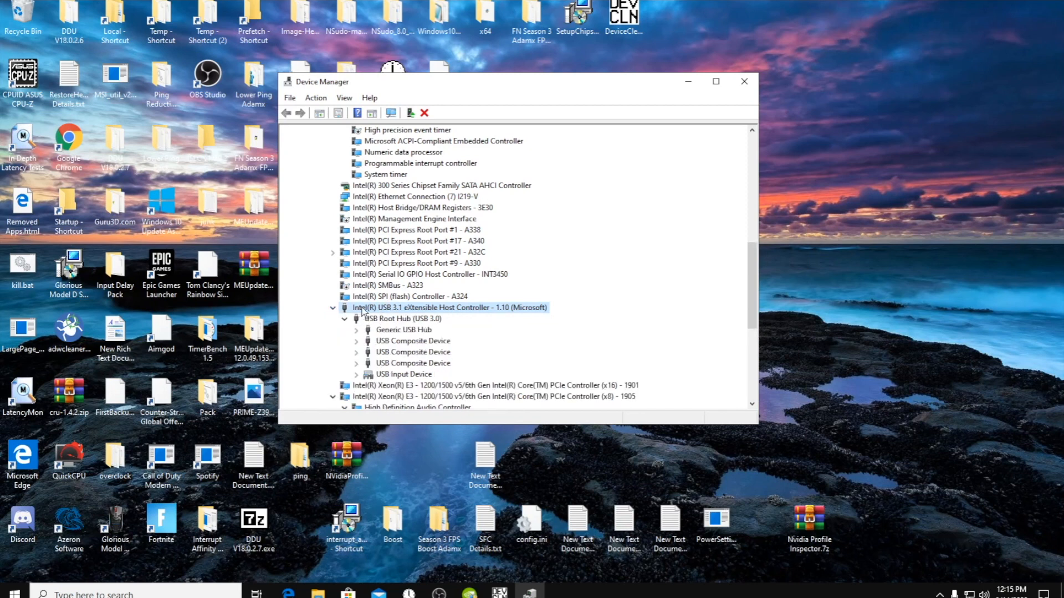
{"action": "double_click", "coordinate": [450, 307]}
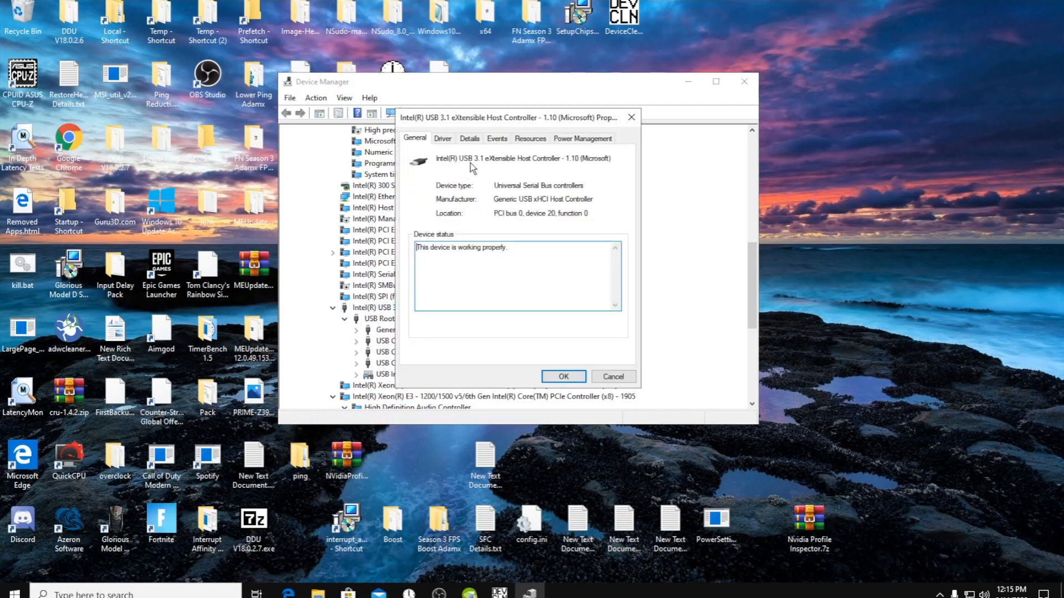
{"action": "left_click", "coordinate": [582, 139]}
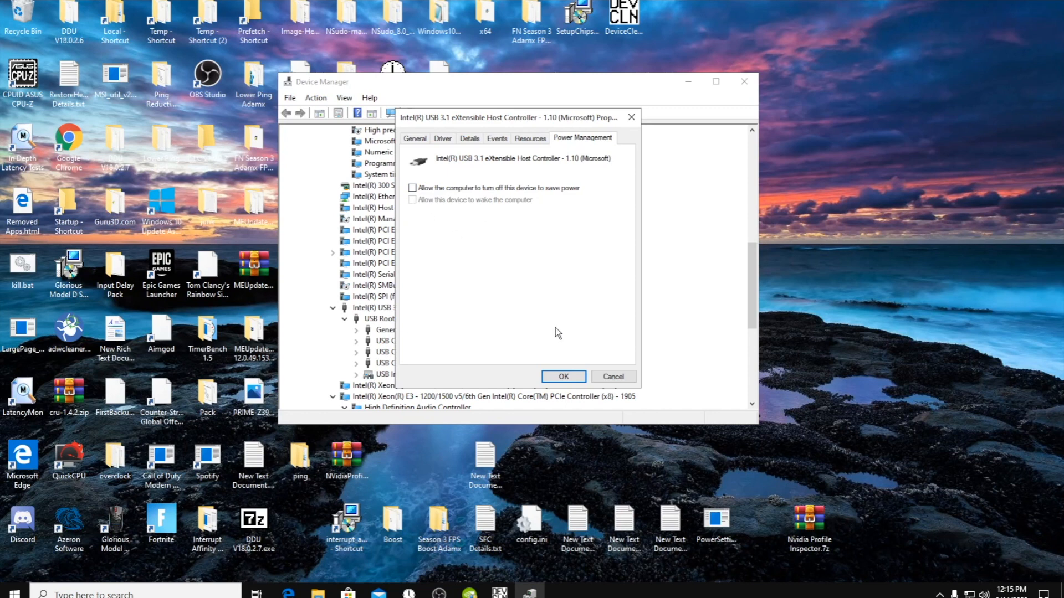
Inspect Generic USB Hub and USB Composite Device properties, and disable USB Input Device power saving
{"action": "right_click", "coordinate": [403, 318]}
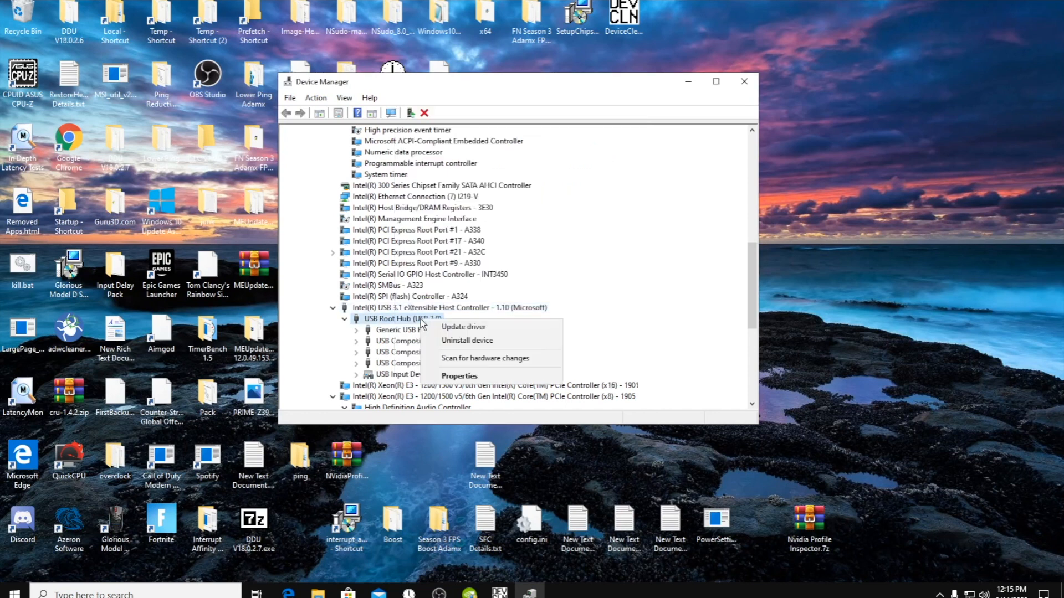
{"action": "left_click", "coordinate": [459, 375]}
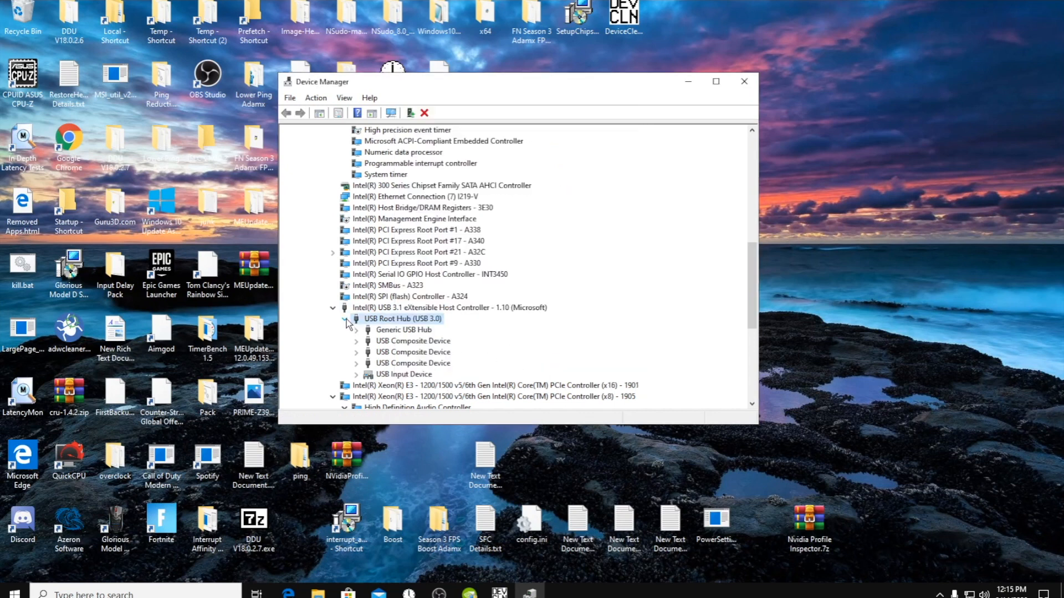
{"action": "double_click", "coordinate": [404, 329]}
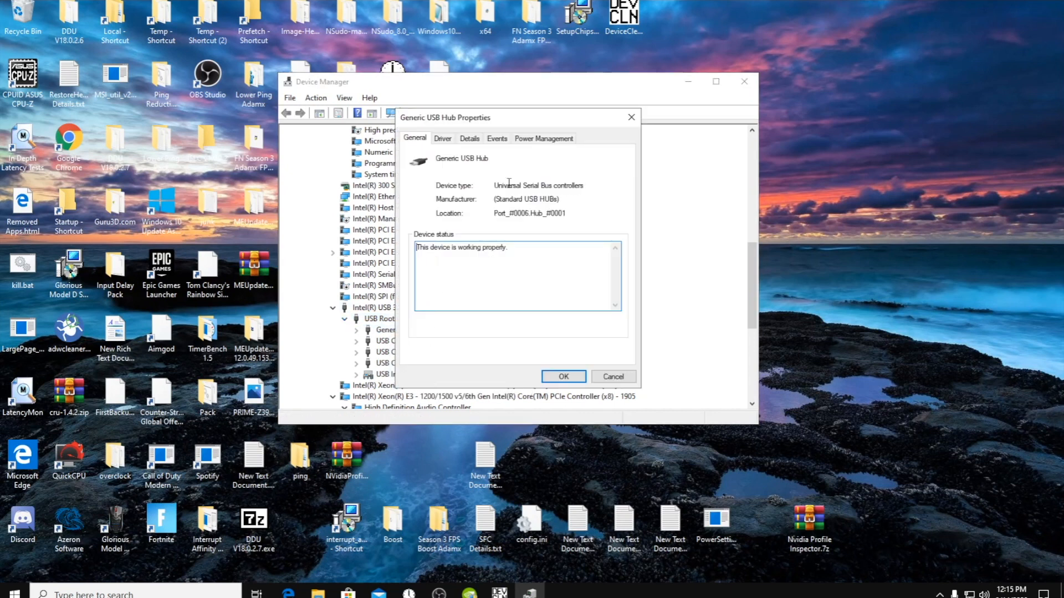
{"action": "left_click", "coordinate": [563, 377]}
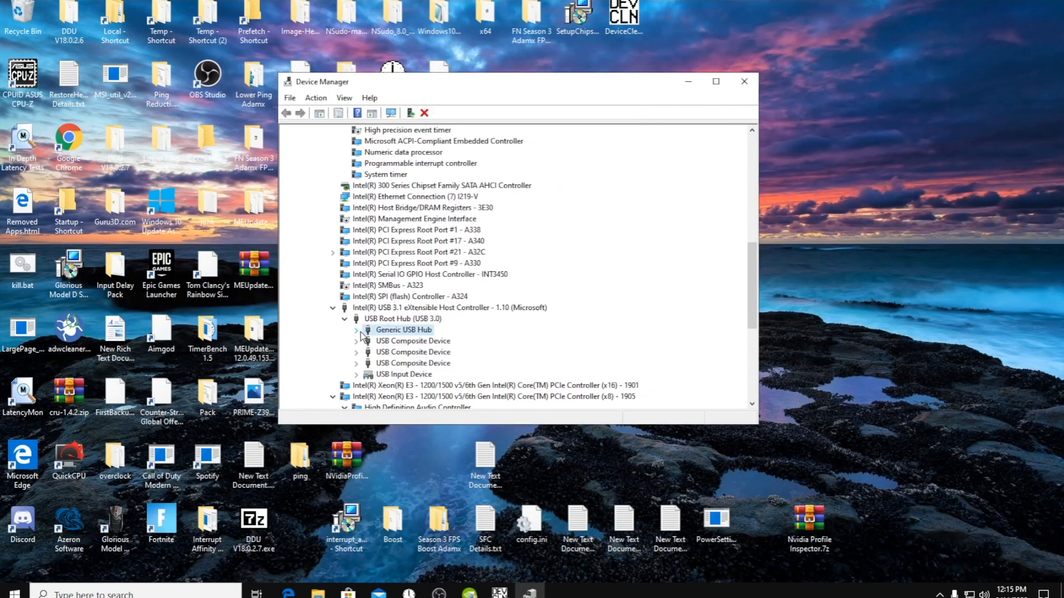
{"action": "double_click", "coordinate": [412, 341]}
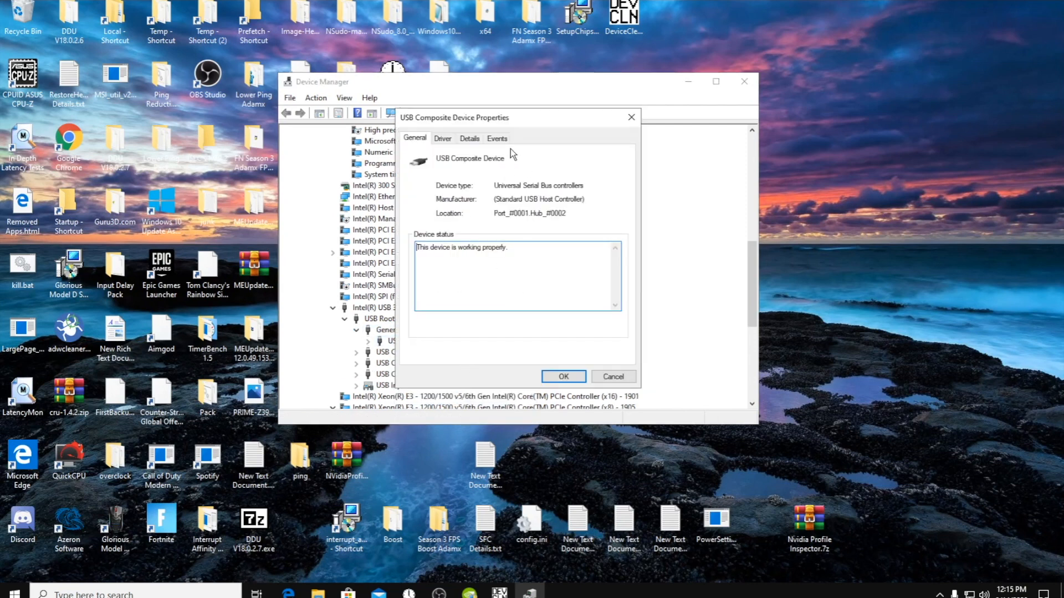
{"action": "left_click", "coordinate": [563, 377]}
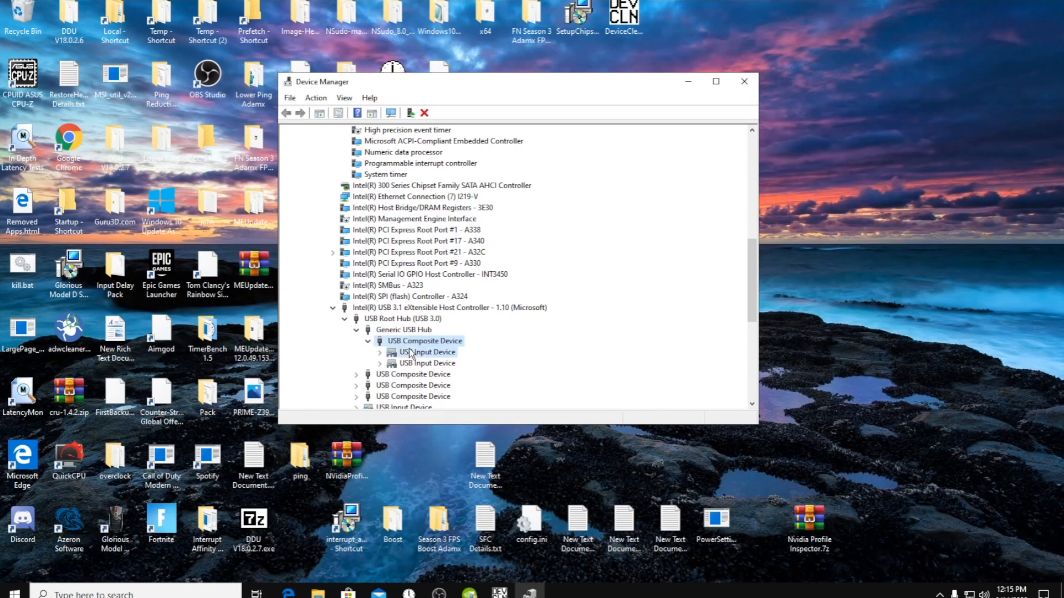
{"action": "double_click", "coordinate": [425, 351]}
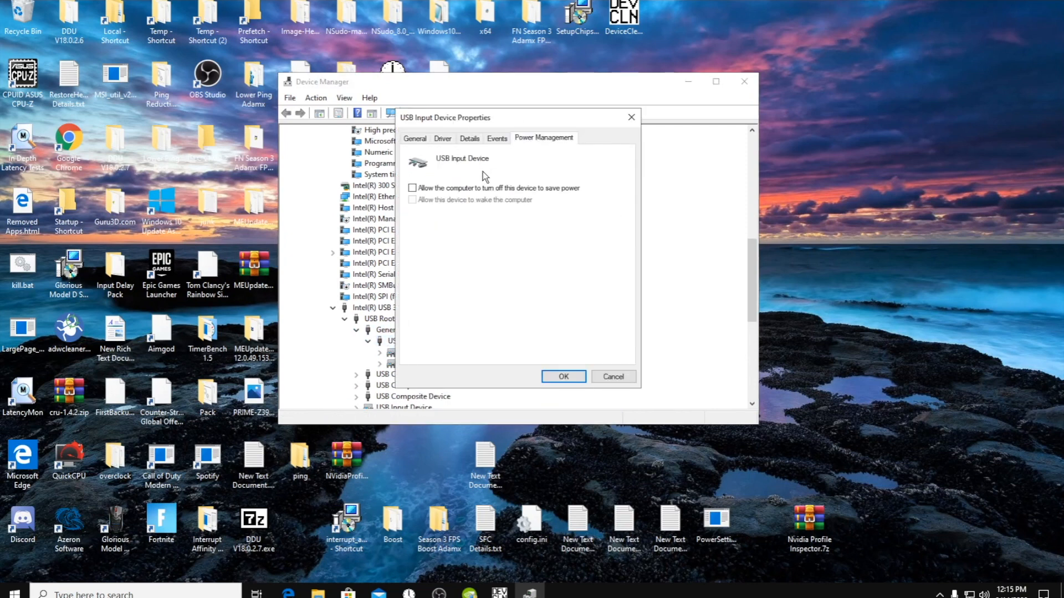
{"action": "left_click", "coordinate": [611, 376]}
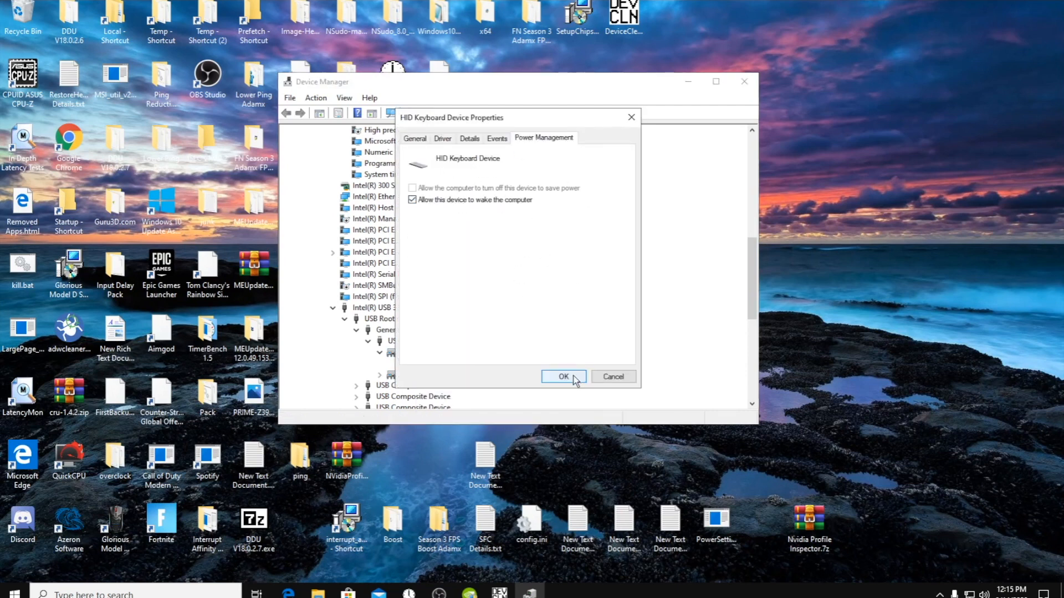
Expand the MixAmp and keyboard/mouse composite devices, then scroll back up
{"action": "left_click", "coordinate": [563, 376]}
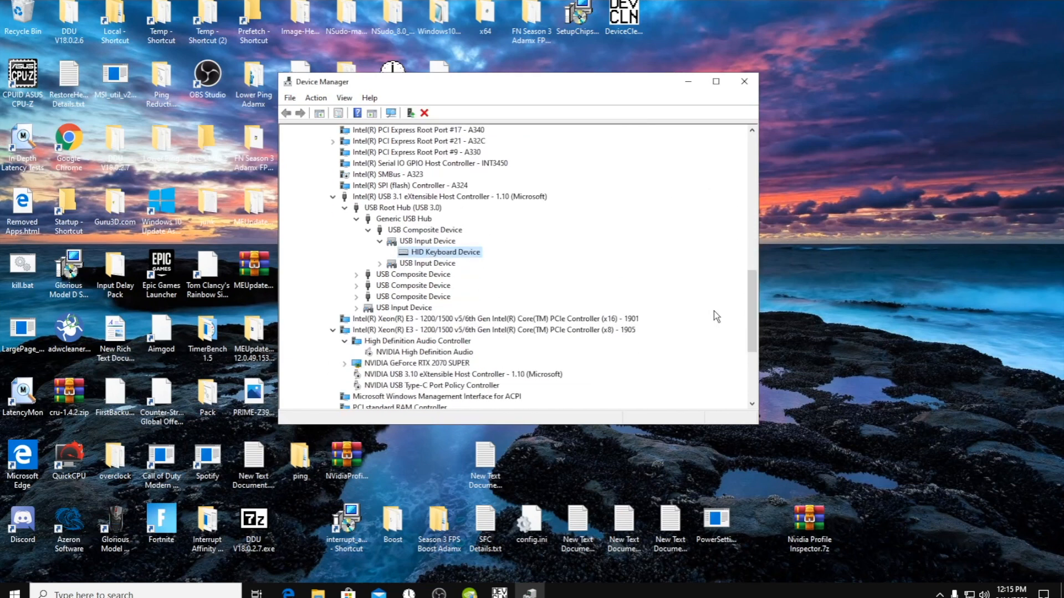
{"action": "left_click", "coordinate": [356, 274]}
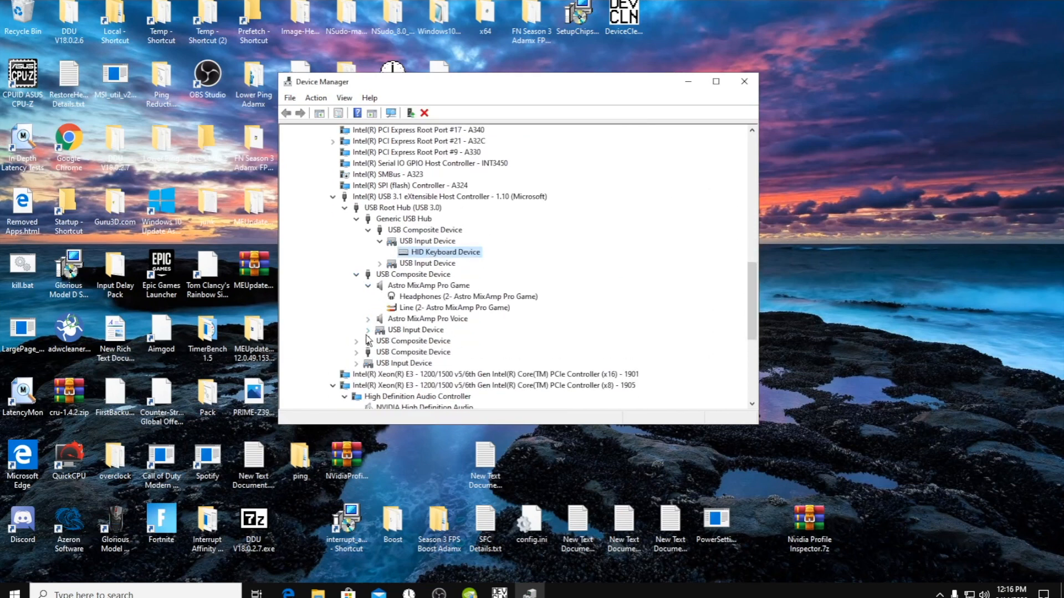
{"action": "left_click", "coordinate": [368, 353]}
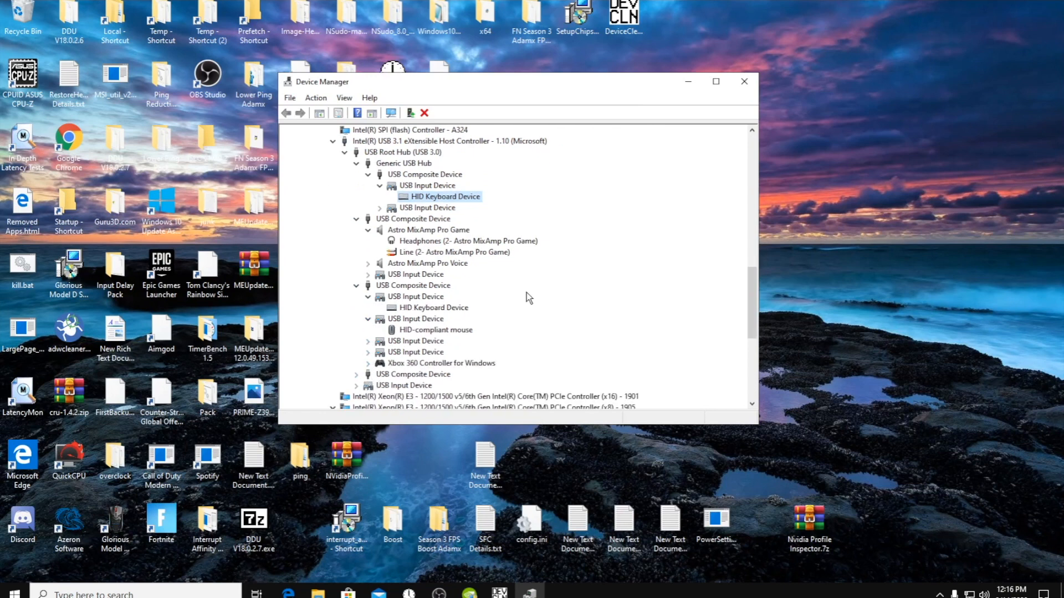
{"action": "scroll", "scroll_direction": "up", "scroll_amount": 3}
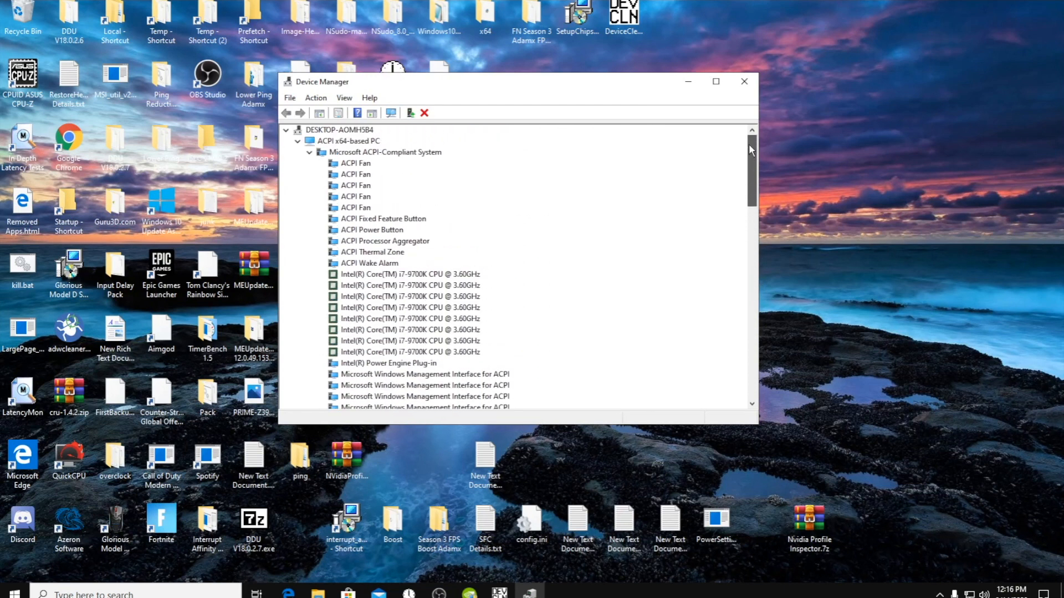
{"action": "mouse_move", "coordinate": [688, 81]}
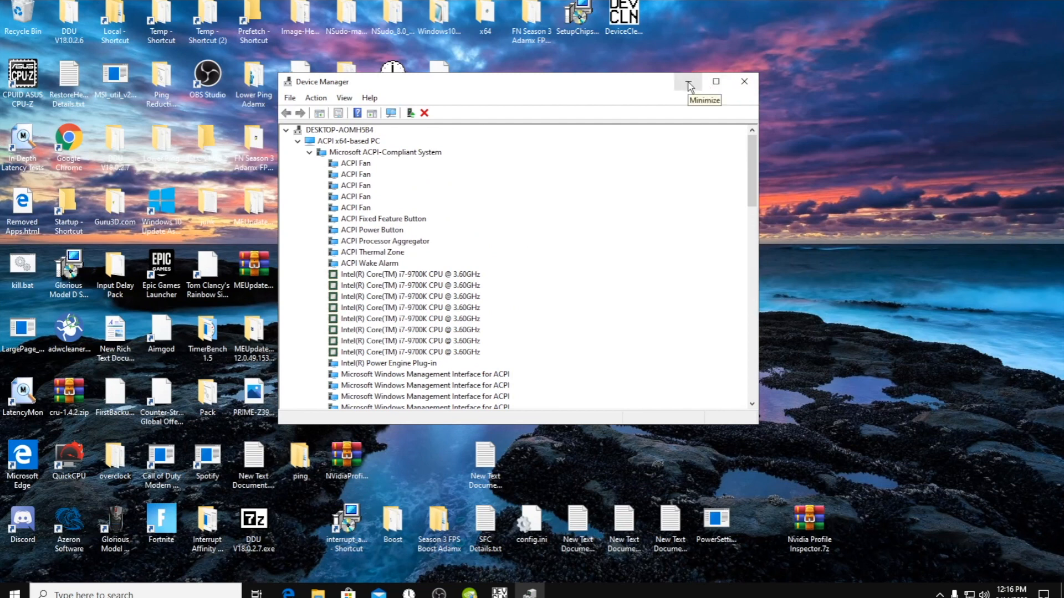
{"action": "mouse_move", "coordinate": [743, 82]}
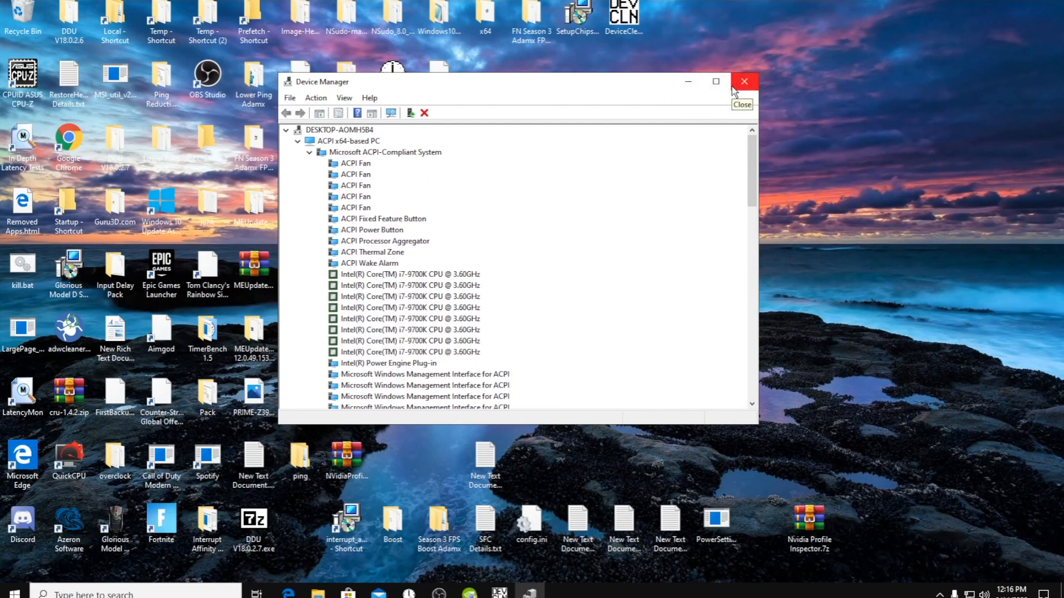
Close Device Manager and review Device Cleanup Tool's Devices menu with 0 non-present devices
{"action": "left_click", "coordinate": [744, 82]}
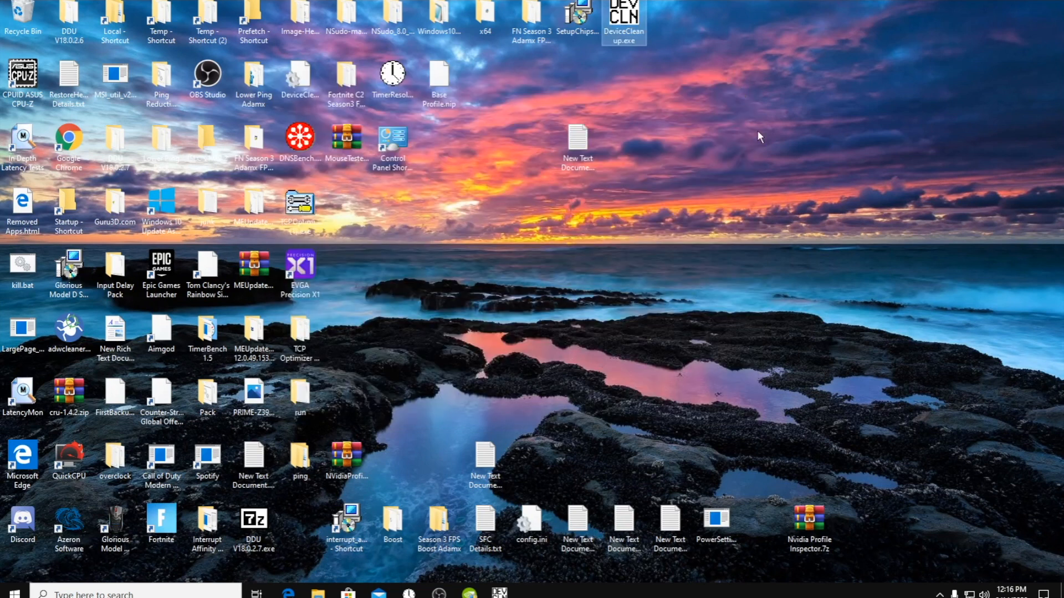
{"action": "mouse_move", "coordinate": [541, 570]}
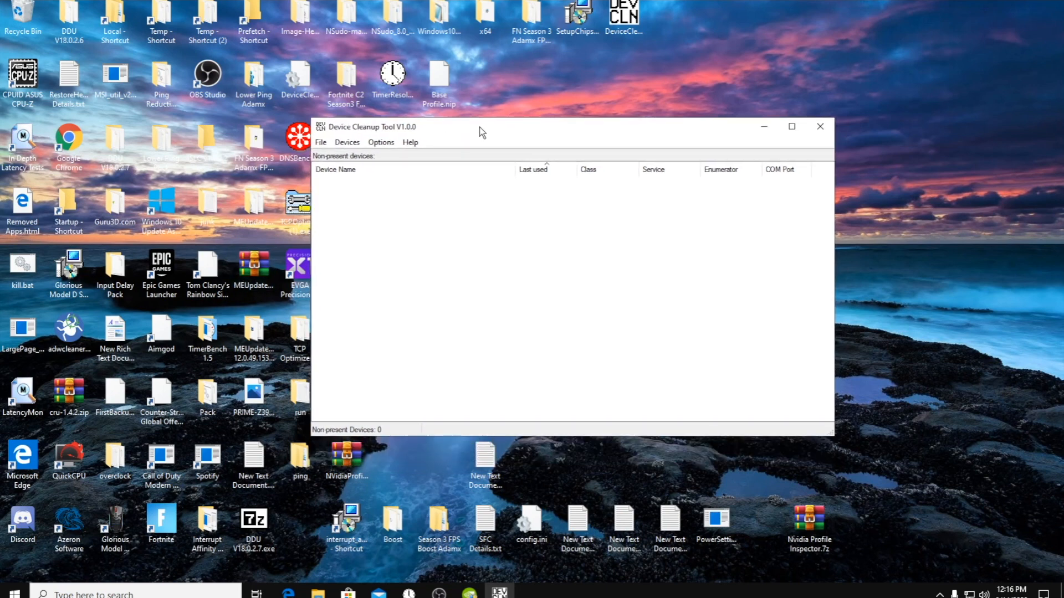
{"action": "mouse_move", "coordinate": [554, 245]}
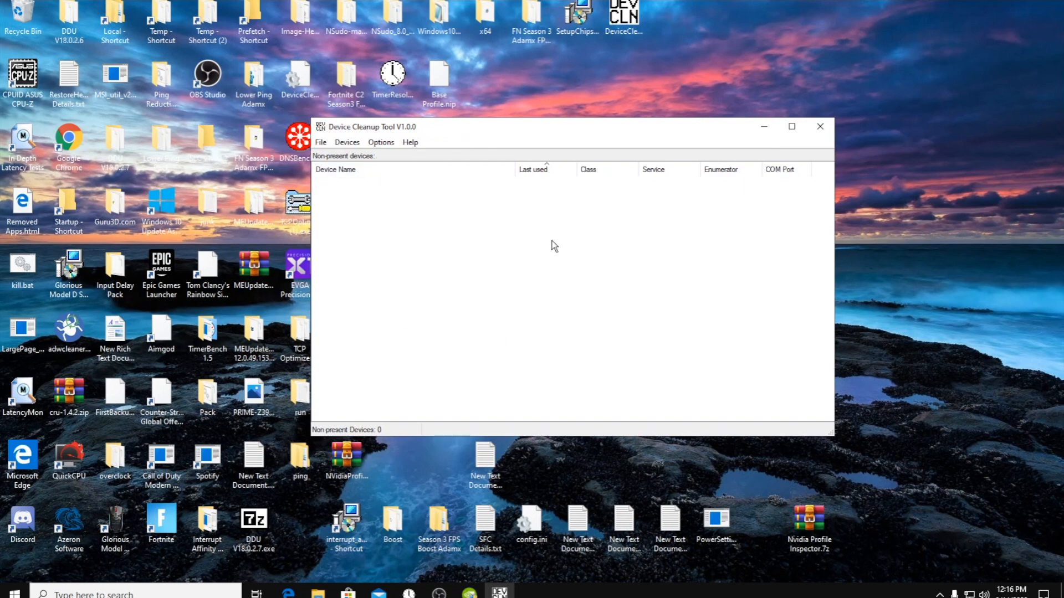
{"action": "mouse_move", "coordinate": [419, 259]}
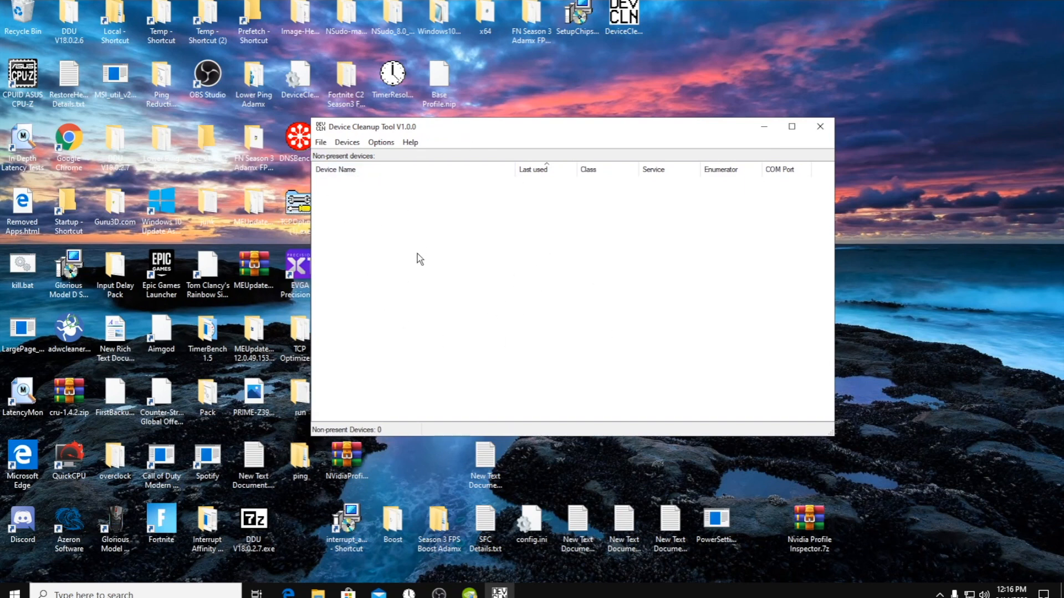
{"action": "mouse_move", "coordinate": [477, 339]}
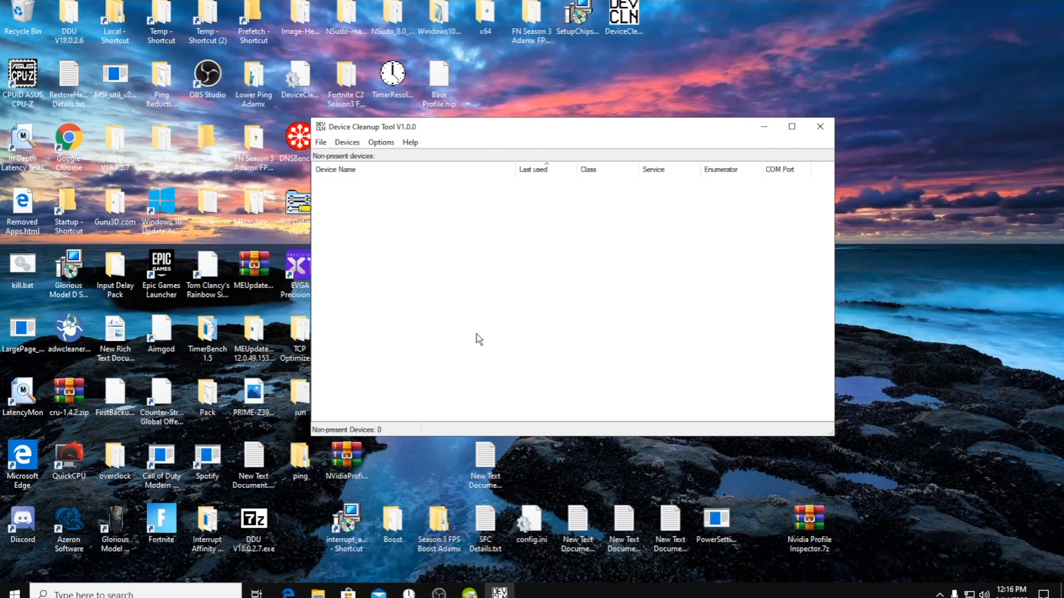
{"action": "mouse_move", "coordinate": [380, 247]}
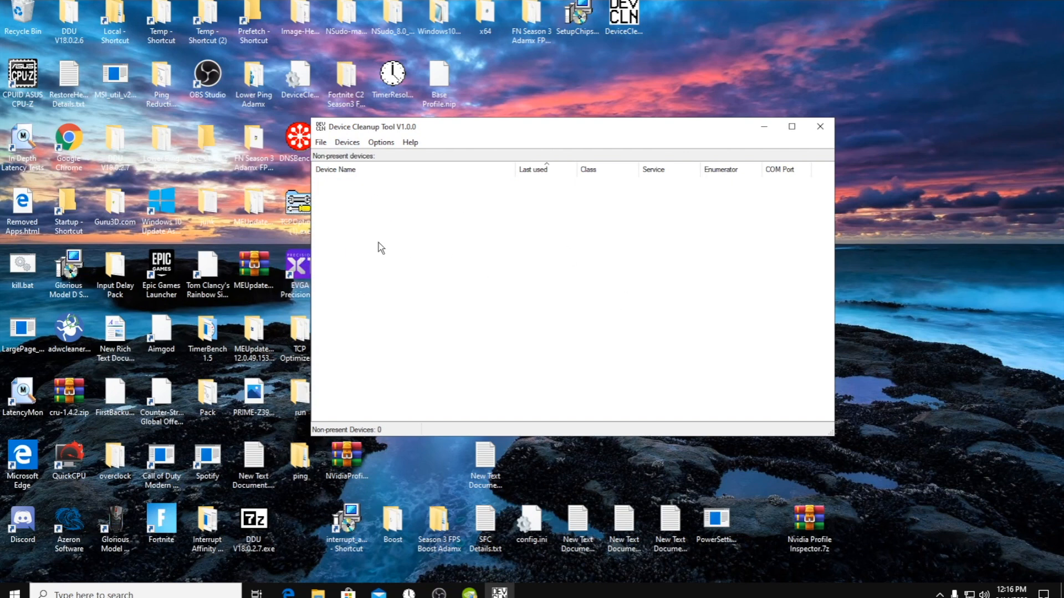
{"action": "mouse_move", "coordinate": [409, 228]}
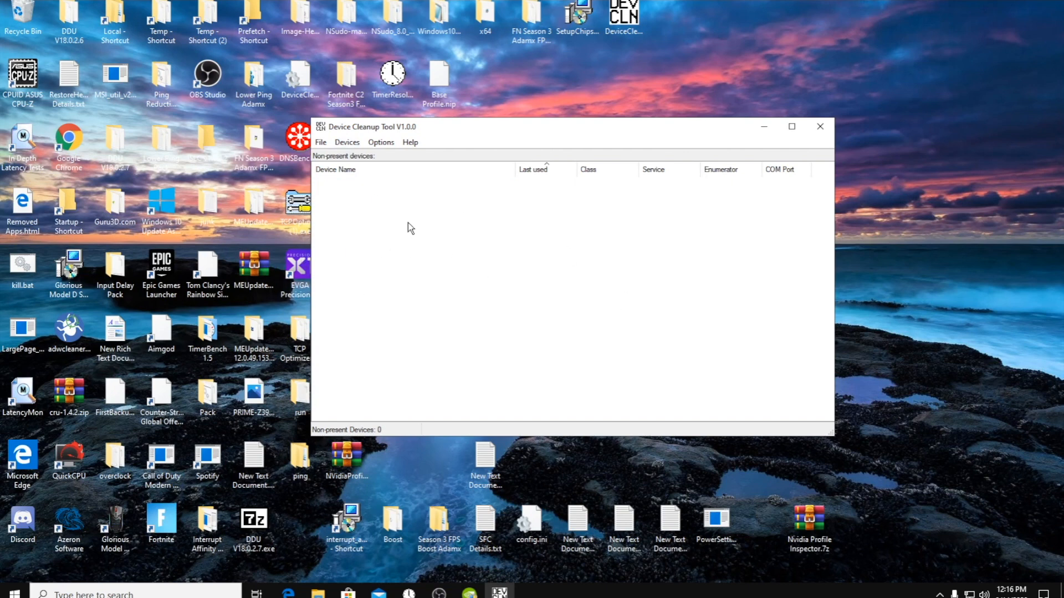
{"action": "mouse_move", "coordinate": [353, 165]}
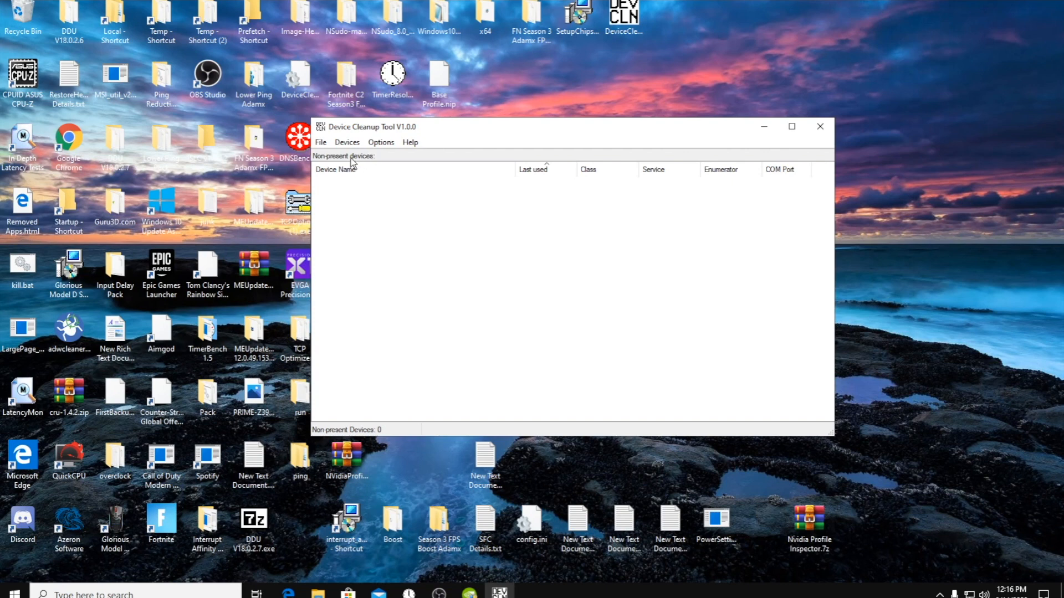
{"action": "left_click", "coordinate": [346, 142]}
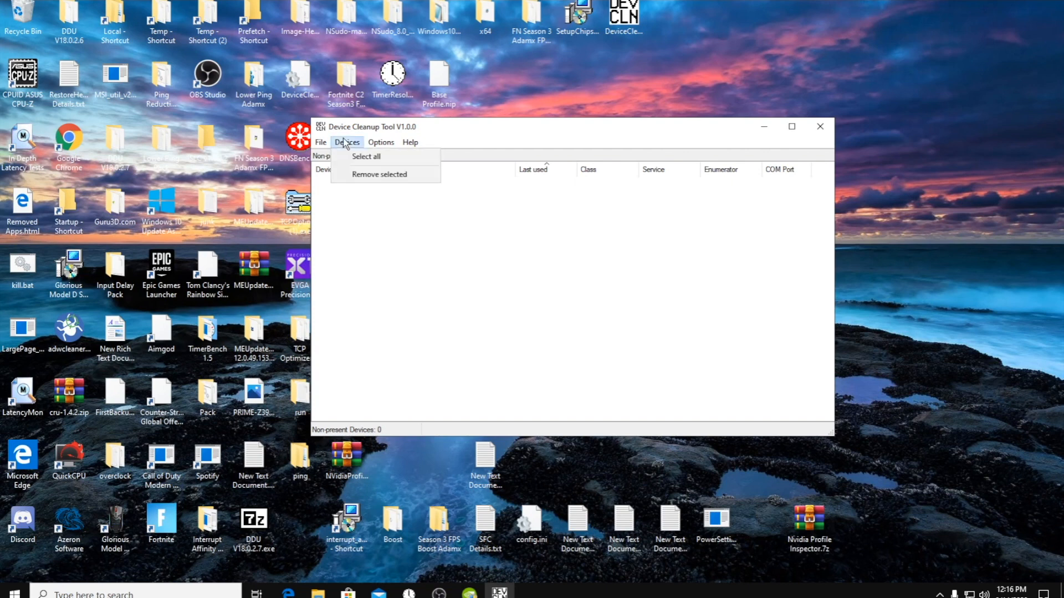
{"action": "mouse_move", "coordinate": [378, 175]}
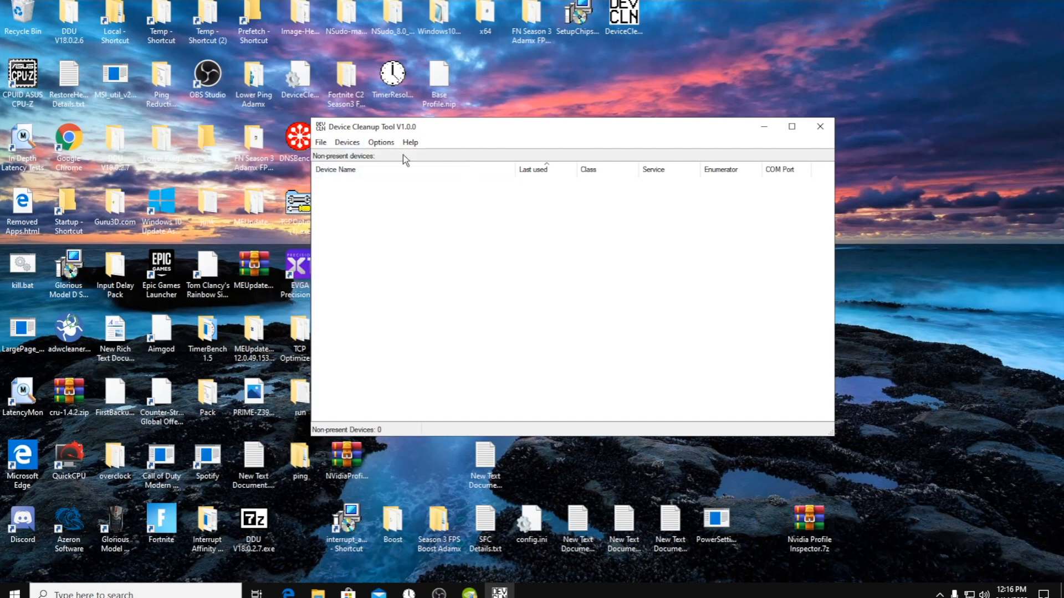
{"action": "mouse_move", "coordinate": [461, 249]}
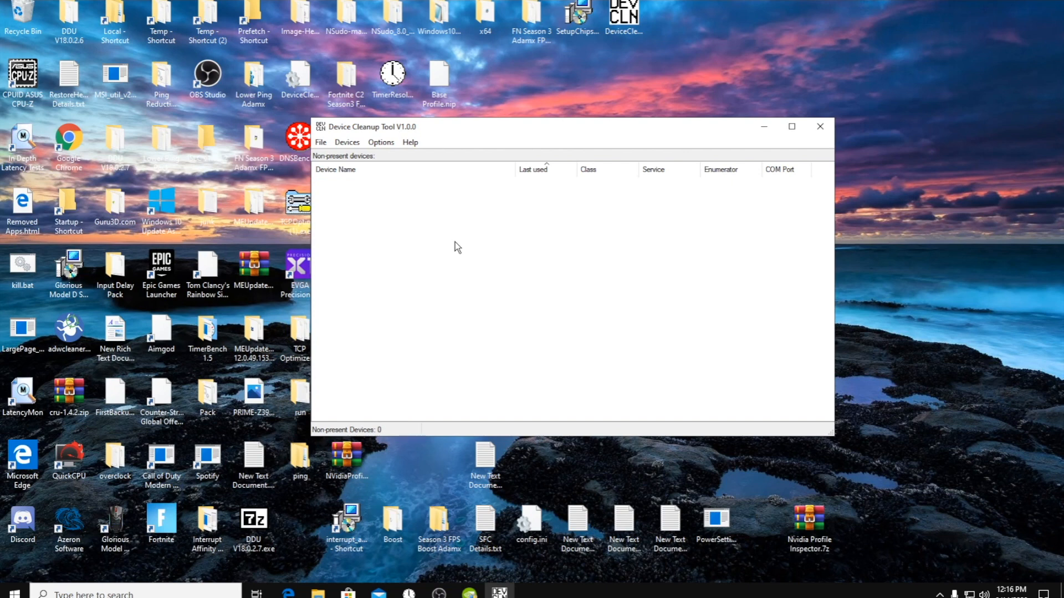
{"action": "mouse_move", "coordinate": [731, 167]}
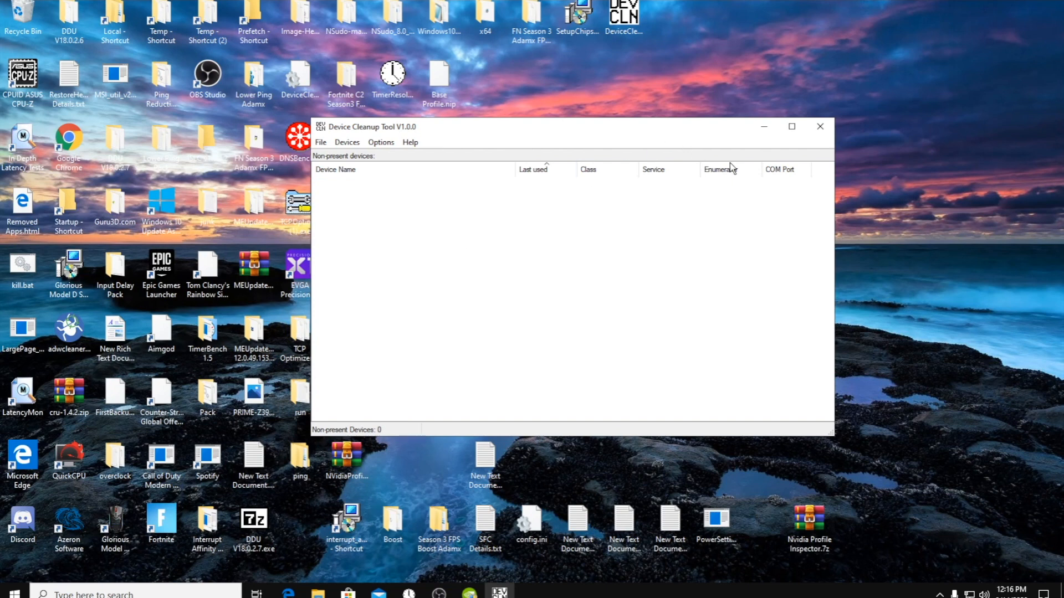
Close Device Cleanup Tool and open All Control Panel Items from the Win+X menu
{"action": "left_click", "coordinate": [819, 127]}
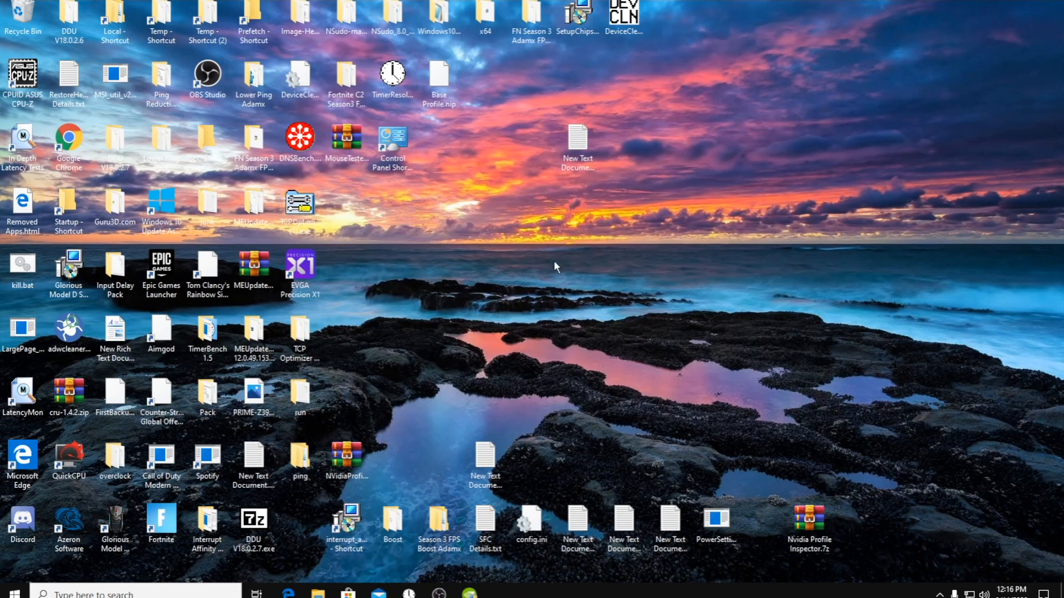
{"action": "mouse_move", "coordinate": [535, 264]}
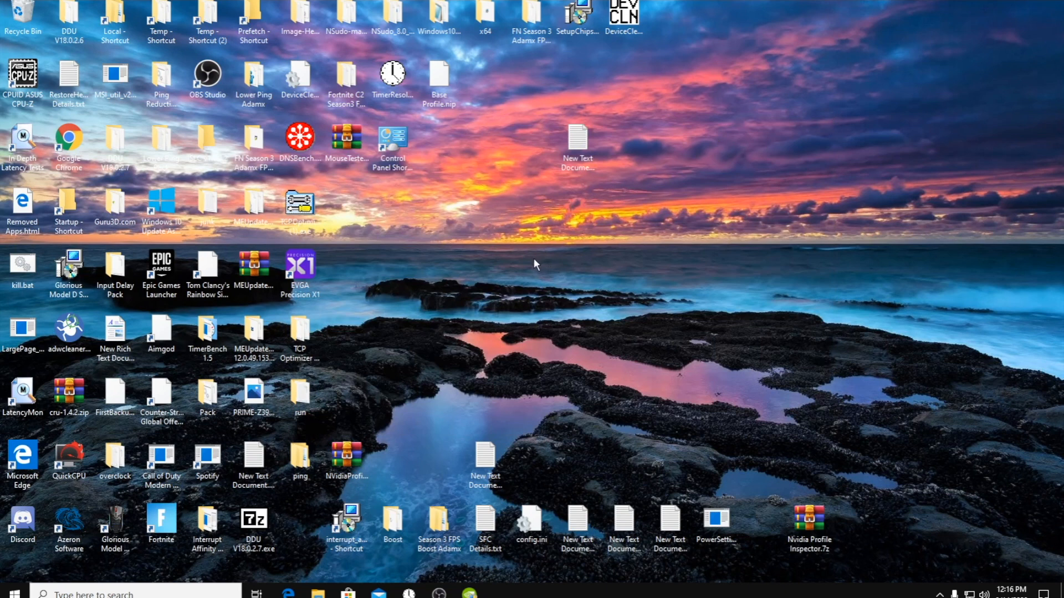
{"action": "mouse_move", "coordinate": [571, 305]}
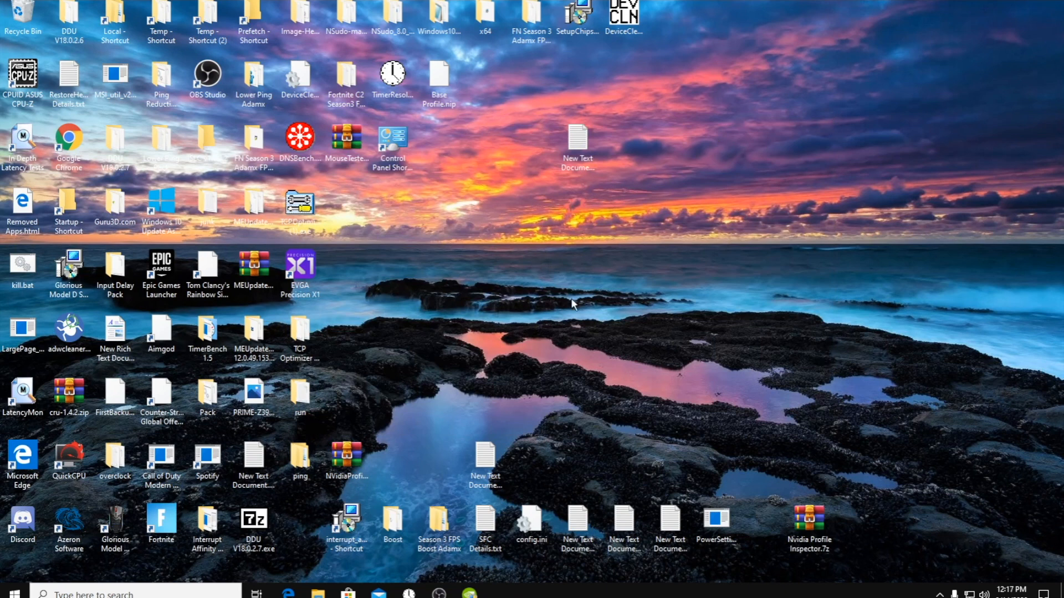
{"action": "right_click", "coordinate": [10, 595]}
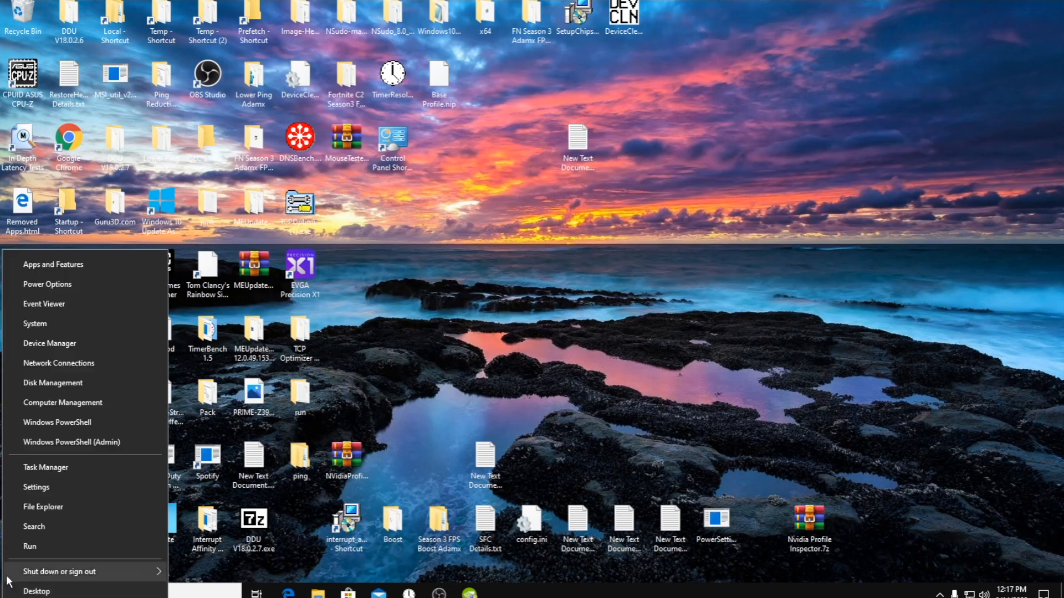
{"action": "left_click", "coordinate": [408, 217]}
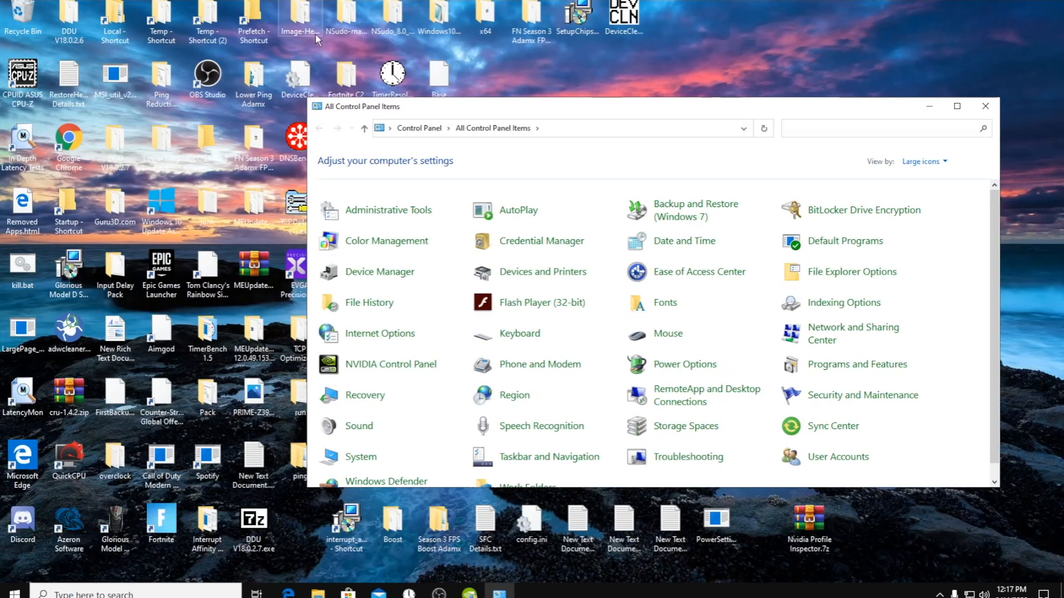
{"action": "mouse_move", "coordinate": [667, 333]}
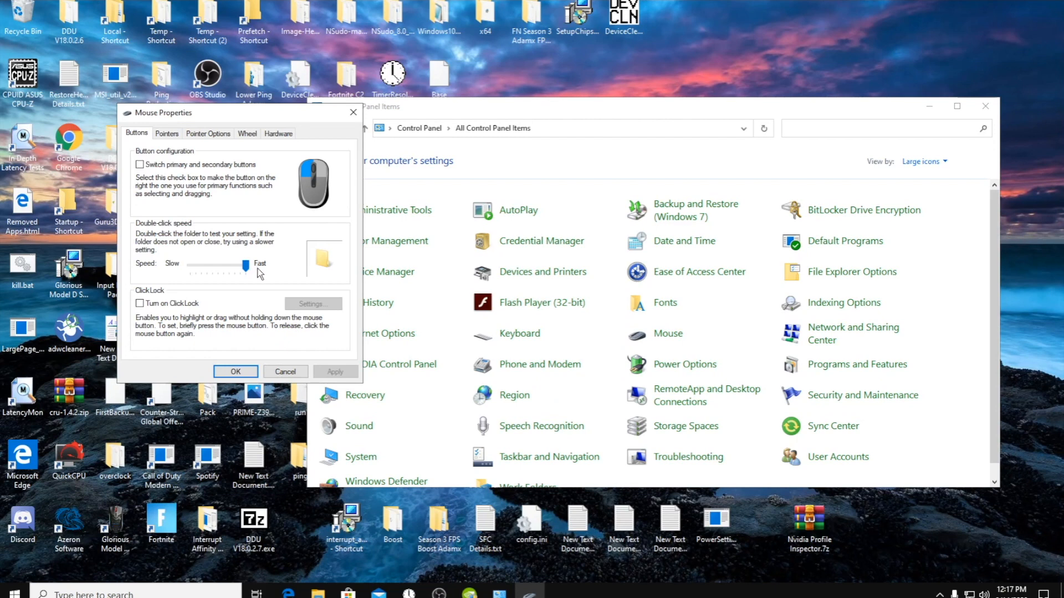
Review the Mouse Properties Pointers, Pointer Options, Wheel and Hardware tabs
{"action": "left_click", "coordinate": [166, 133]}
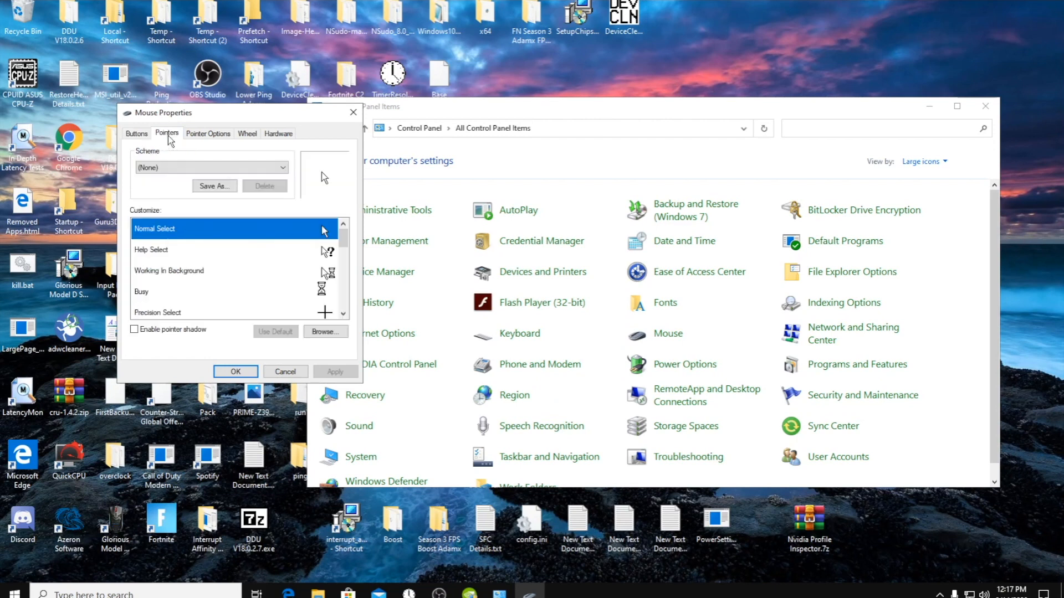
{"action": "left_click", "coordinate": [208, 133]}
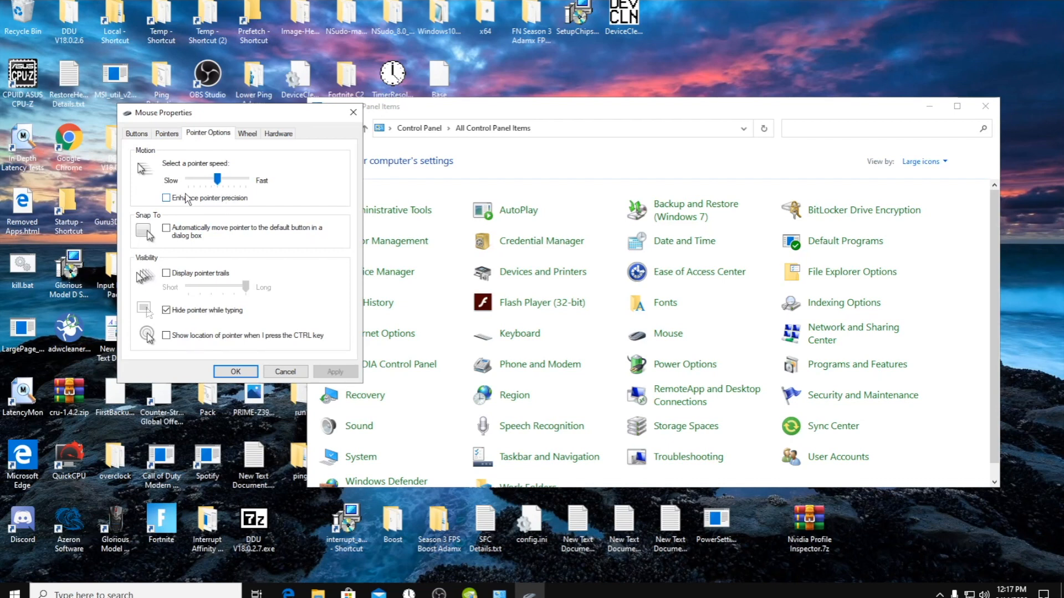
{"action": "mouse_move", "coordinate": [178, 203]}
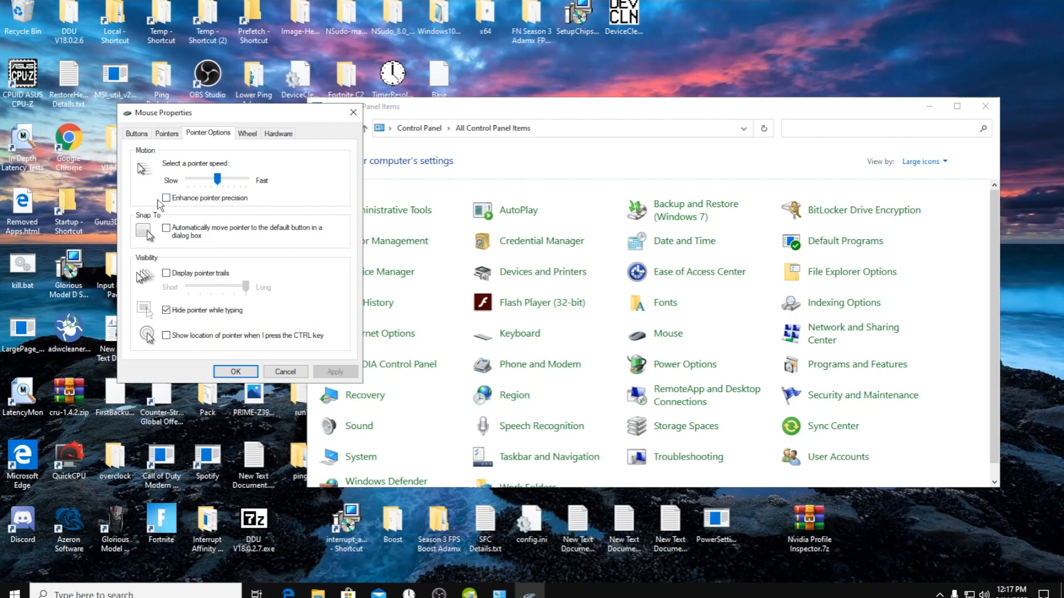
{"action": "left_click", "coordinate": [247, 133]}
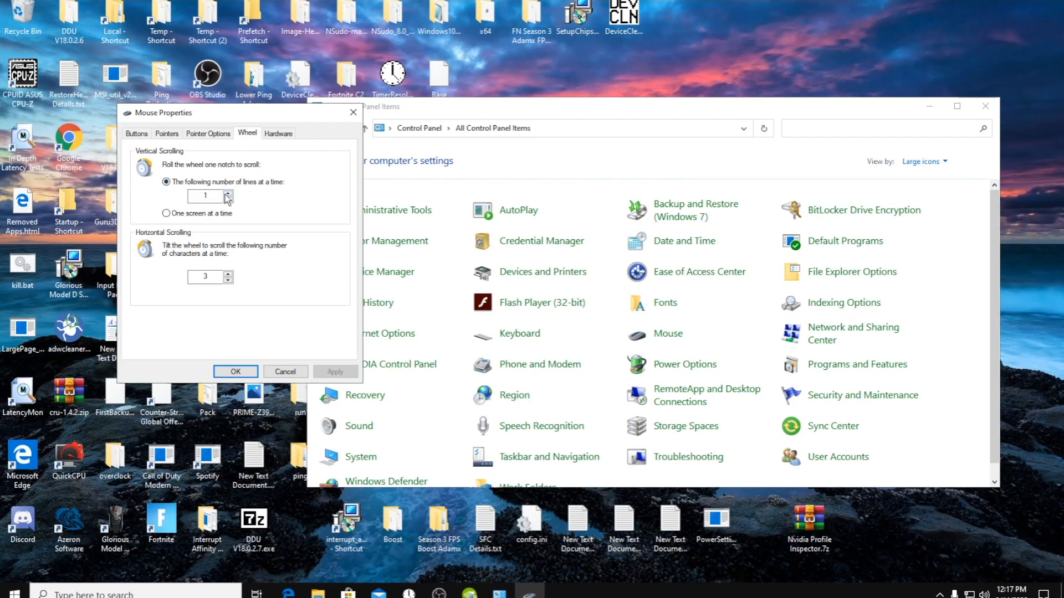
{"action": "mouse_move", "coordinate": [236, 206]}
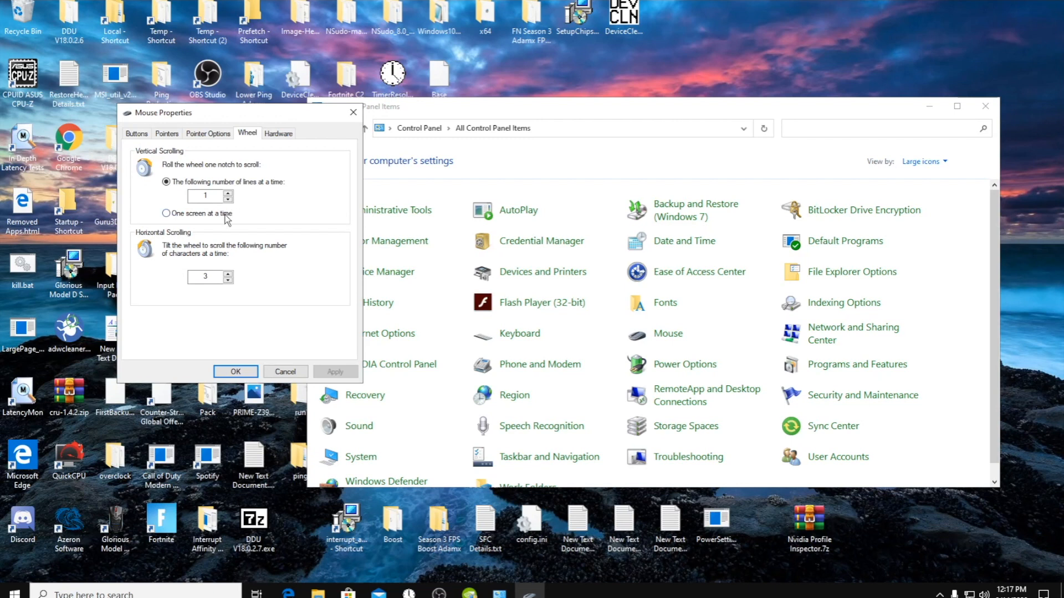
{"action": "mouse_move", "coordinate": [232, 245]}
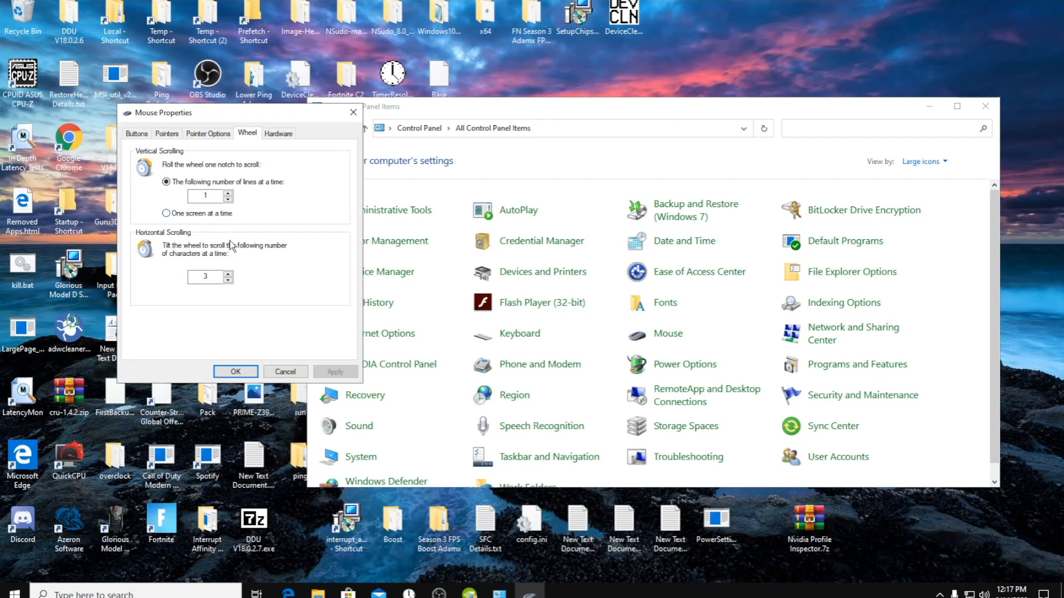
{"action": "mouse_move", "coordinate": [278, 133]}
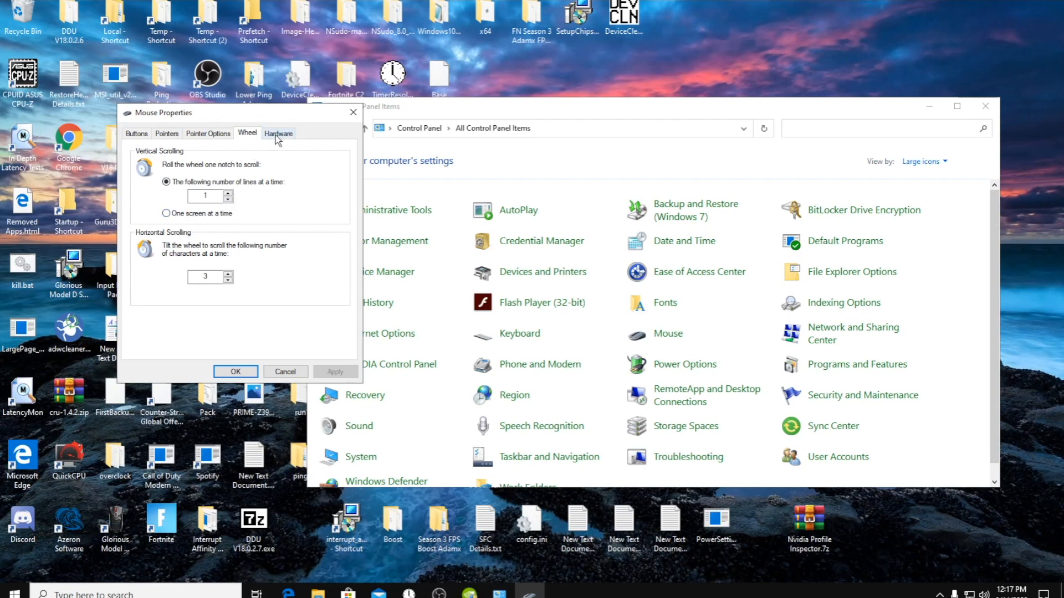
{"action": "left_click", "coordinate": [279, 133]}
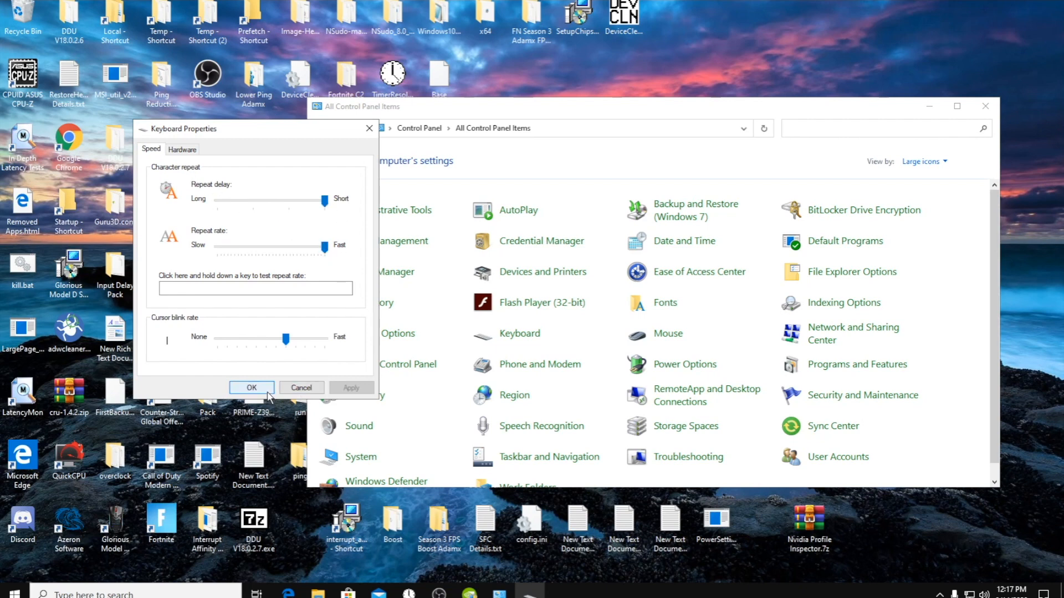
Apply the shortest keyboard repeat delay and fastest repeat rate and close Keyboard Properties
{"action": "left_click", "coordinate": [251, 387]}
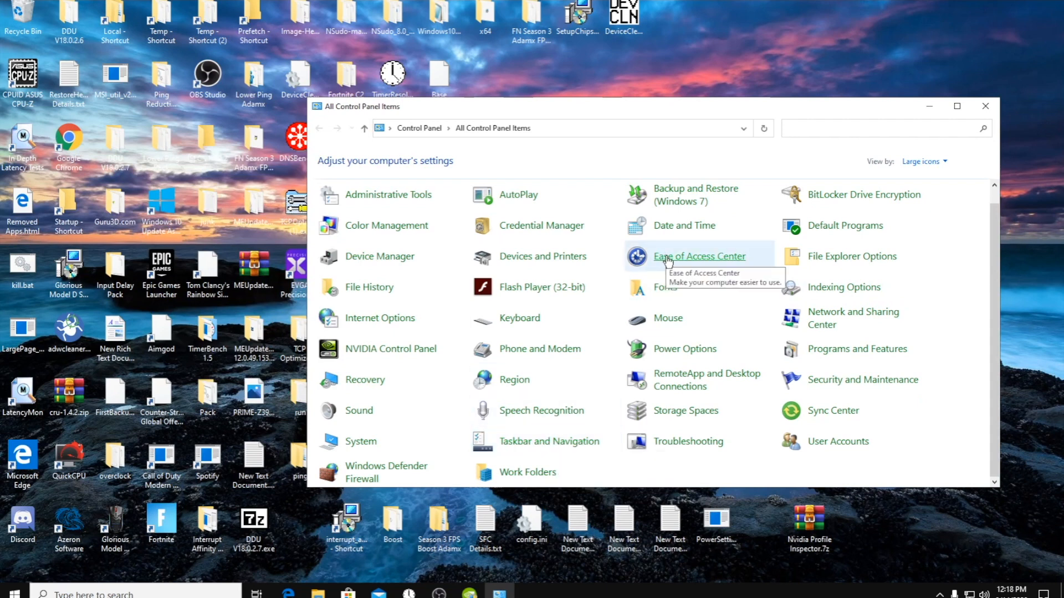
View the mouse ease-of-use and Mouse Keys setup pages, leaving Mouse Keys off
{"action": "left_click", "coordinate": [698, 256]}
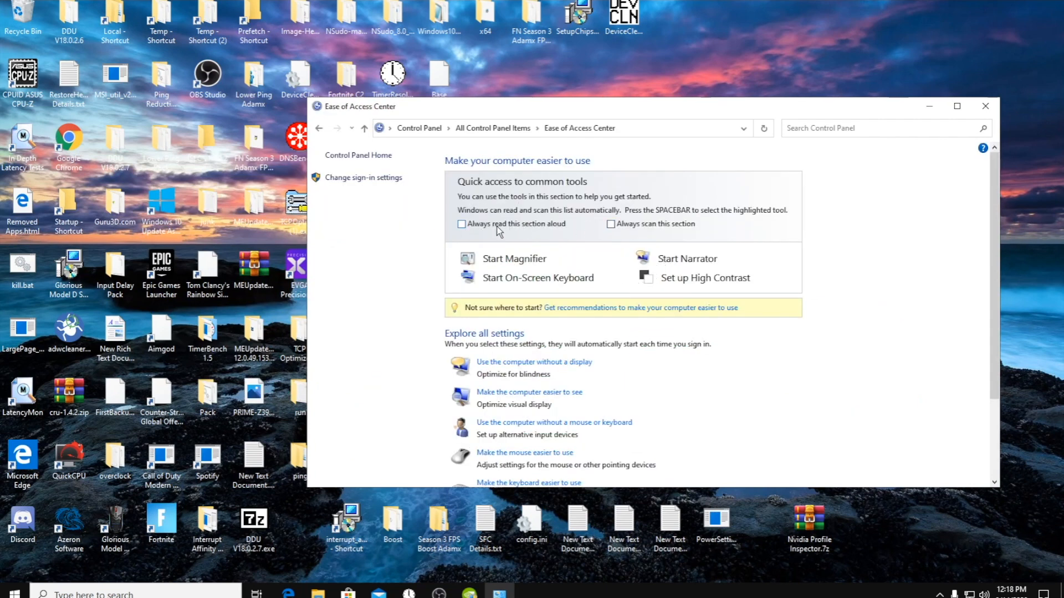
{"action": "scroll", "scroll_direction": "down", "scroll_amount": 3}
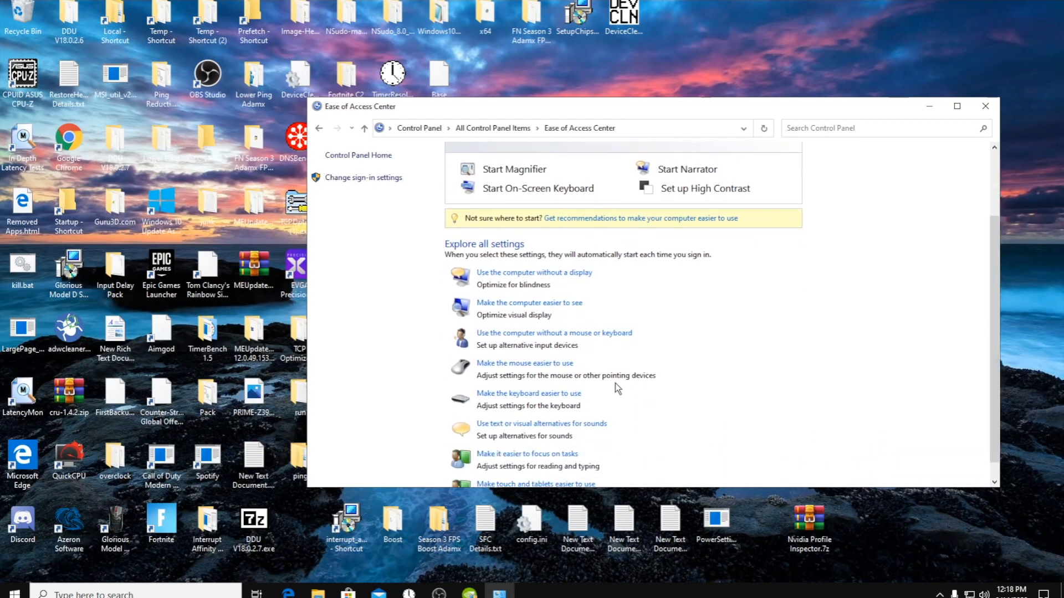
{"action": "left_click", "coordinate": [525, 363]}
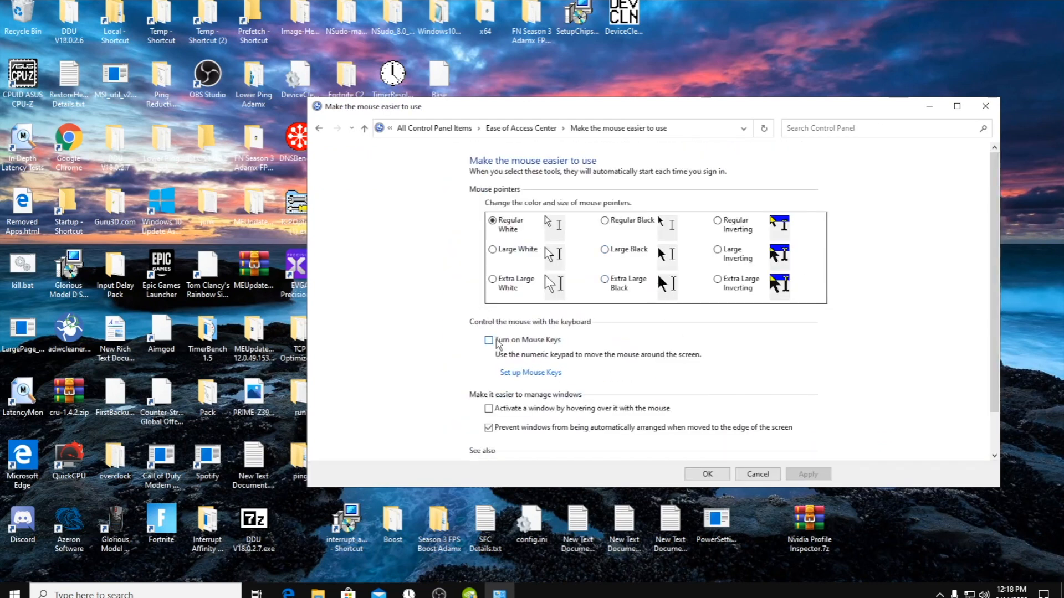
{"action": "left_click", "coordinate": [529, 372]}
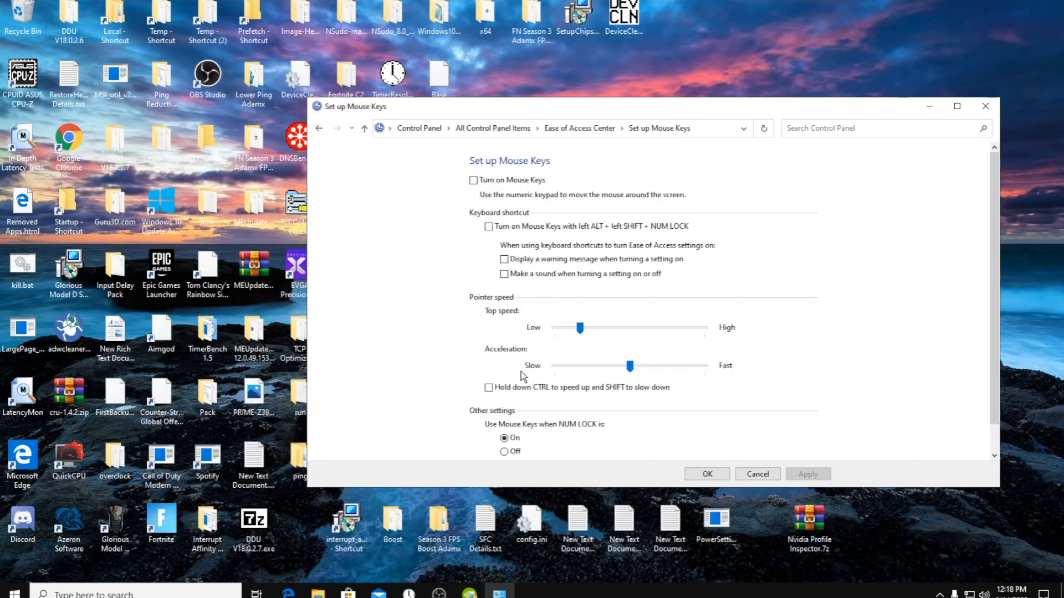
{"action": "mouse_move", "coordinate": [1003, 381]}
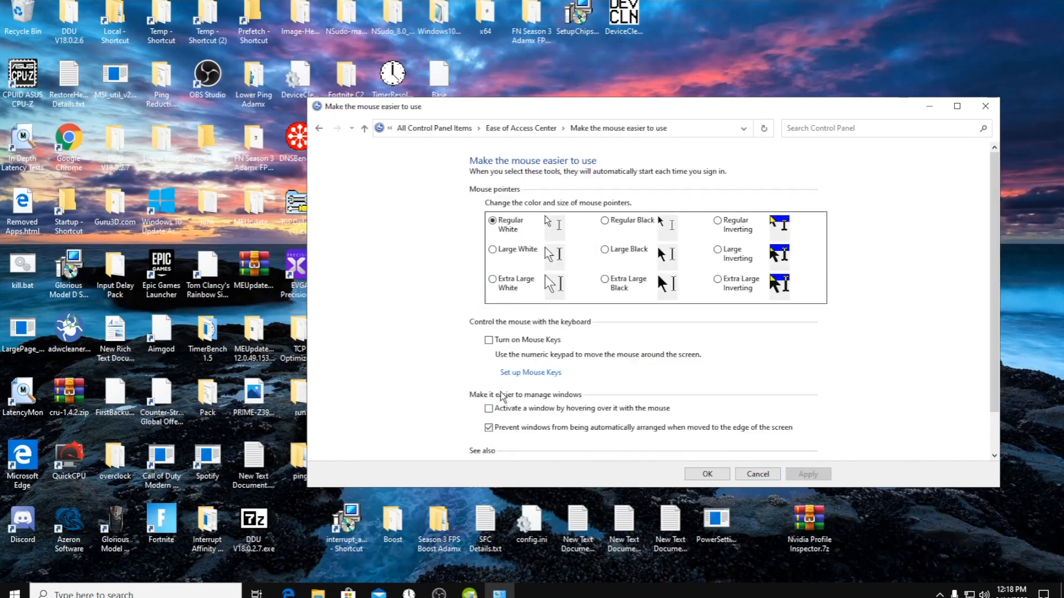
{"action": "scroll", "scroll_direction": "down", "scroll_amount": 3}
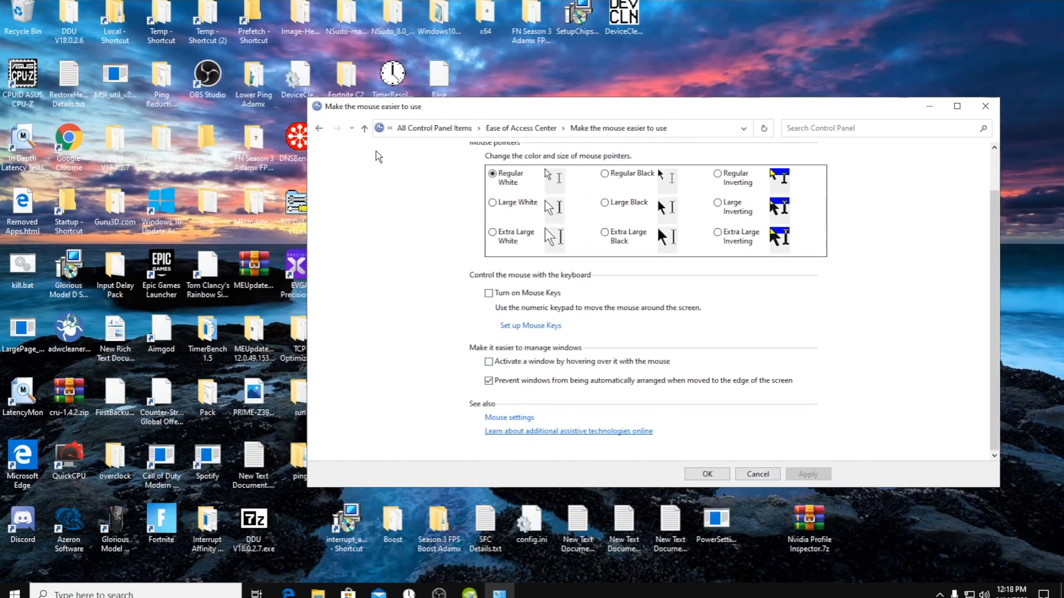
{"action": "left_click", "coordinate": [531, 326]}
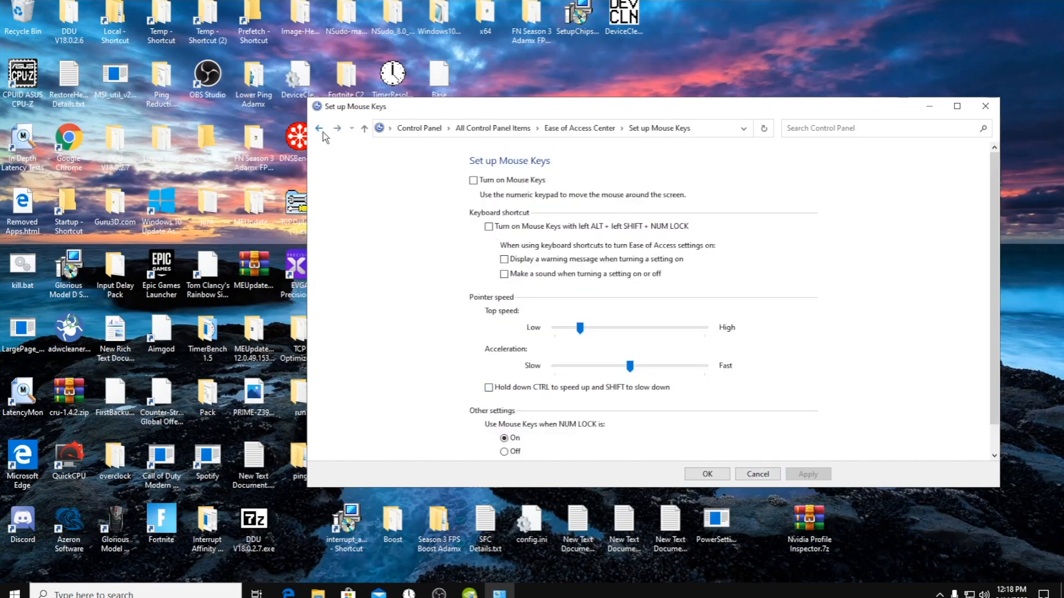
{"action": "left_click", "coordinate": [319, 127]}
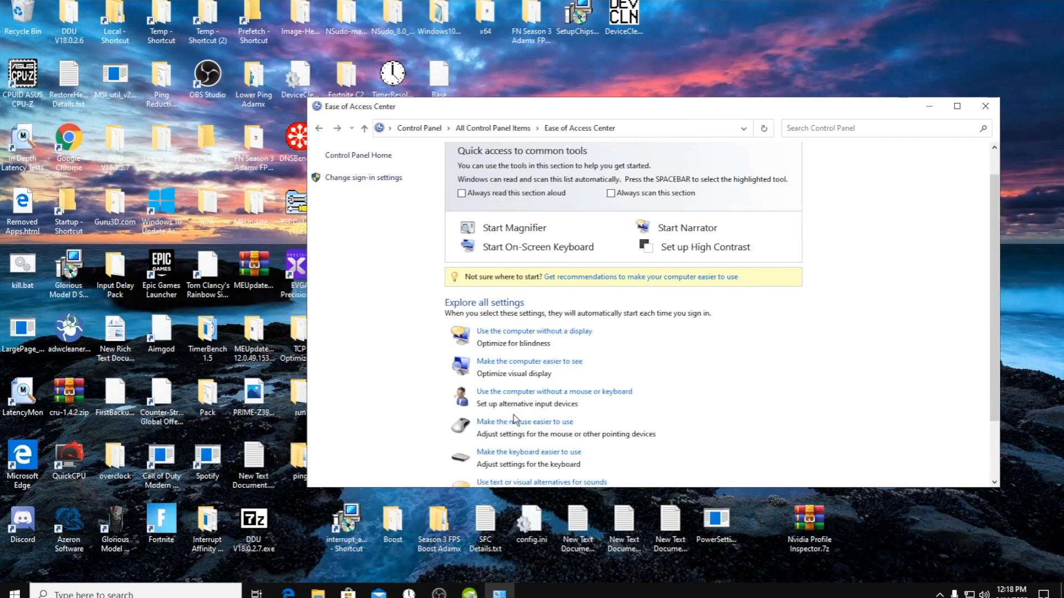
Check the Sticky Keys page, then uncheck Filter Keys' right-Shift eight-second shortcut
{"action": "left_click", "coordinate": [528, 452]}
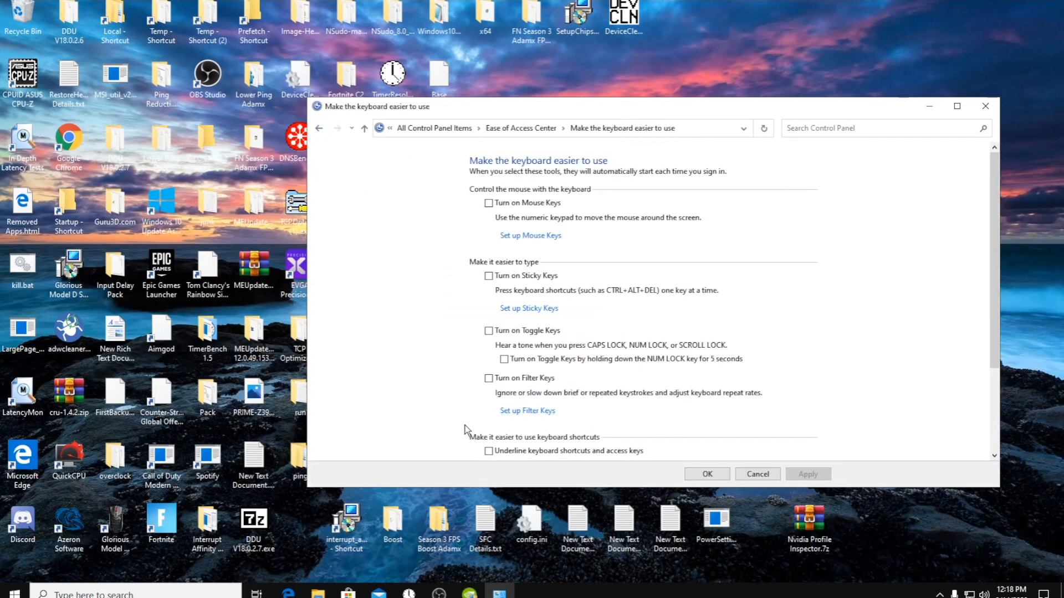
{"action": "mouse_move", "coordinate": [490, 433]}
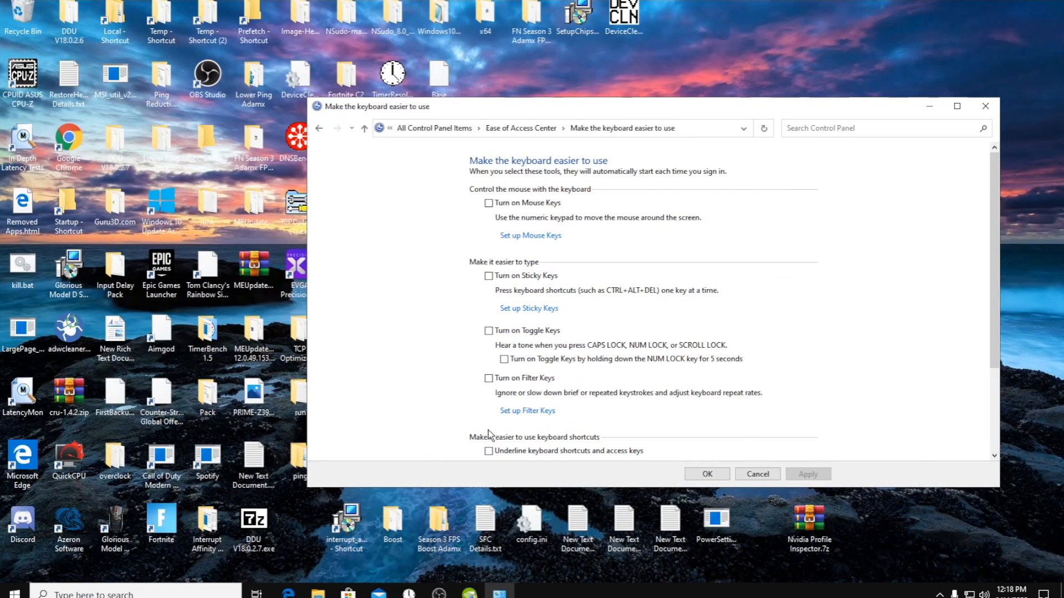
{"action": "scroll", "scroll_direction": "down", "scroll_amount": 3}
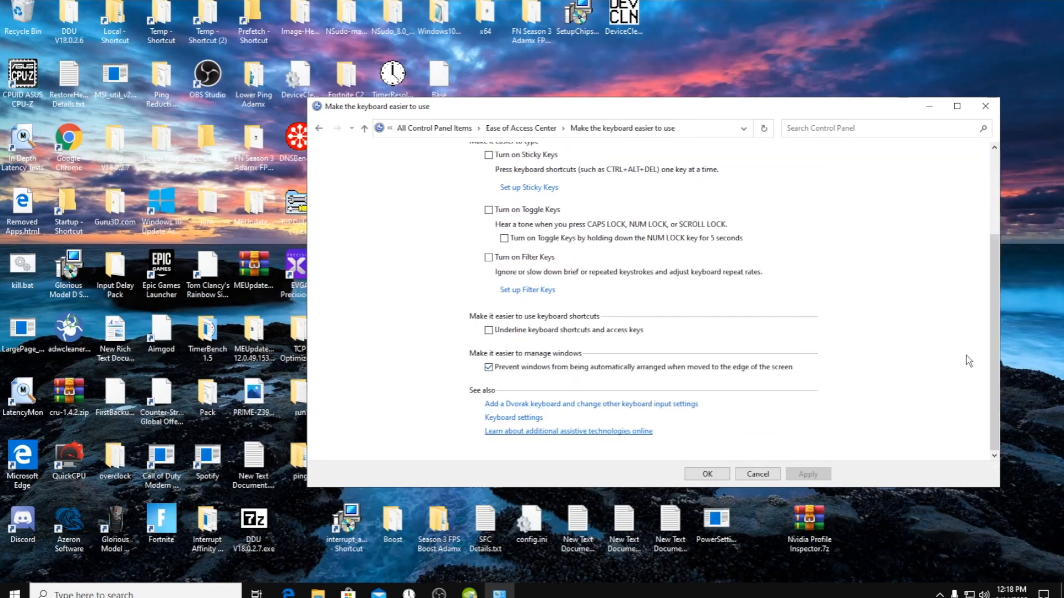
{"action": "scroll", "scroll_direction": "up", "scroll_amount": 3}
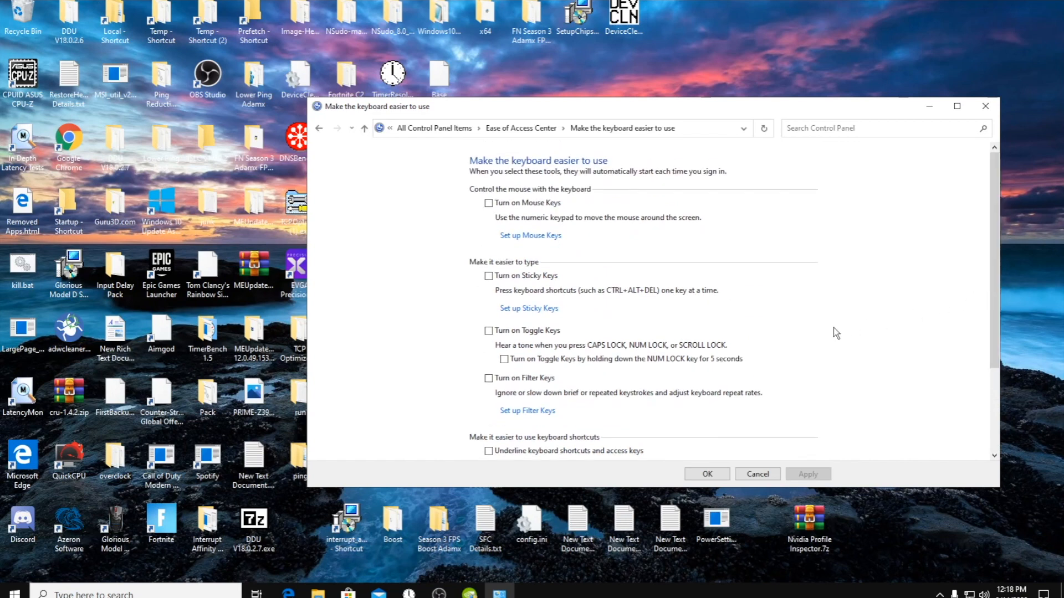
{"action": "left_click", "coordinate": [528, 308]}
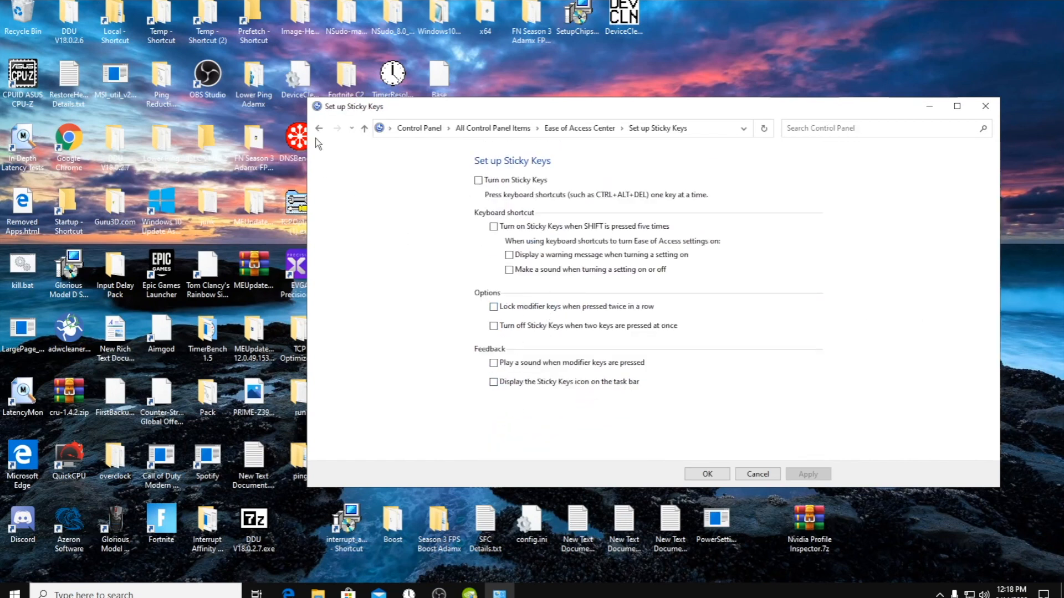
{"action": "left_click", "coordinate": [320, 127]}
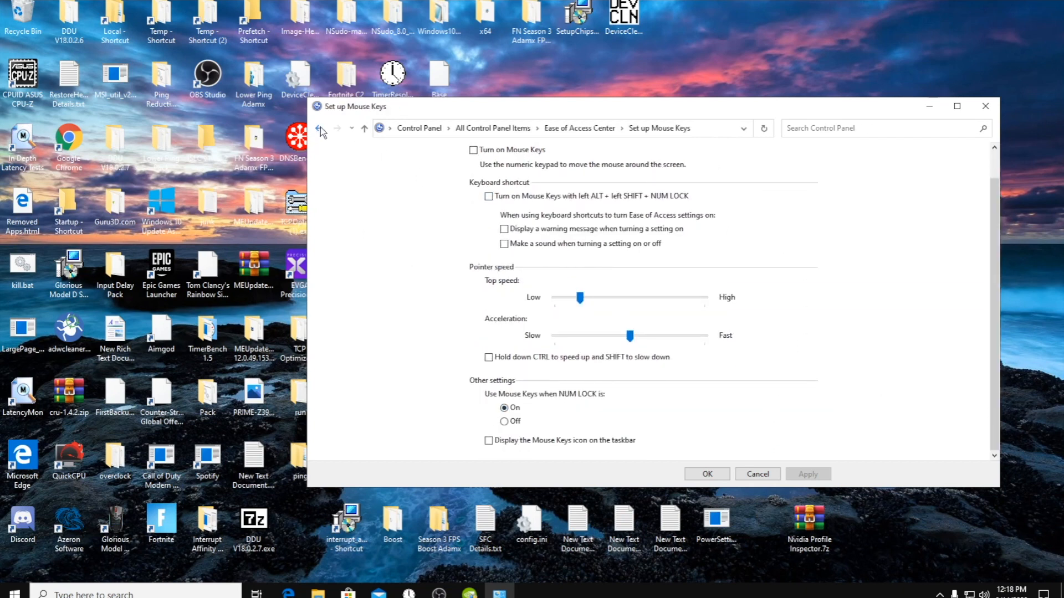
{"action": "left_click", "coordinate": [319, 128]}
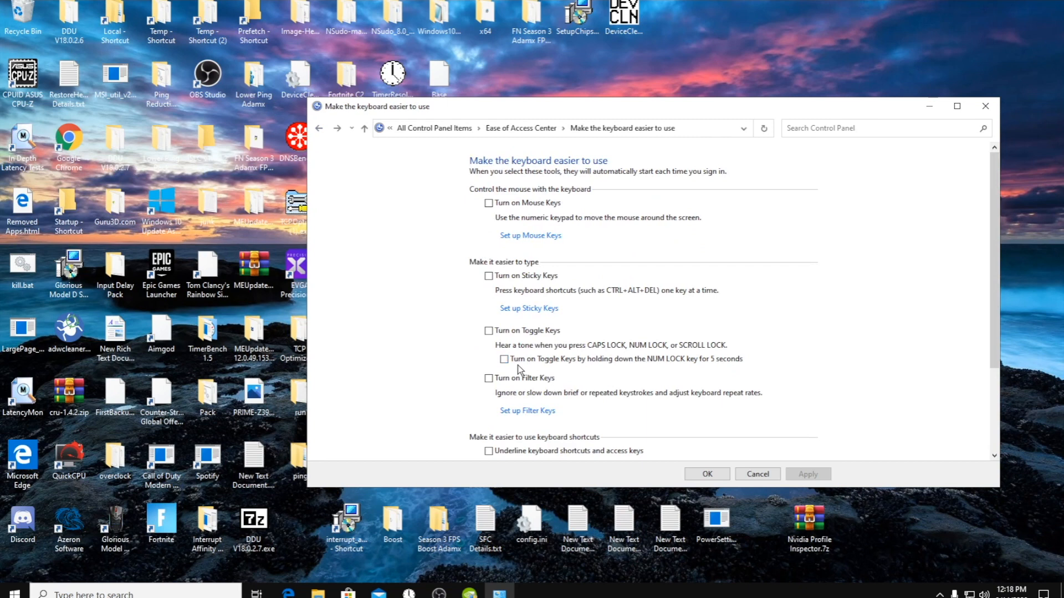
{"action": "mouse_move", "coordinate": [527, 410]}
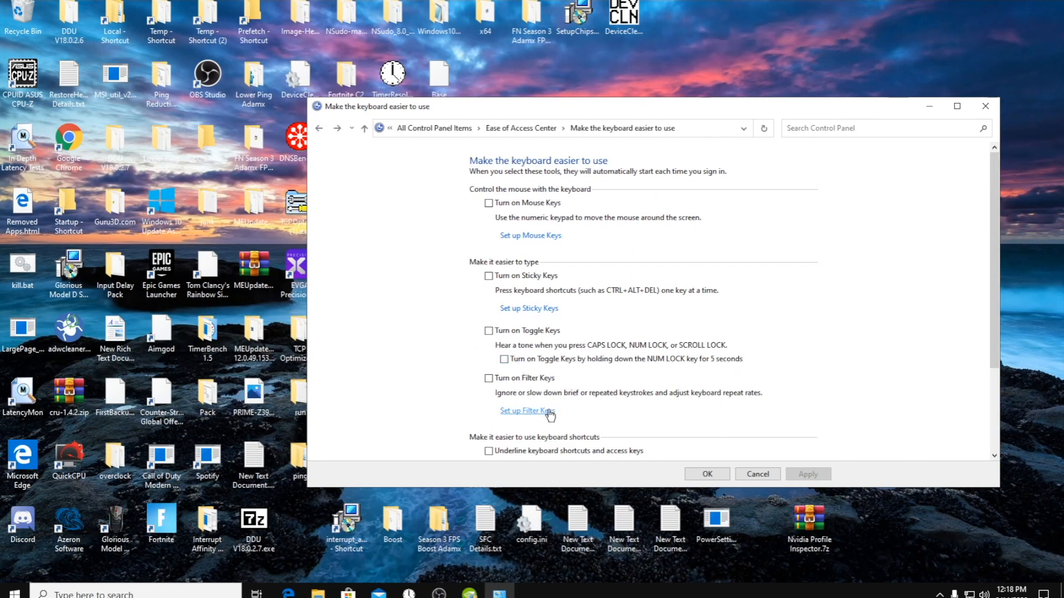
{"action": "left_click", "coordinate": [526, 410]}
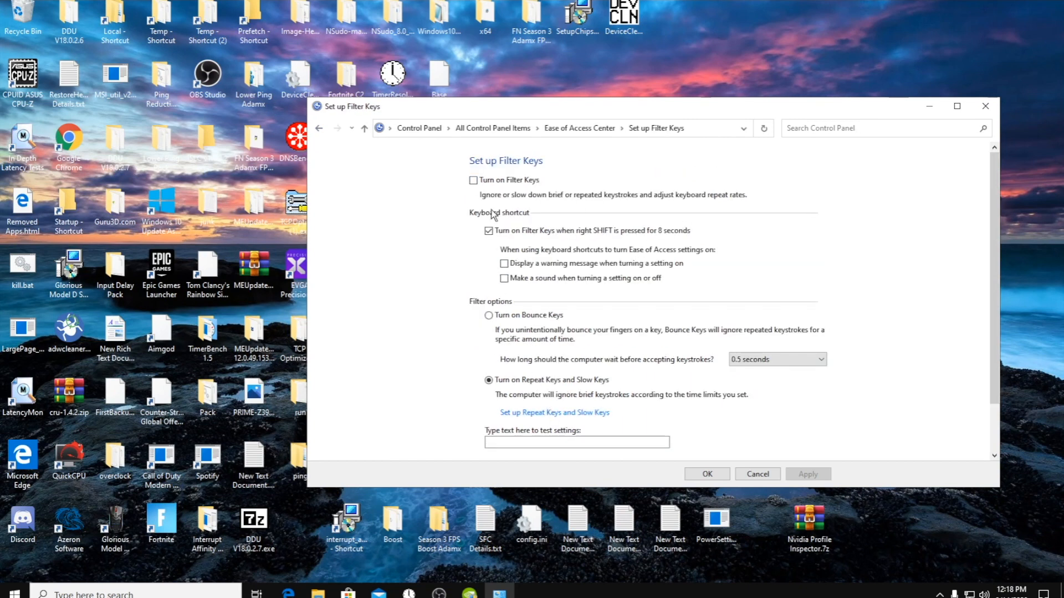
{"action": "mouse_move", "coordinate": [516, 253]}
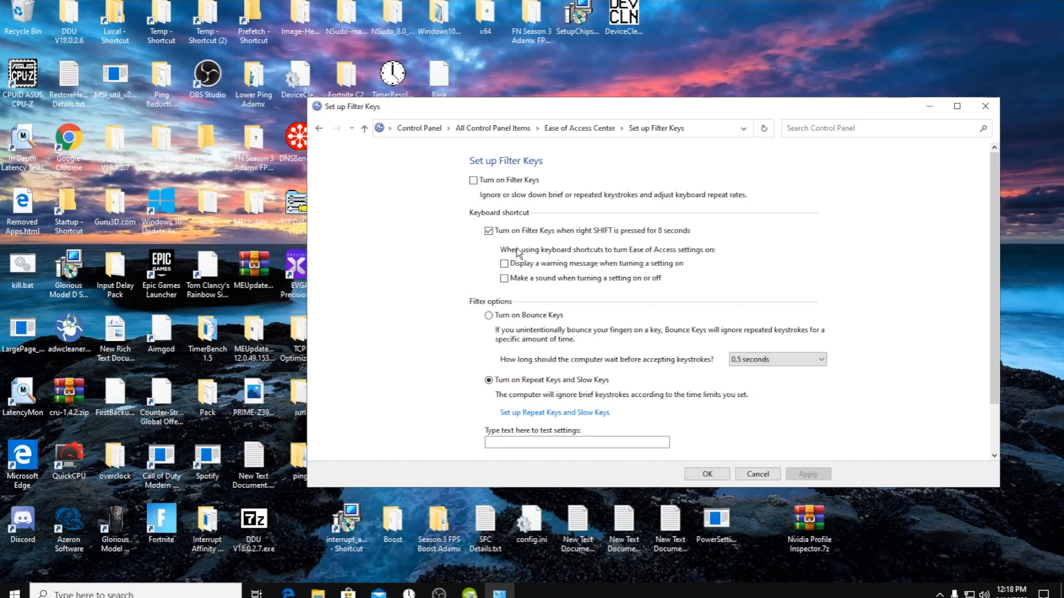
{"action": "left_click", "coordinate": [487, 231]}
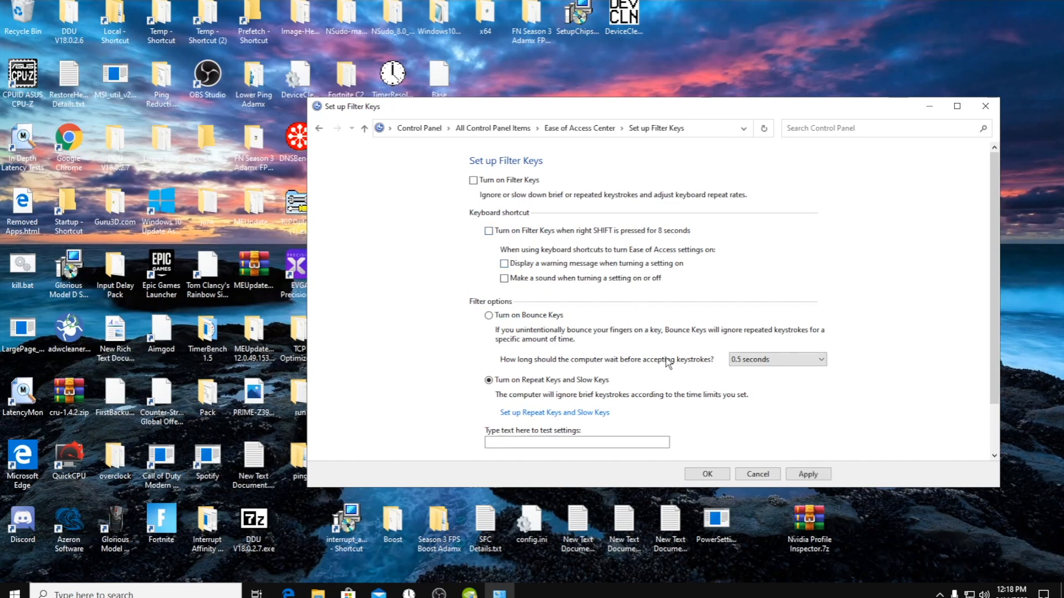
{"action": "mouse_move", "coordinate": [325, 130]}
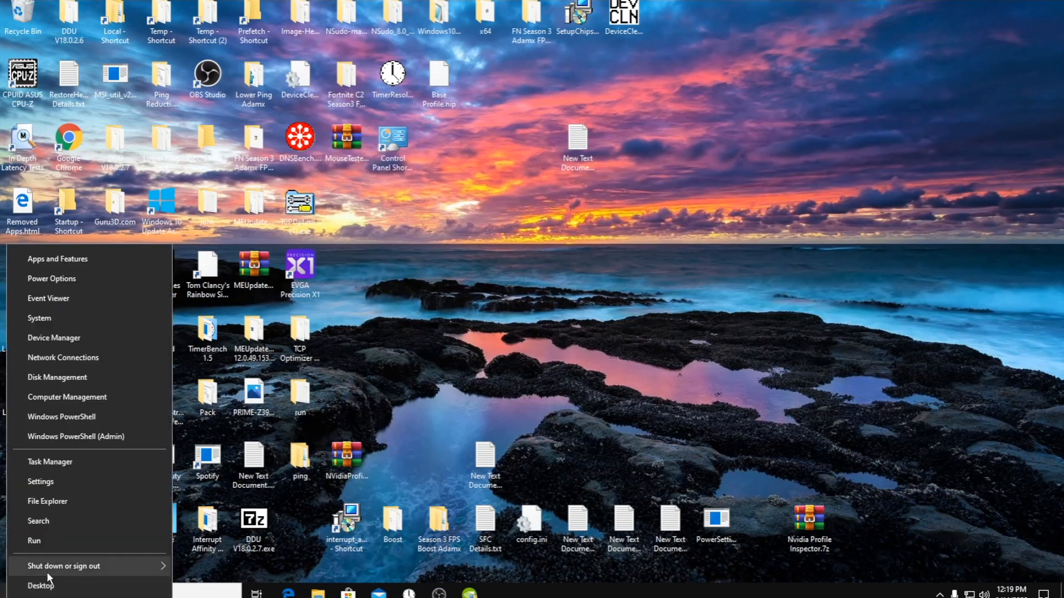
Launch regedit and navigate to HKLM\SOFTWARE\Microsoft\Input\Settings\ControllerProcessor\CursorMagnetism
{"action": "left_click", "coordinate": [33, 541]}
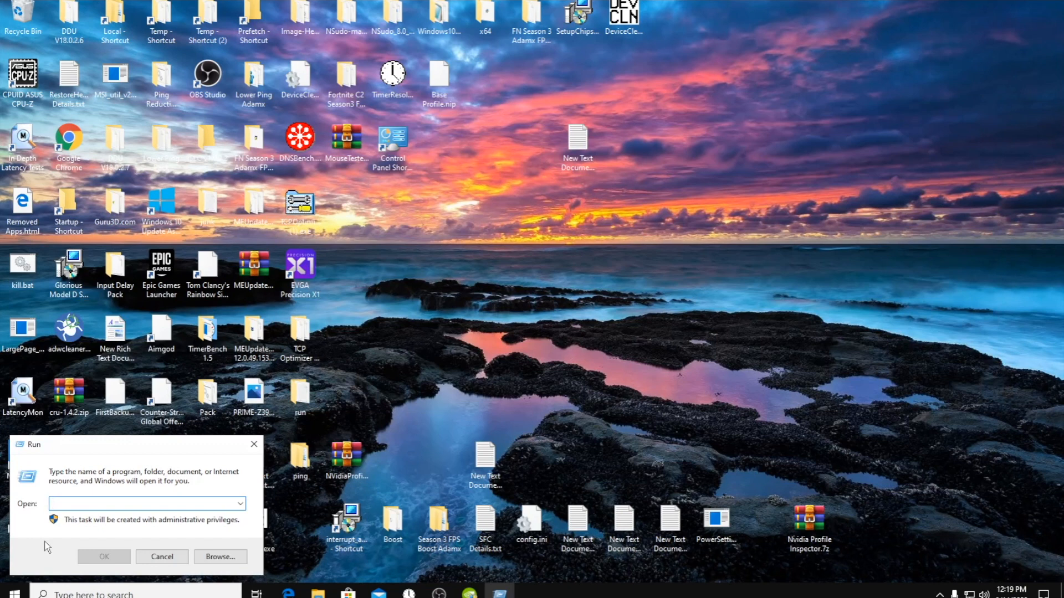
{"action": "type", "text": "rege"}
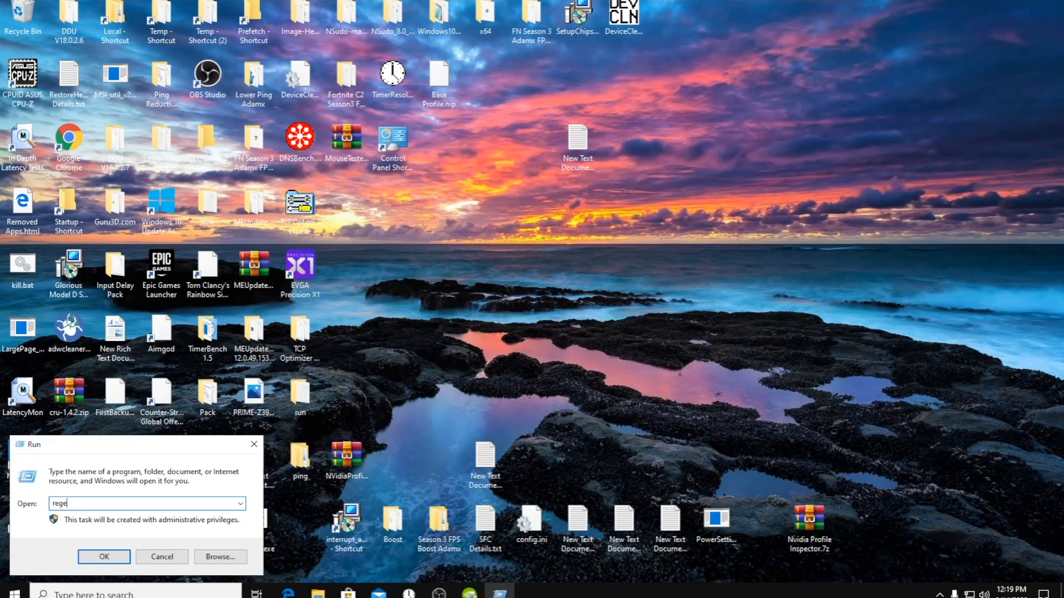
{"action": "left_click", "coordinate": [103, 556]}
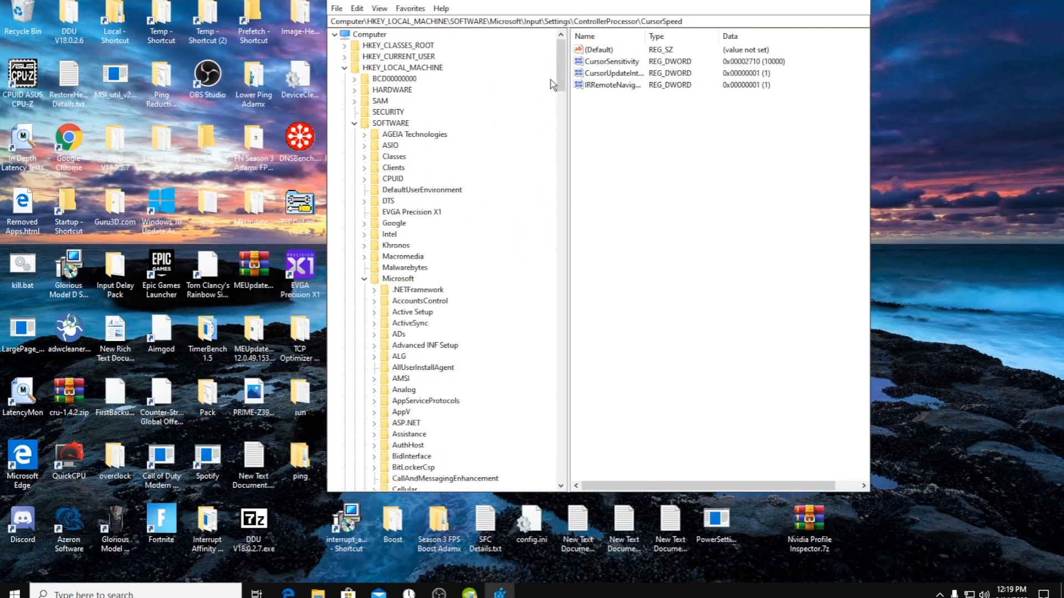
{"action": "left_click", "coordinate": [353, 123]}
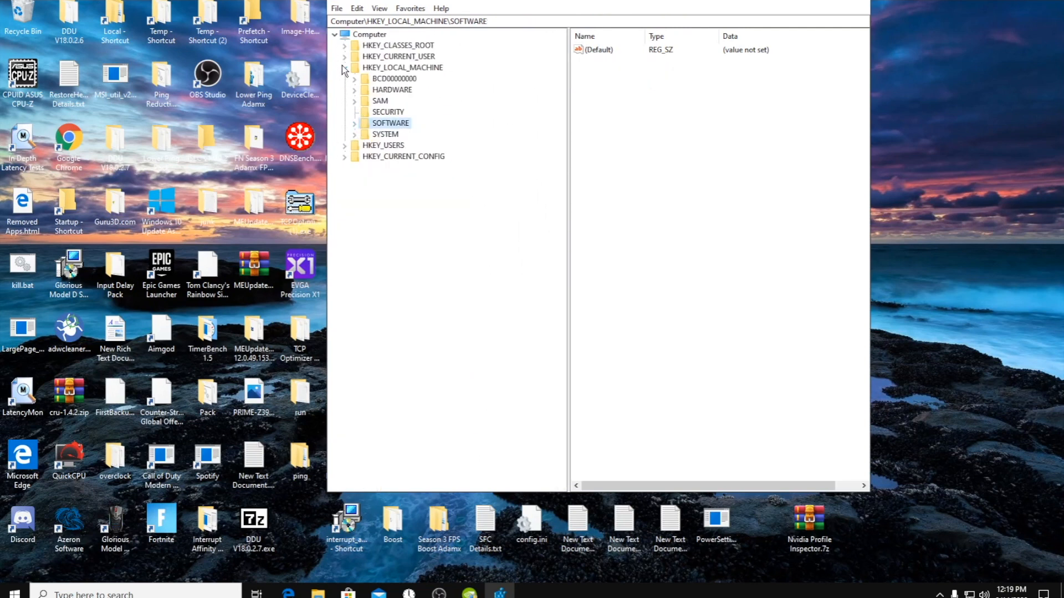
{"action": "left_click", "coordinate": [344, 67]}
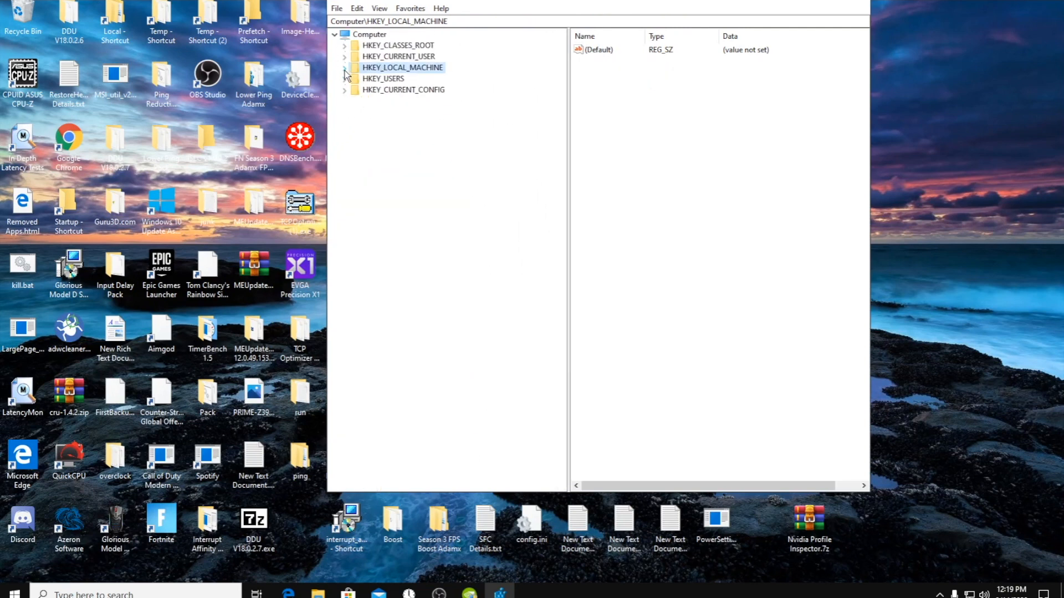
{"action": "left_click", "coordinate": [344, 67]}
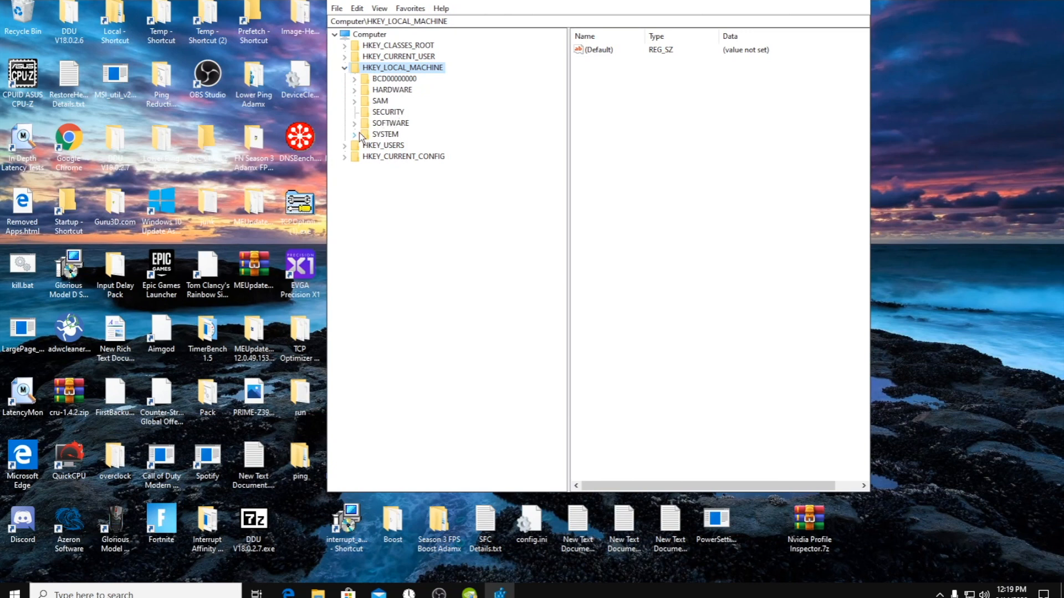
{"action": "mouse_move", "coordinate": [386, 116]}
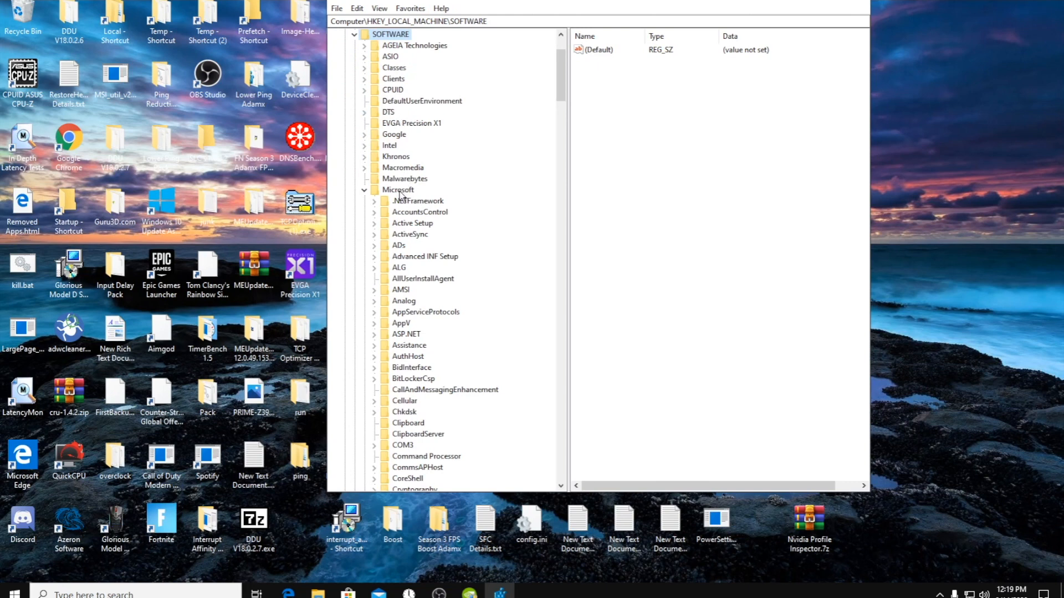
{"action": "left_click", "coordinate": [398, 190]}
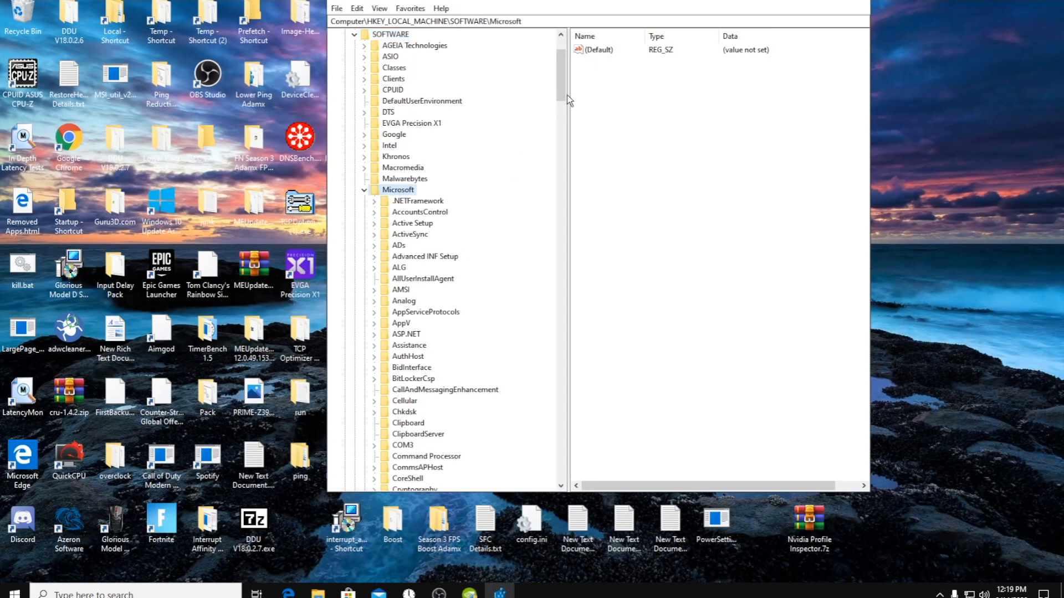
{"action": "scroll", "scroll_direction": "down", "scroll_amount": 3}
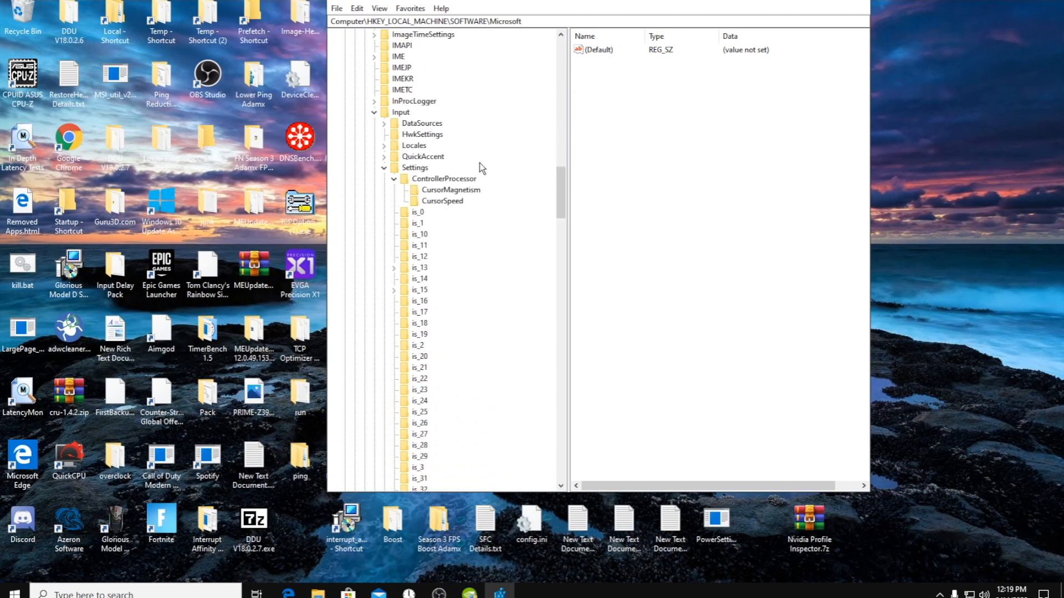
{"action": "left_click", "coordinate": [400, 112]}
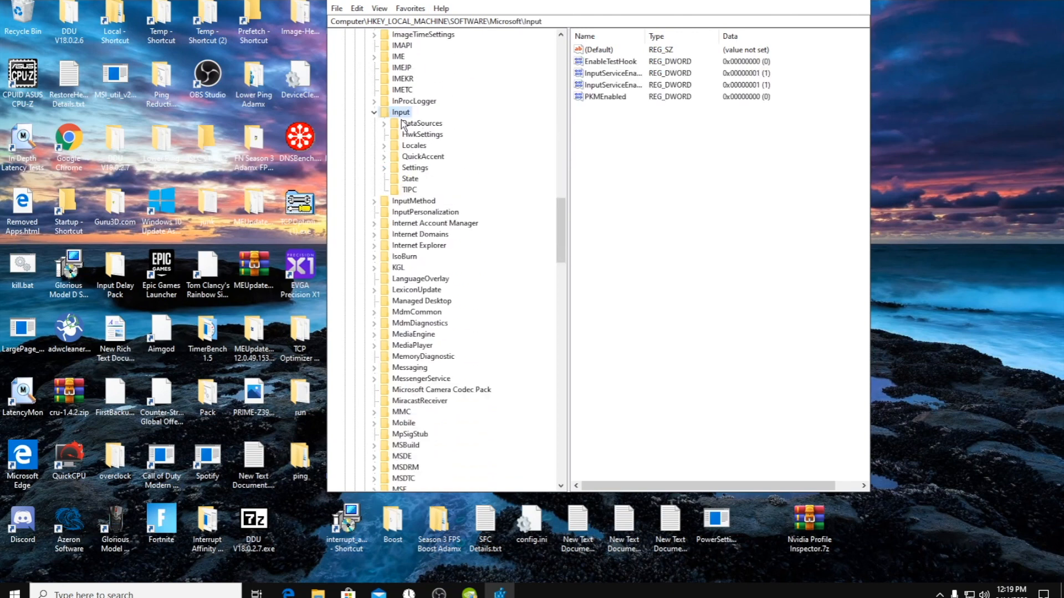
{"action": "left_click", "coordinate": [414, 156]}
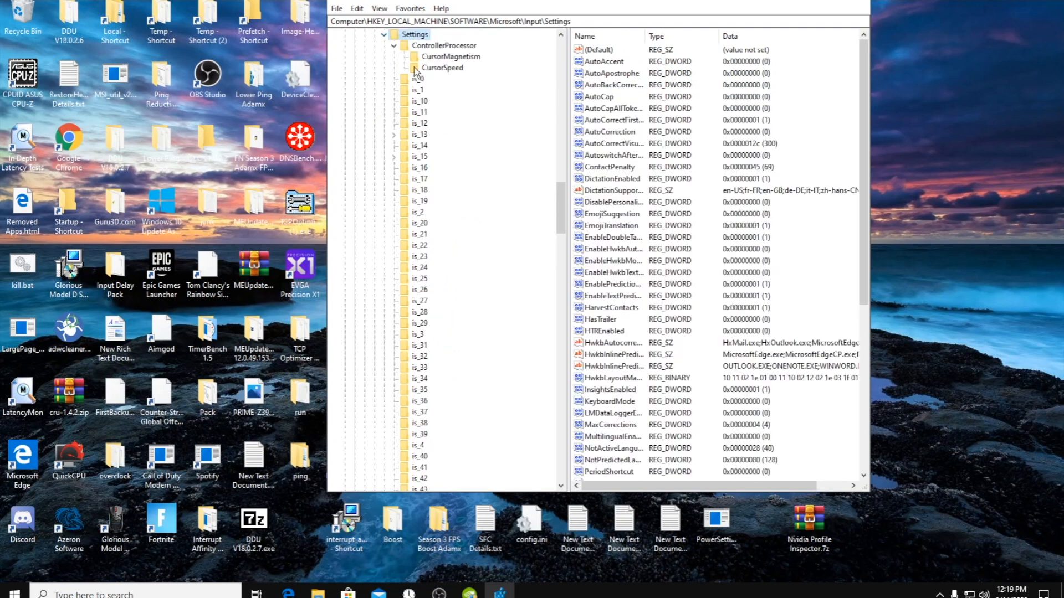
{"action": "left_click", "coordinate": [444, 45]}
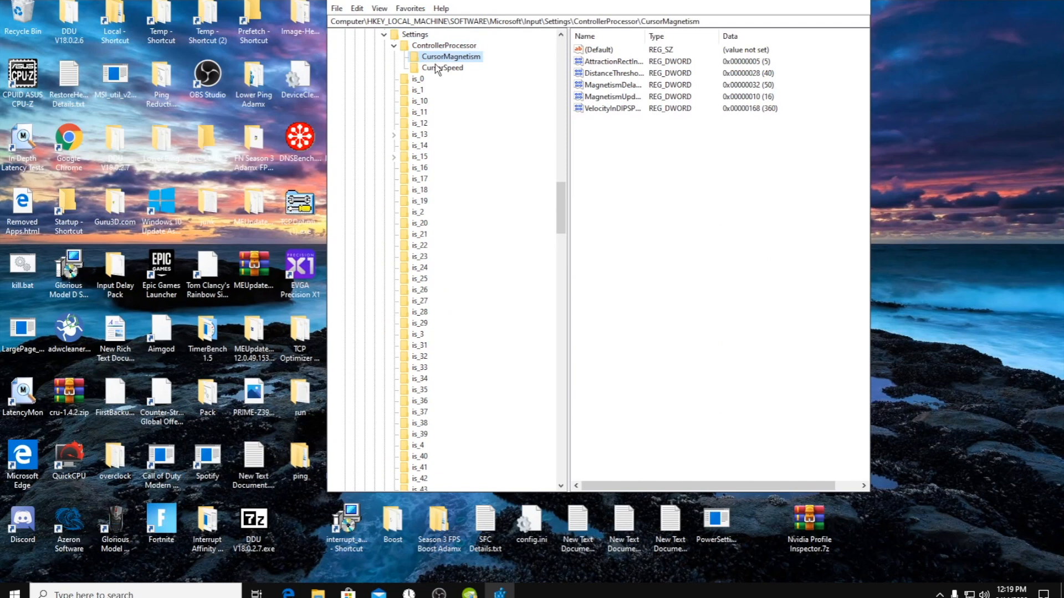
Open each CursorMagnetism DWORD, including DistanceThresholdInDIPS and VelocityInDIPSPerSecond, for review
{"action": "left_click", "coordinate": [625, 61]}
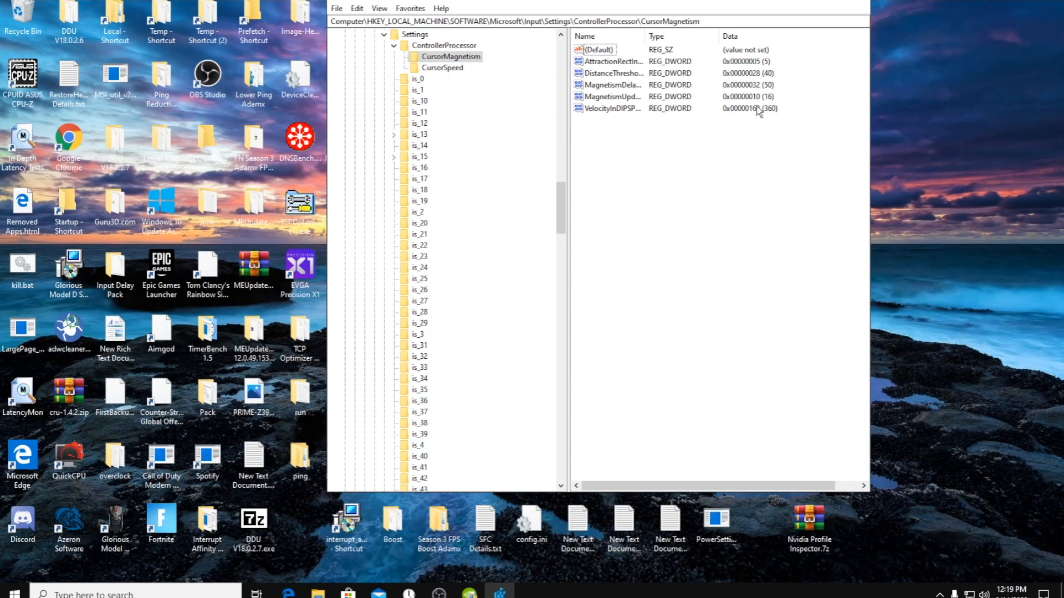
{"action": "double_click", "coordinate": [611, 61]}
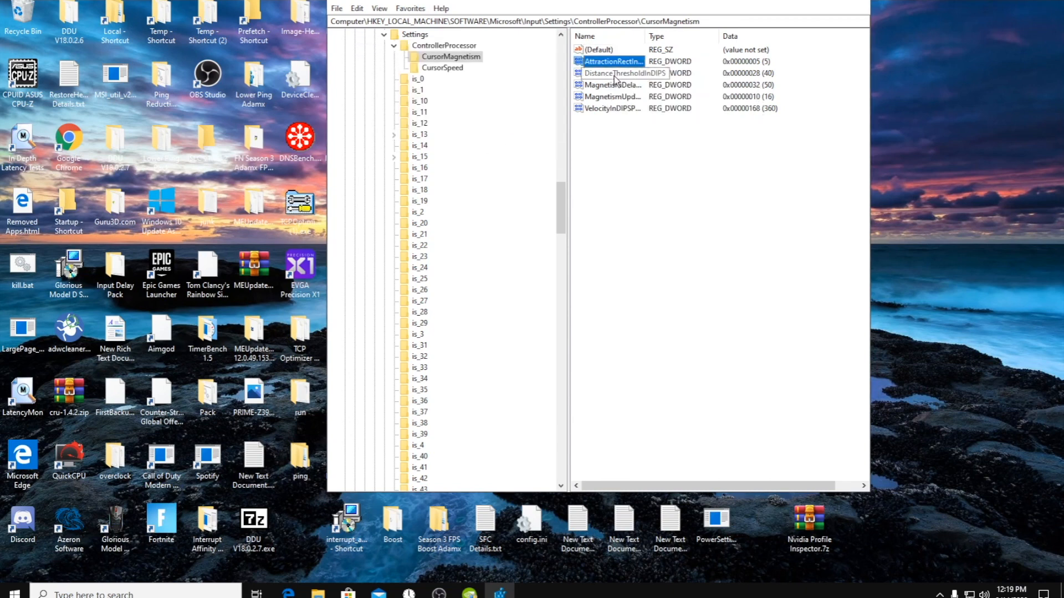
{"action": "double_click", "coordinate": [610, 73]}
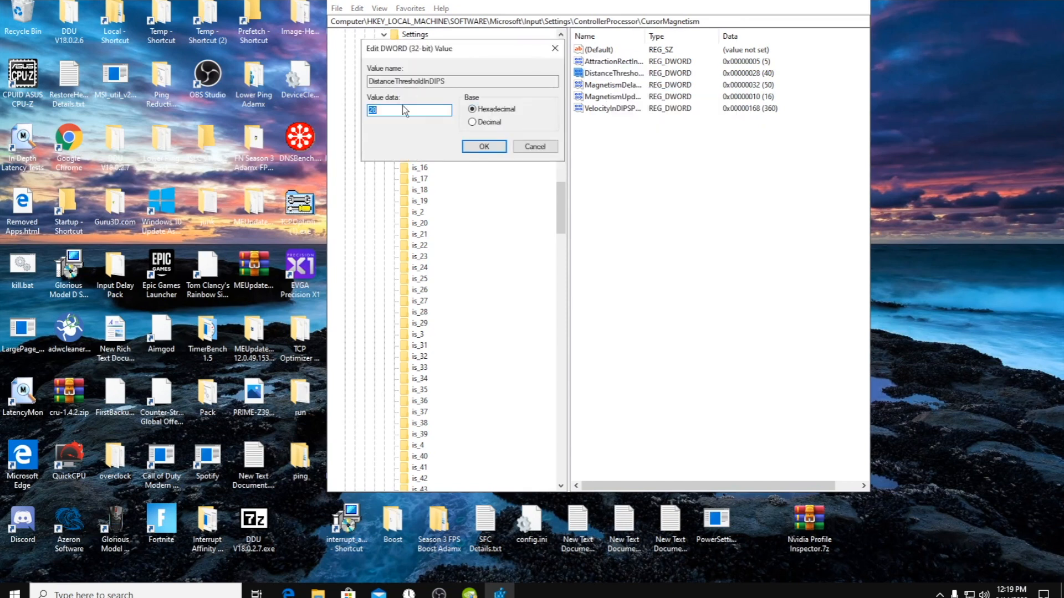
{"action": "right_click", "coordinate": [608, 84]}
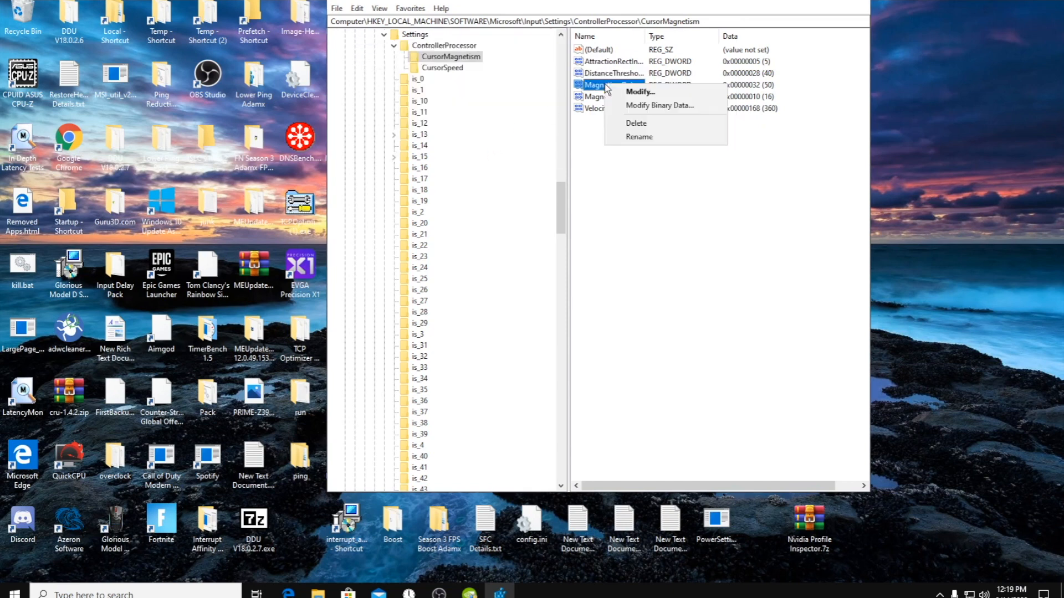
{"action": "left_click", "coordinate": [639, 91]}
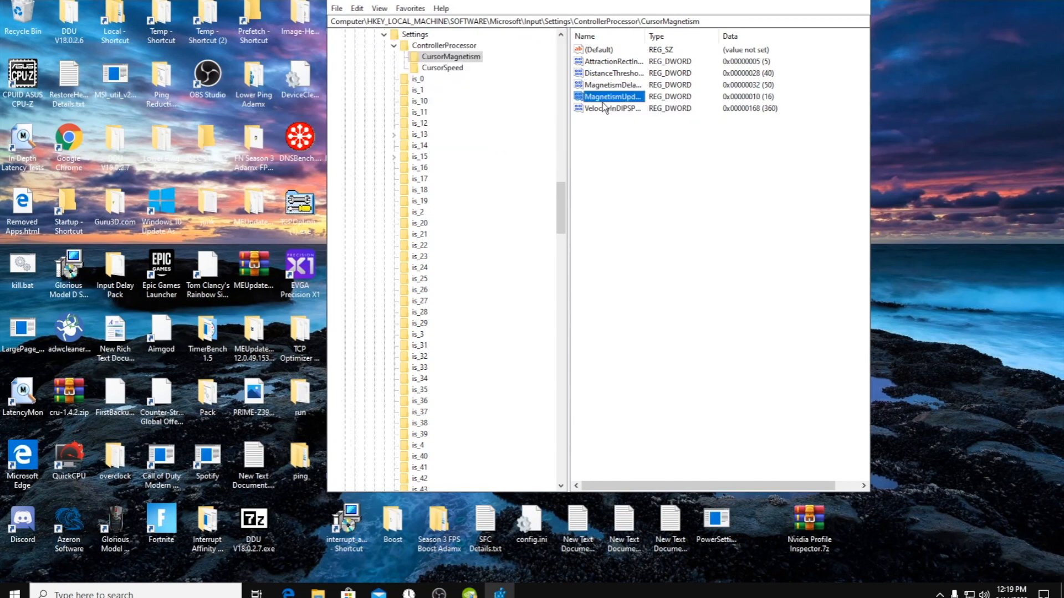
{"action": "double_click", "coordinate": [609, 108]}
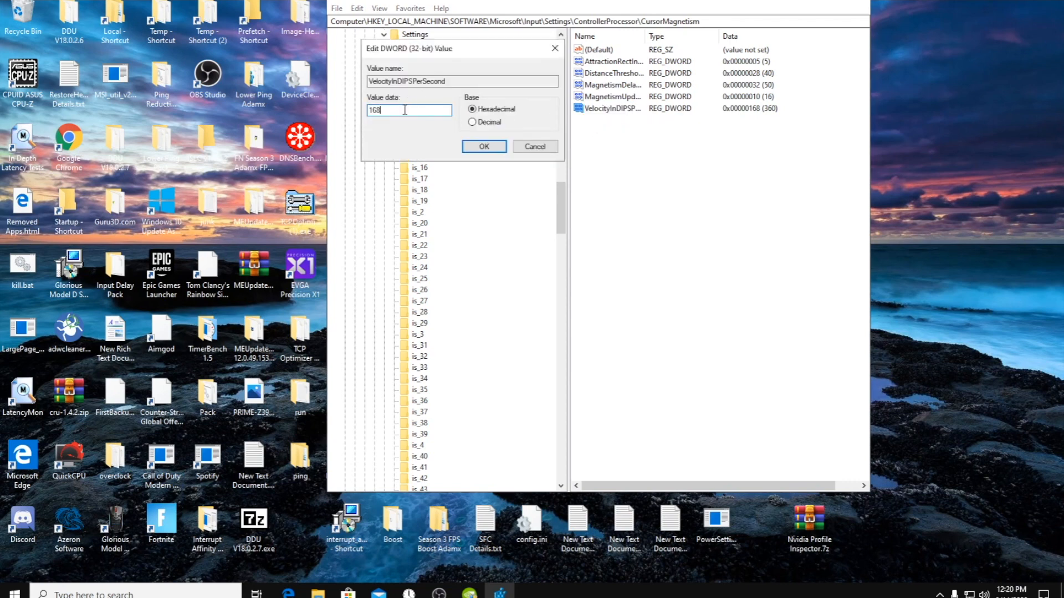
{"action": "left_click", "coordinate": [484, 146]}
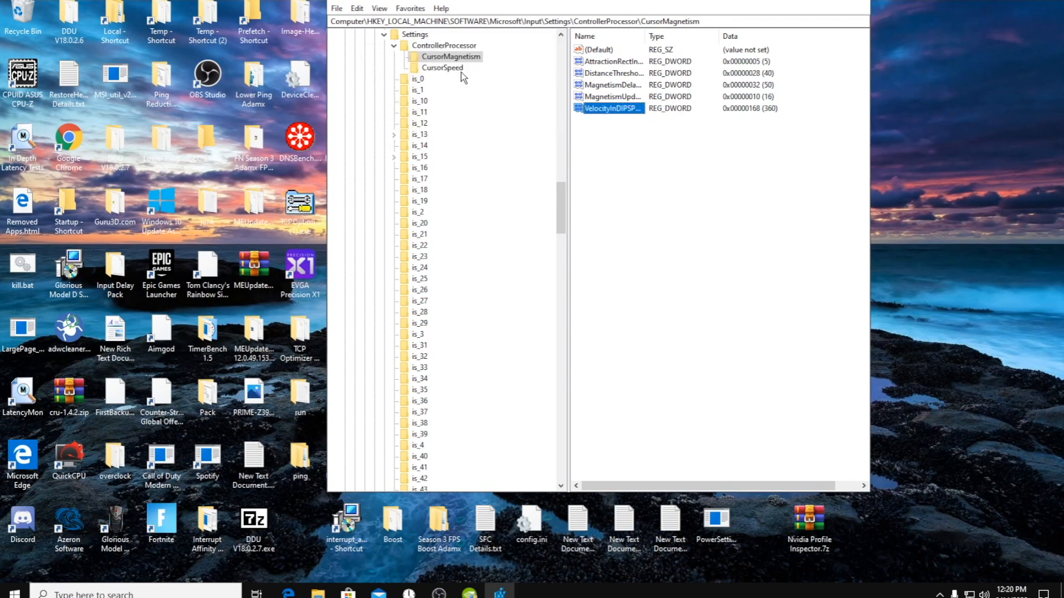
Review the CursorSpeed values: CursorSensitivity 10000, the other two at 1, unchanged
{"action": "left_click", "coordinate": [442, 68]}
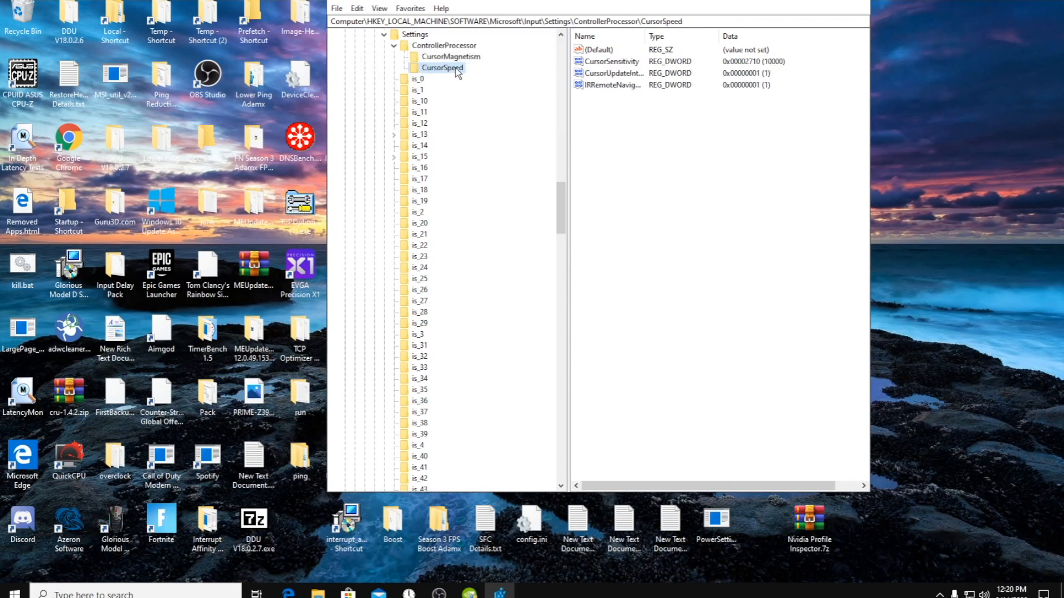
{"action": "double_click", "coordinate": [610, 61]}
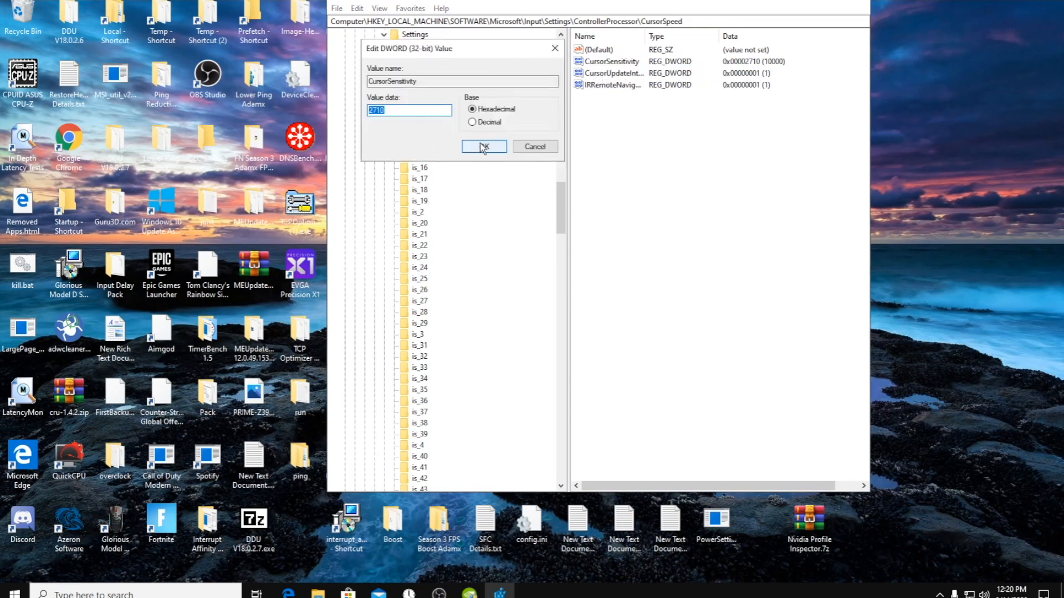
{"action": "left_click", "coordinate": [483, 146]}
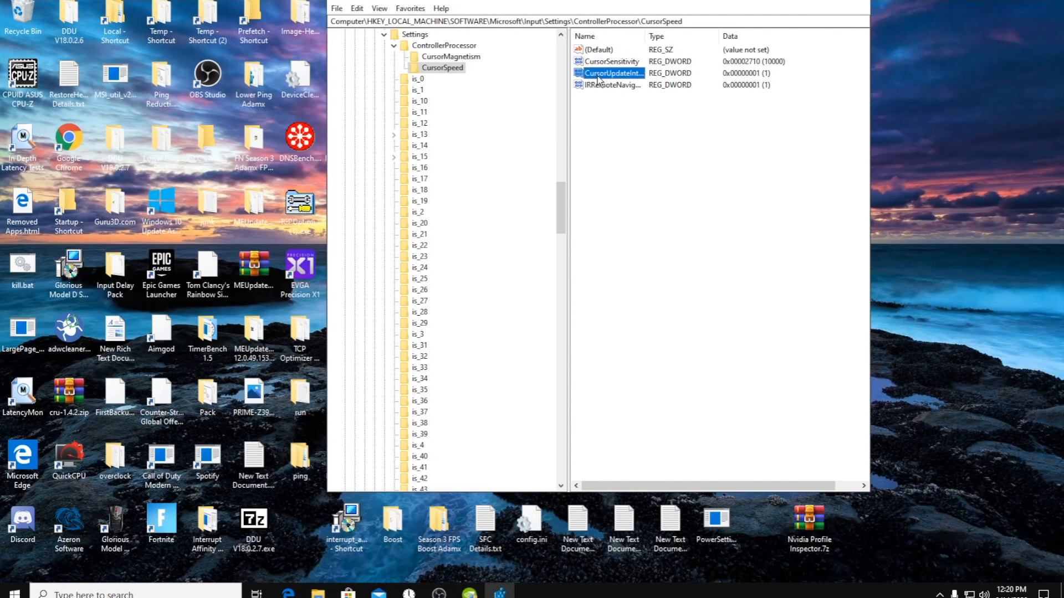
{"action": "double_click", "coordinate": [607, 74]}
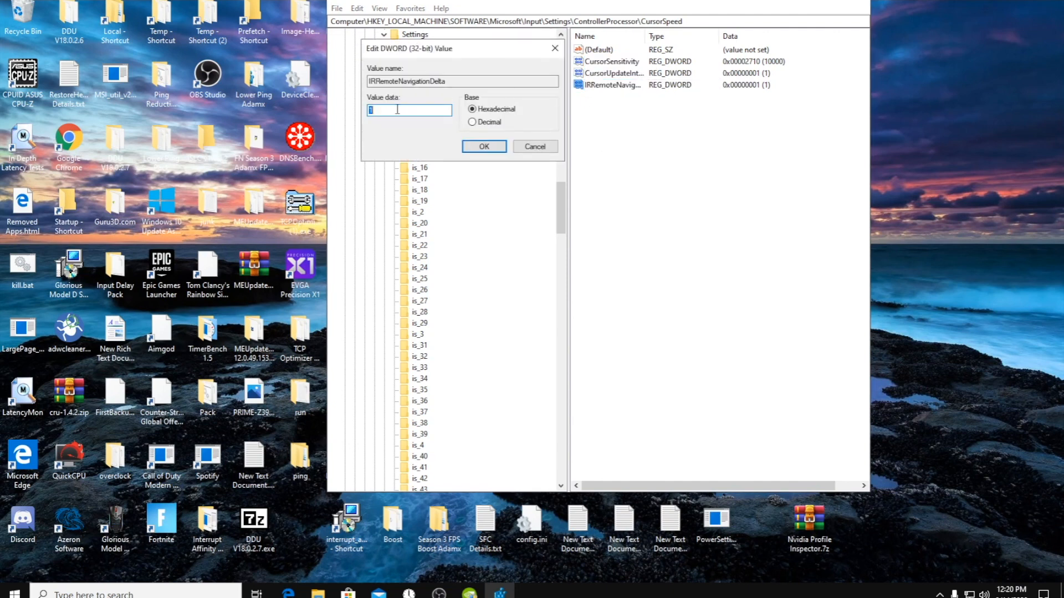
{"action": "left_click", "coordinate": [483, 146]}
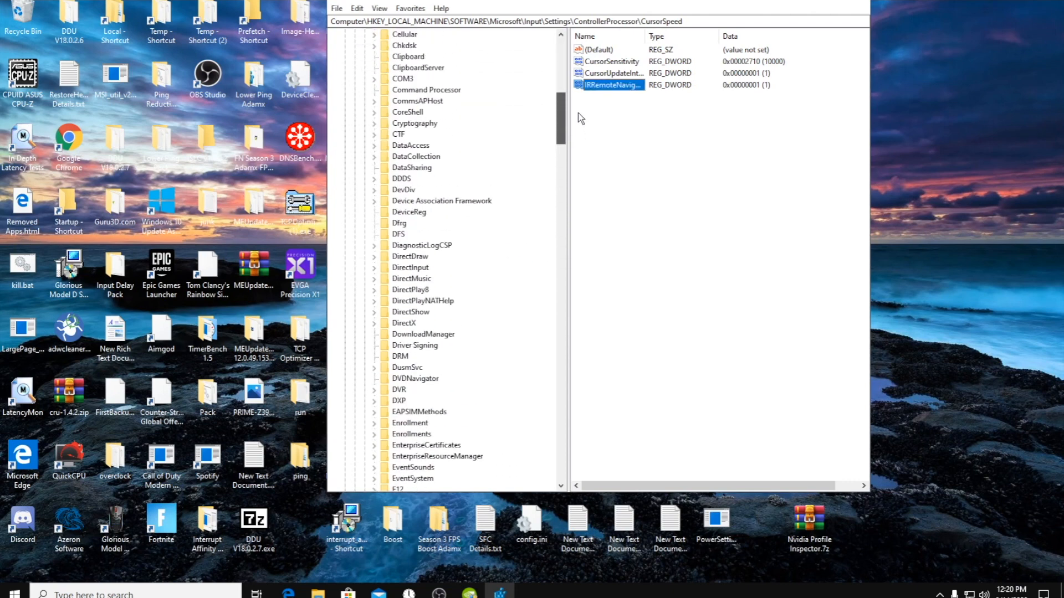
{"action": "scroll", "scroll_direction": "up", "scroll_amount": 3}
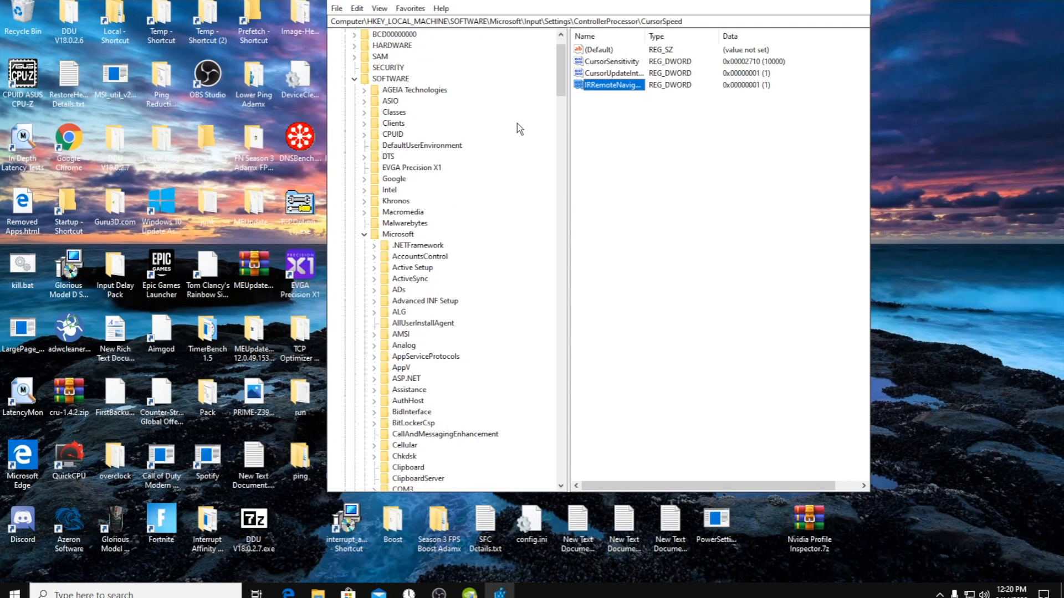
Browse to HKEY_LOCAL_MACHINE\SYSTEM\CurrentControlSet\Services and expand the kbdclass key
{"action": "left_click", "coordinate": [390, 123]}
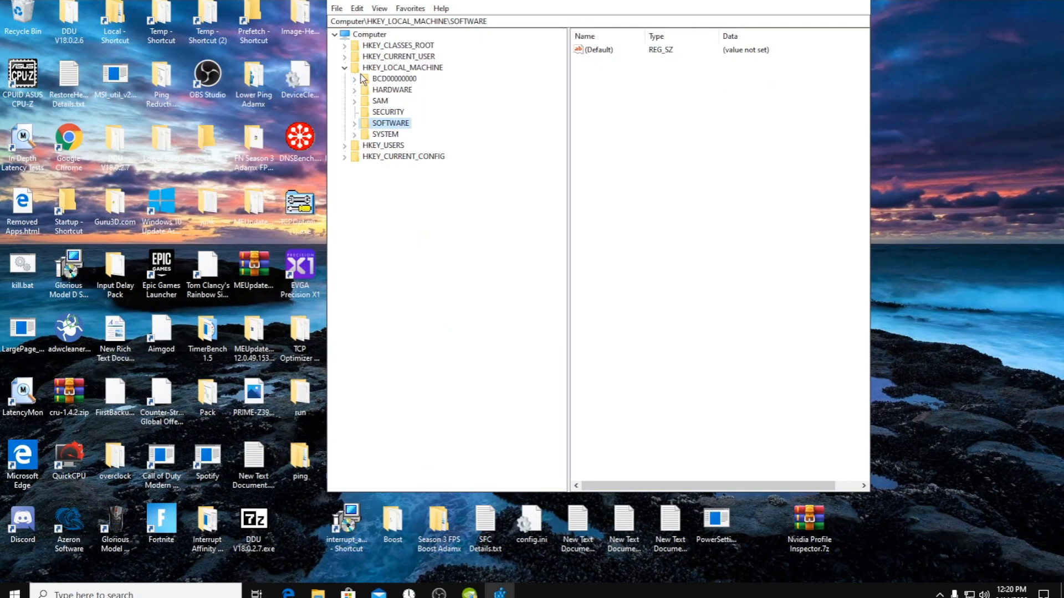
{"action": "left_click", "coordinate": [353, 134]}
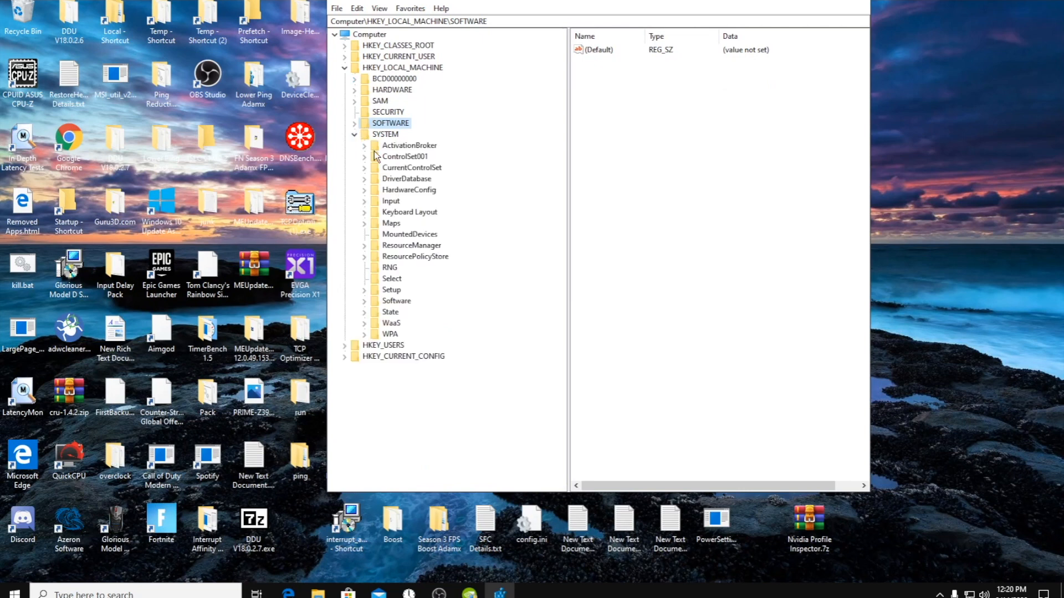
{"action": "left_click", "coordinate": [412, 167]}
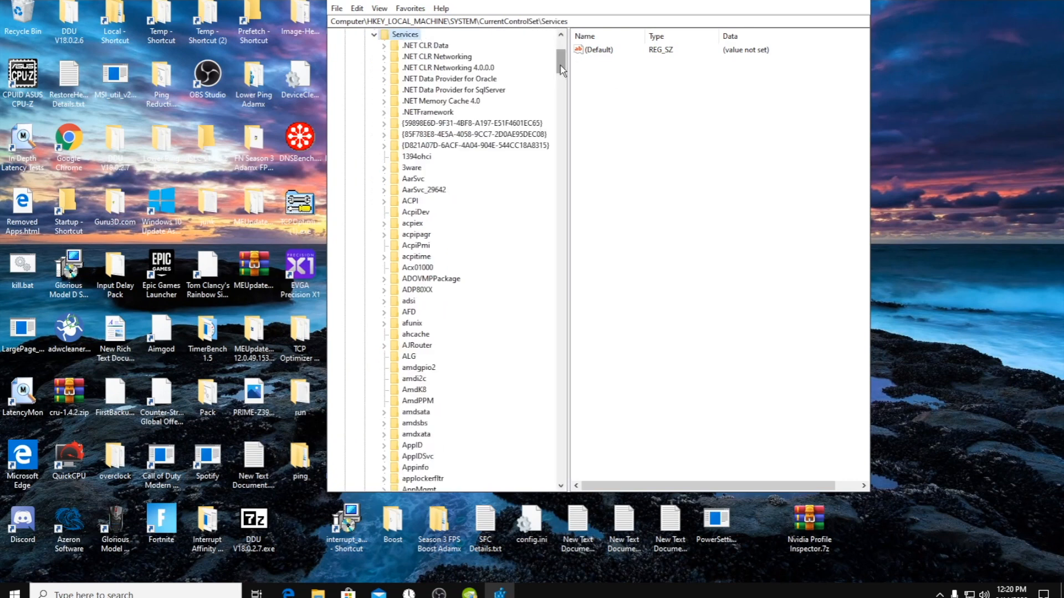
{"action": "scroll", "scroll_direction": "down", "scroll_amount": 3}
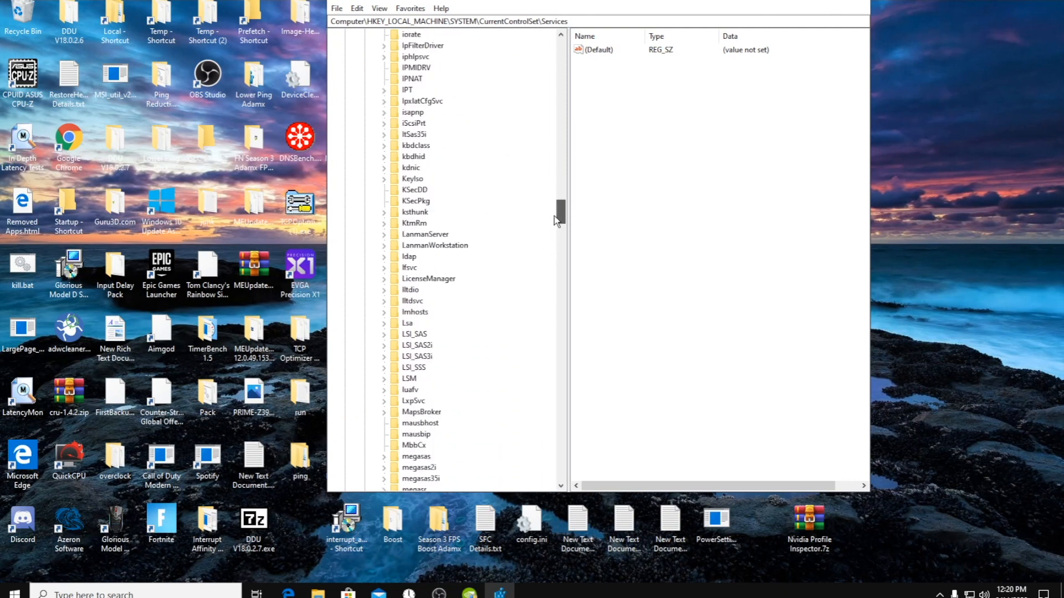
{"action": "left_click", "coordinate": [415, 146]}
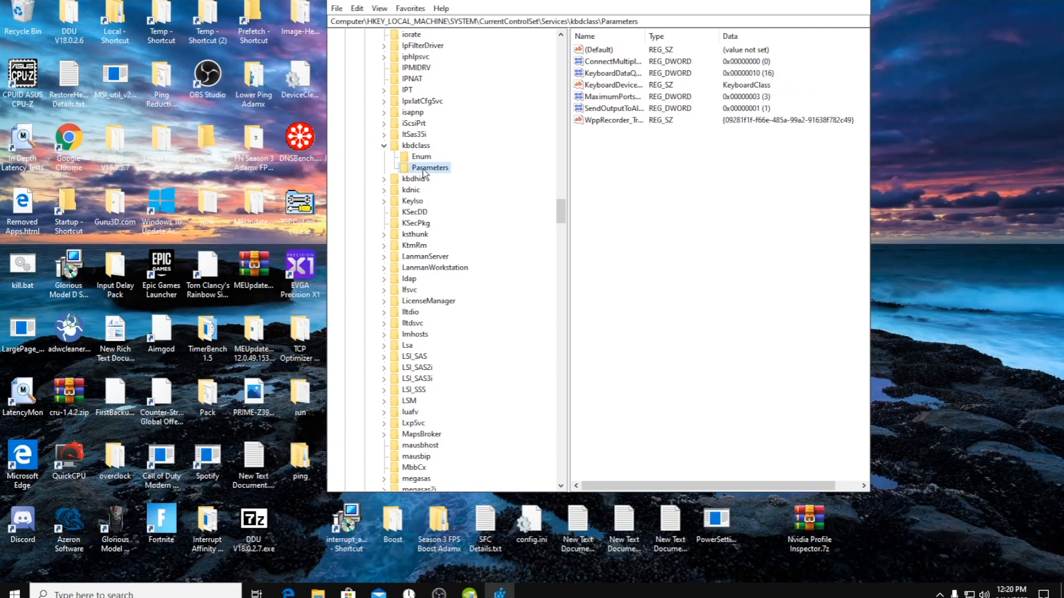
Confirm kbdclass Parameters KeyboardDataQueueSize reads 16 in decimal, leaving it unchanged
{"action": "left_click", "coordinate": [617, 72]}
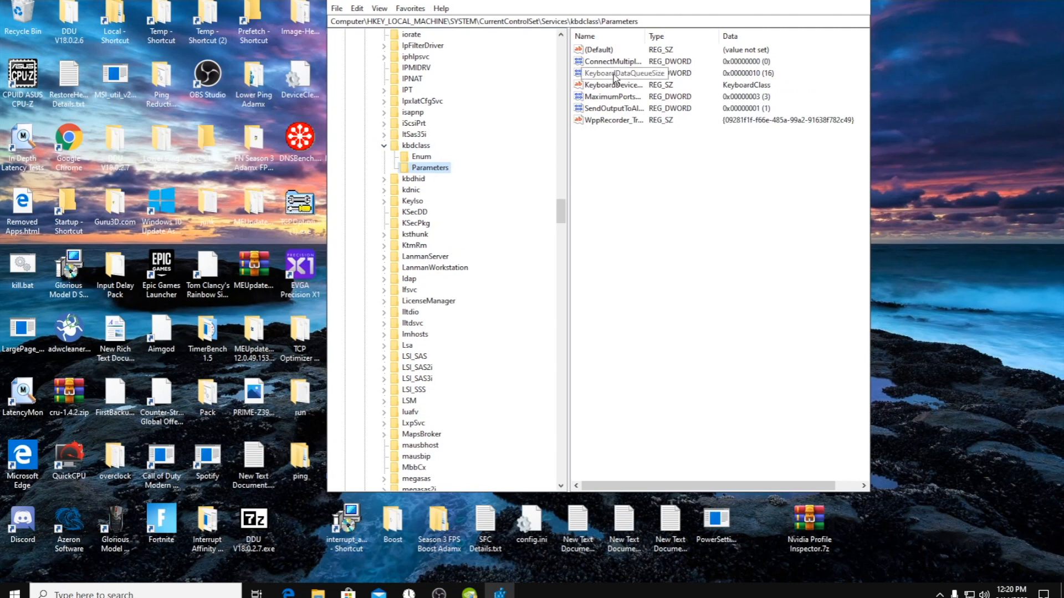
{"action": "double_click", "coordinate": [622, 73]}
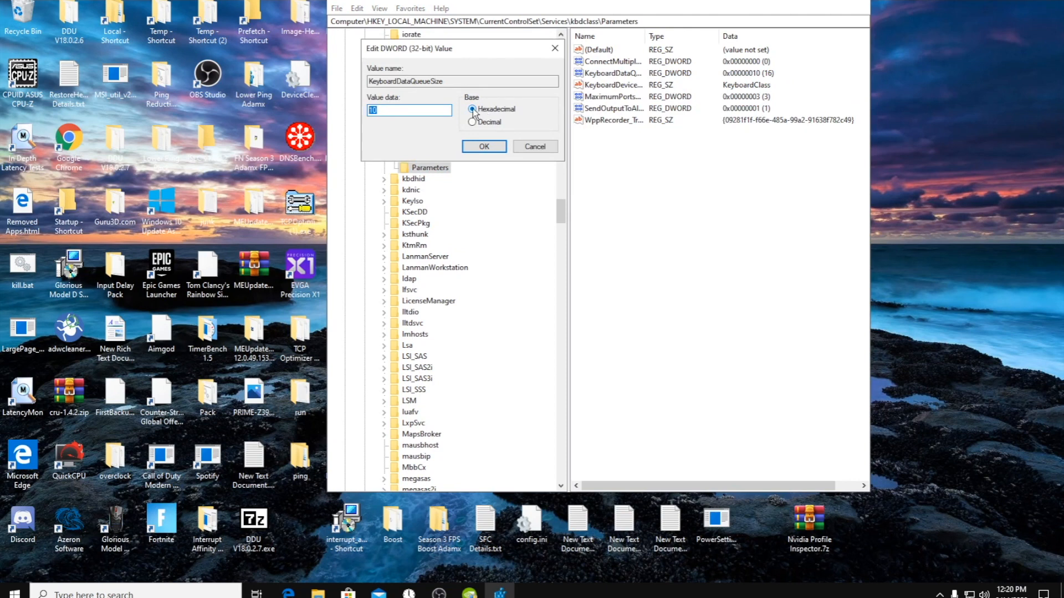
{"action": "left_click", "coordinate": [472, 122]}
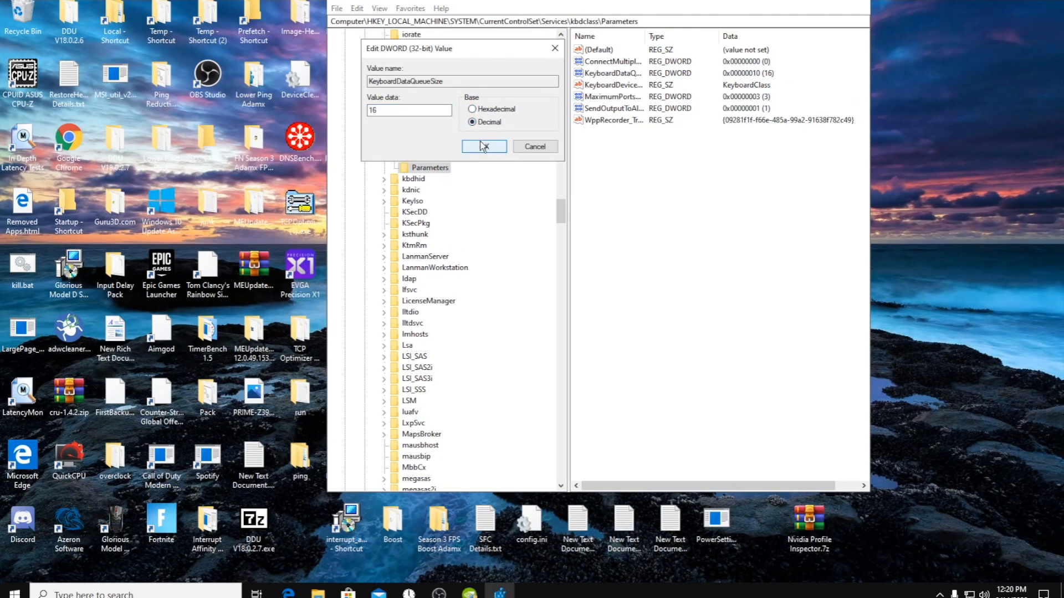
{"action": "left_click", "coordinate": [483, 147]}
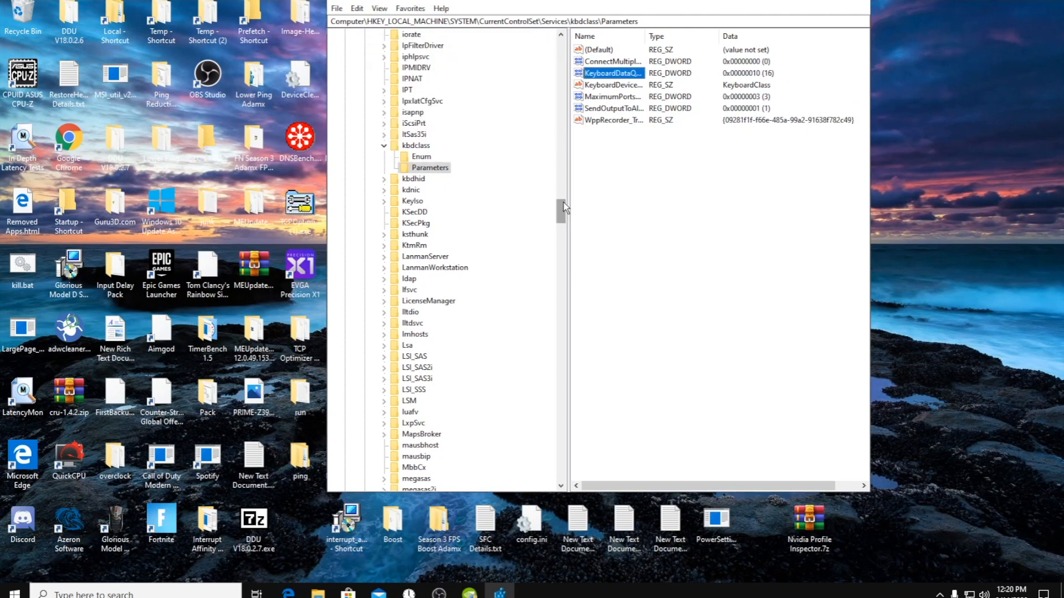
{"action": "scroll", "scroll_direction": "down", "scroll_amount": 3}
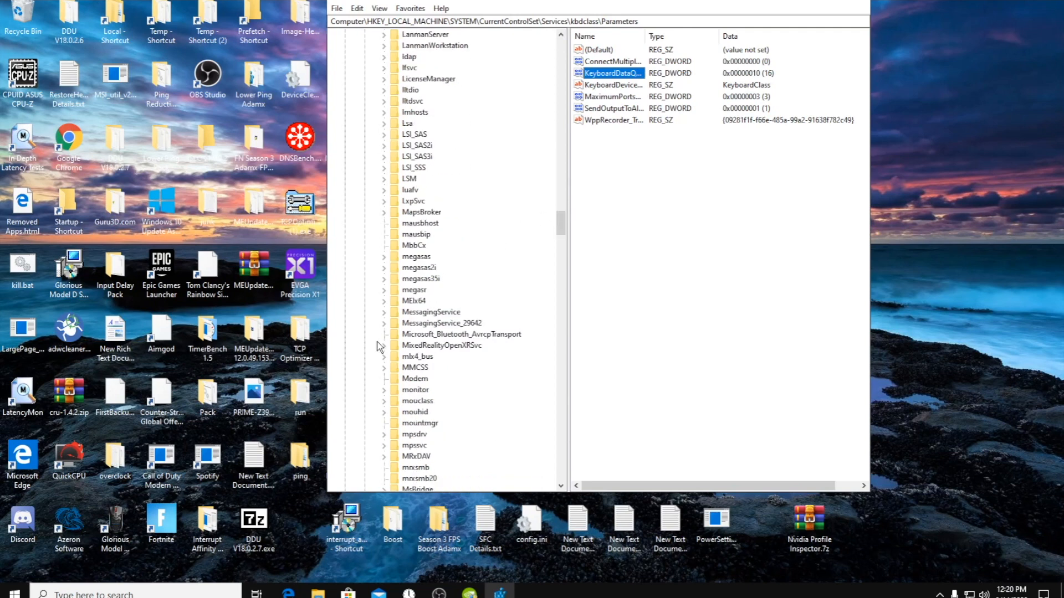
Review mouclass Parameters MouseDataQueueSize at 16 and accept it unchanged
{"action": "left_click", "coordinate": [418, 400]}
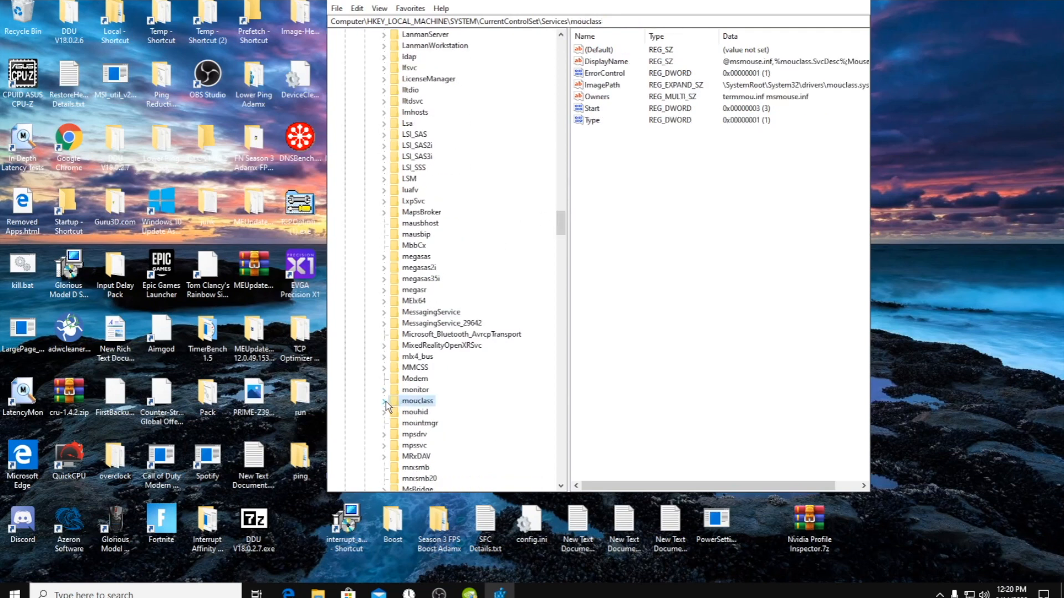
{"action": "left_click", "coordinate": [383, 400]}
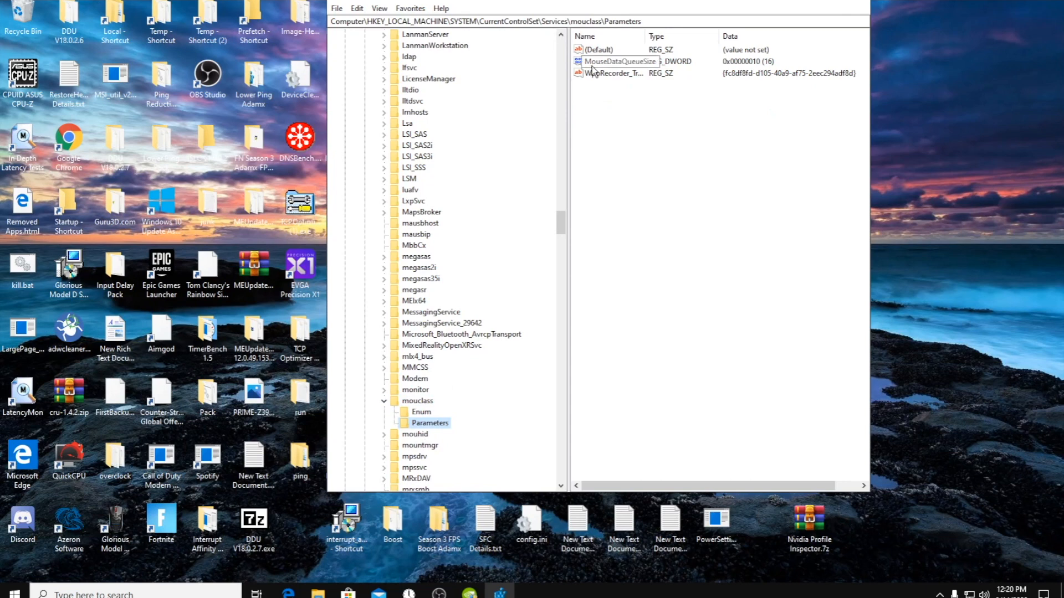
{"action": "double_click", "coordinate": [620, 61]}
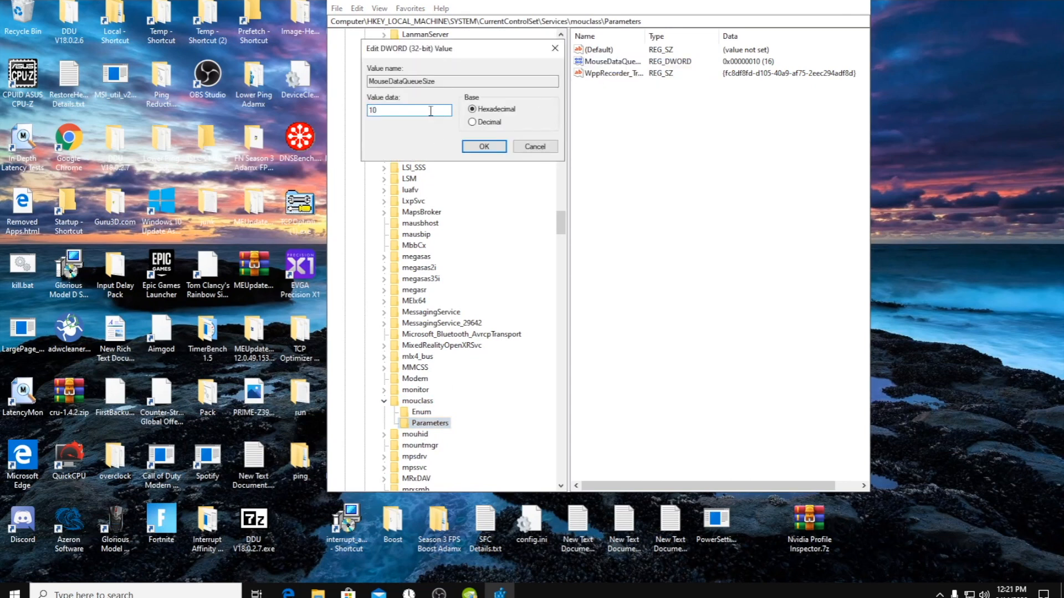
{"action": "left_click", "coordinate": [484, 146]}
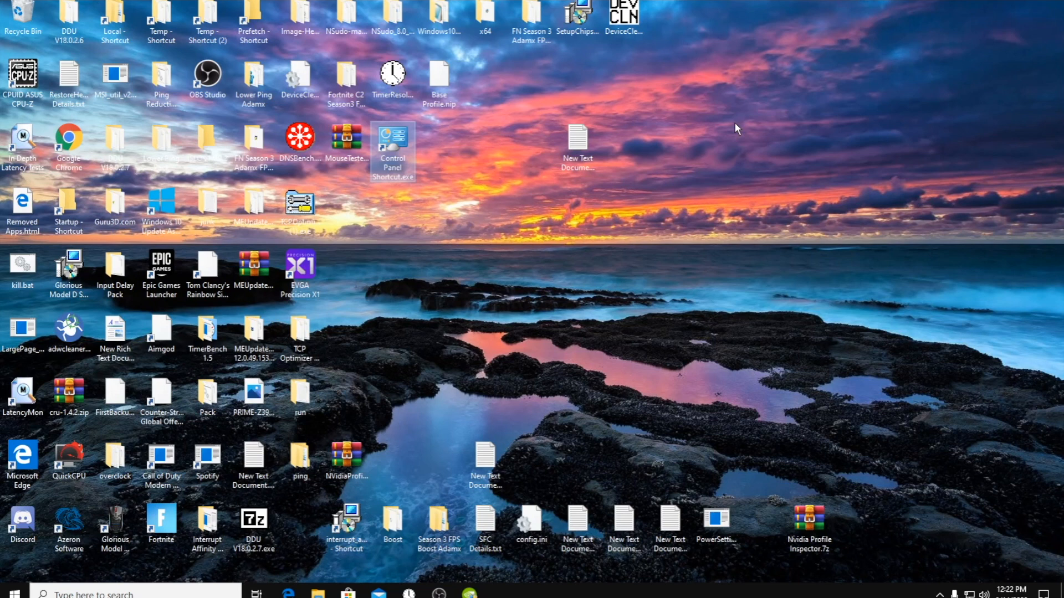
{"action": "mouse_move", "coordinate": [421, 593]}
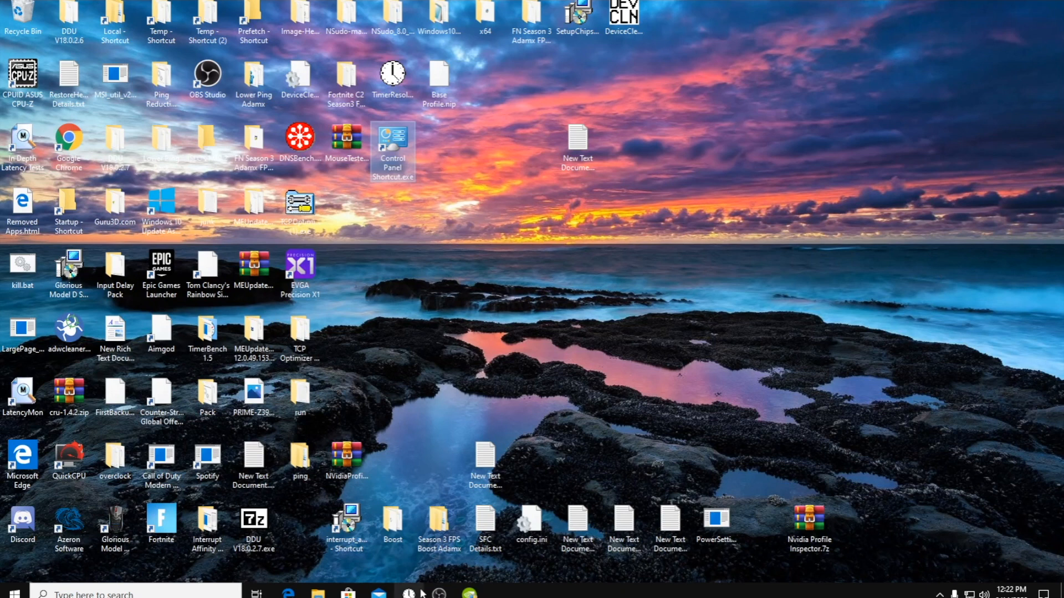
{"action": "double_click", "coordinate": [391, 73]}
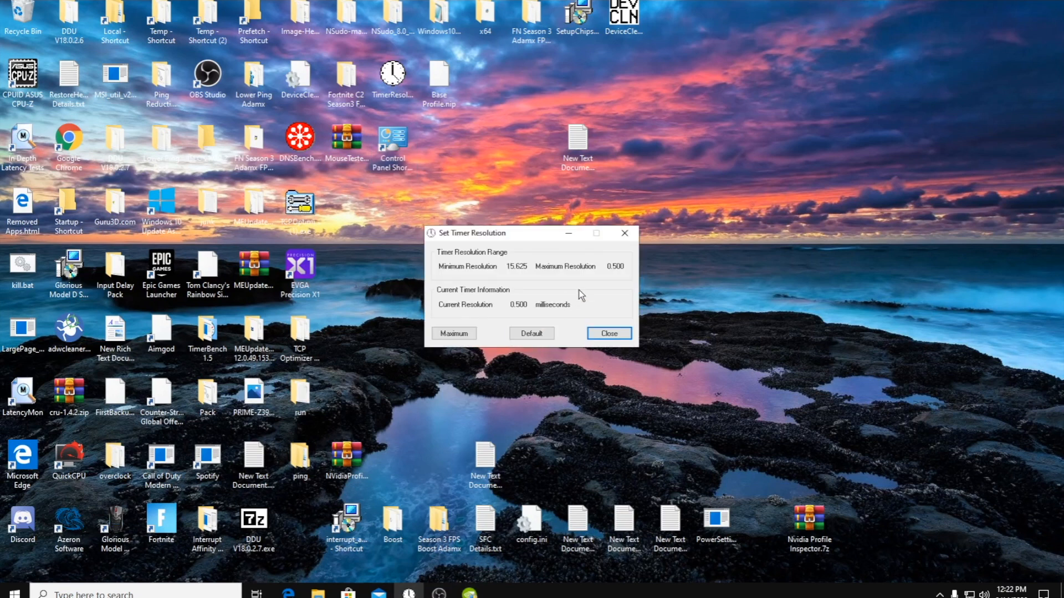
{"action": "mouse_move", "coordinate": [474, 292]}
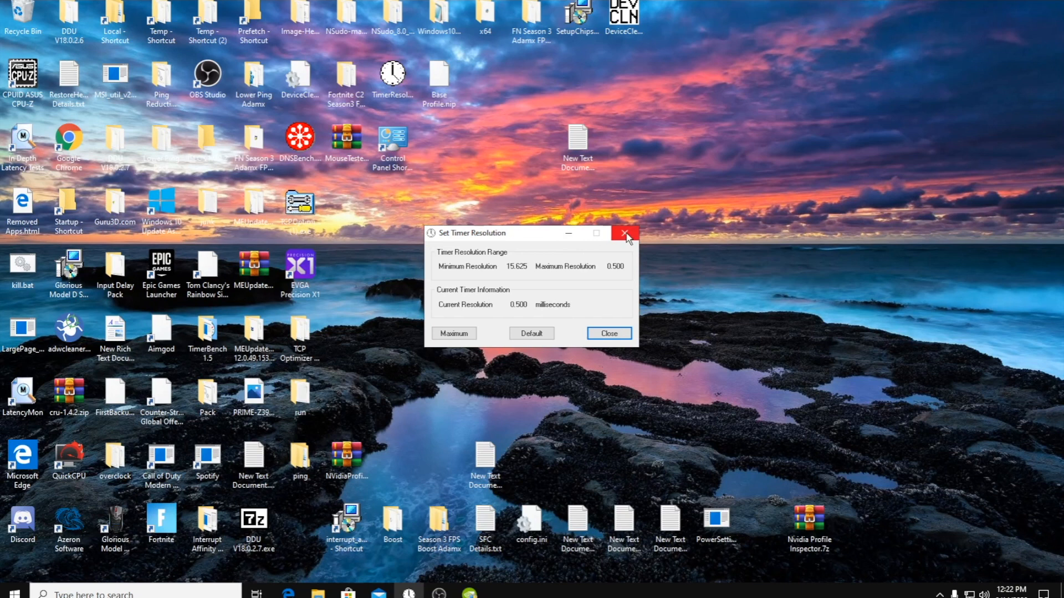
{"action": "mouse_move", "coordinate": [623, 233]}
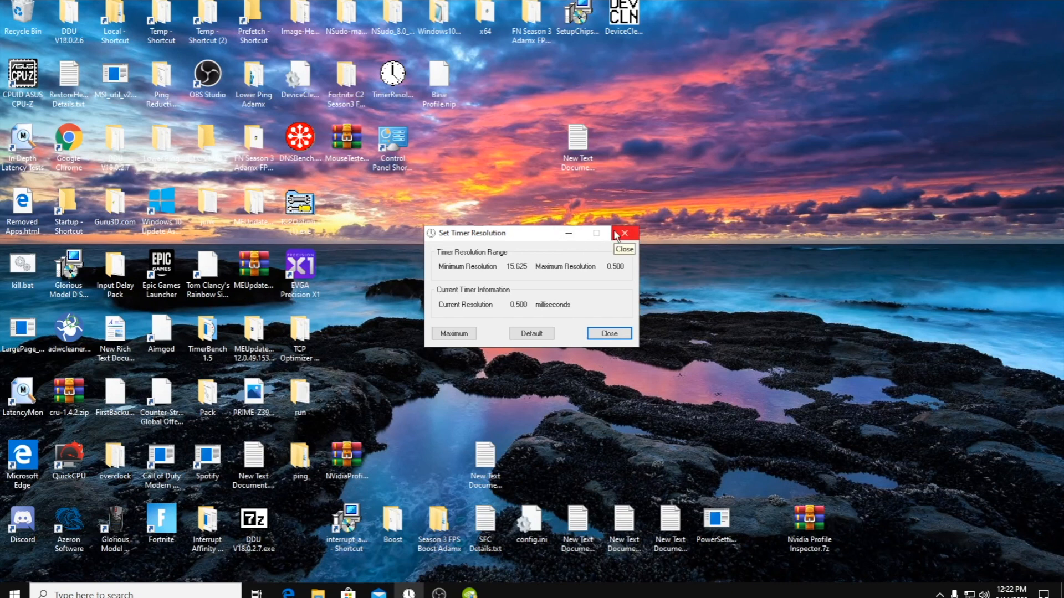
{"action": "mouse_move", "coordinate": [623, 233]}
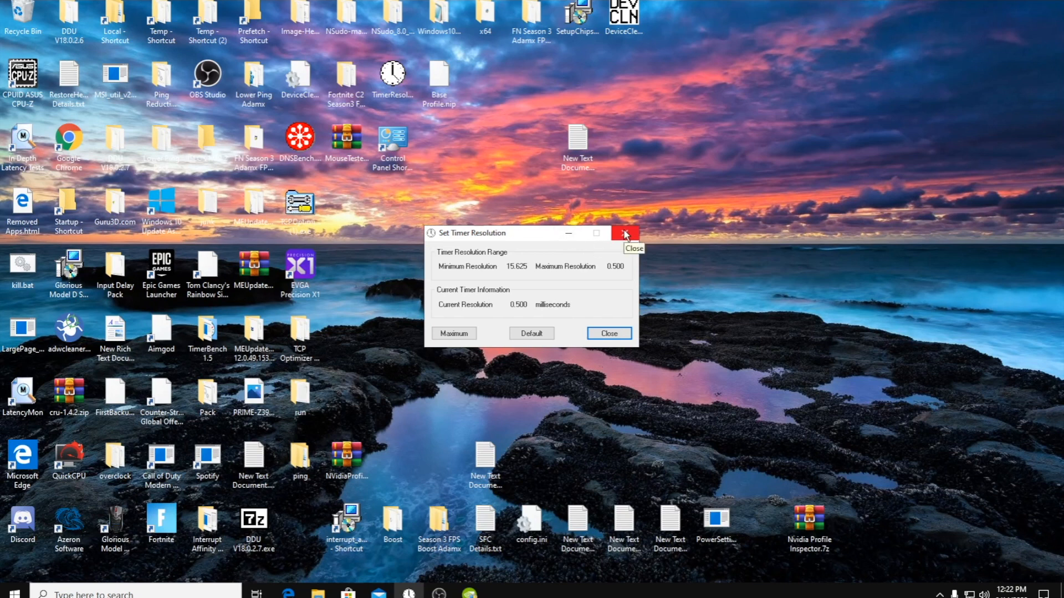
{"action": "left_click", "coordinate": [623, 233]}
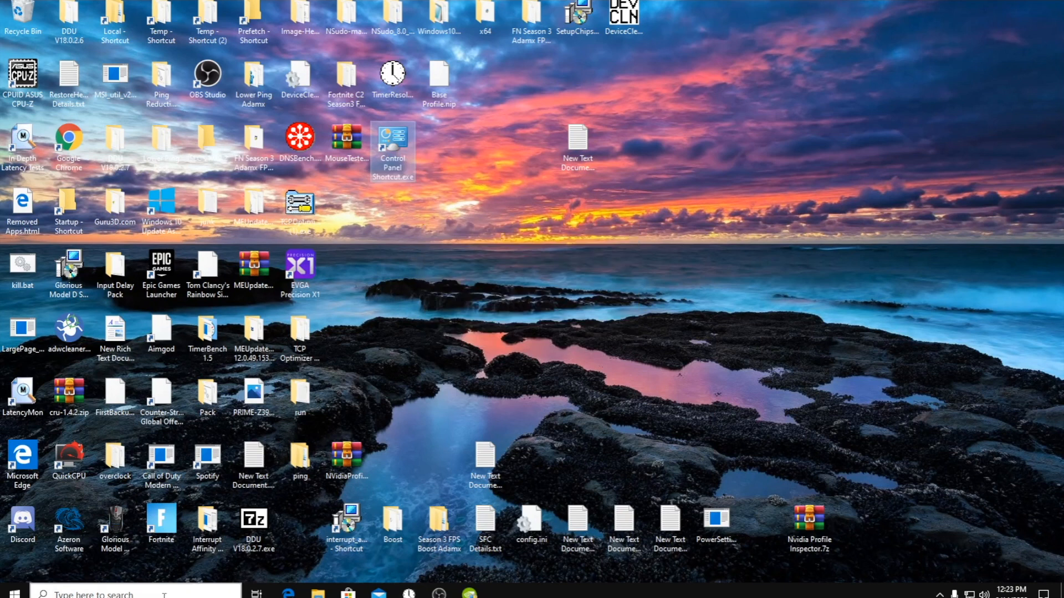
{"action": "key", "text": "Win+r"}
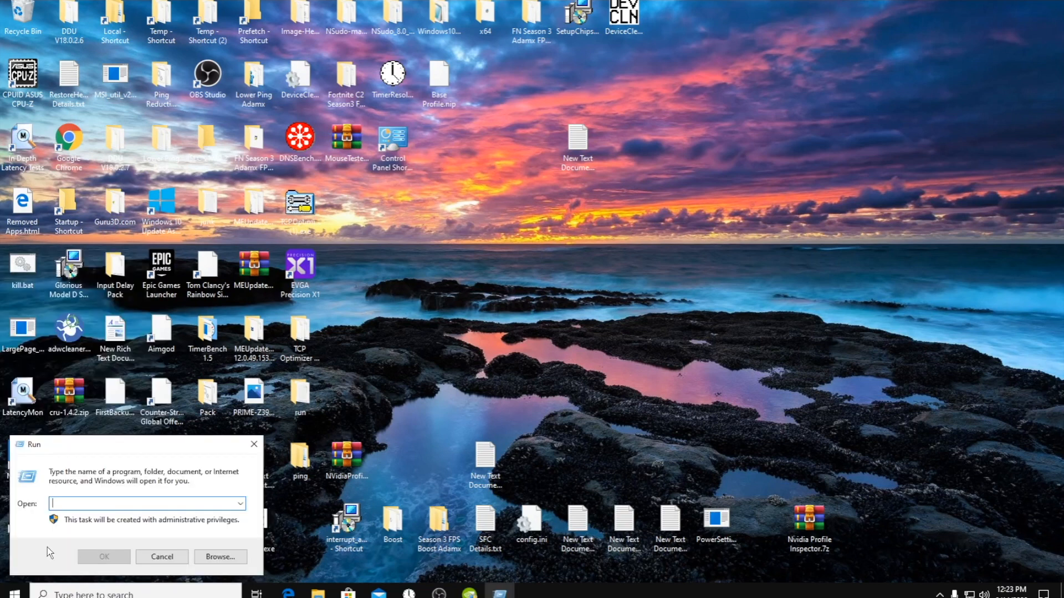
{"action": "mouse_move", "coordinate": [254, 445]}
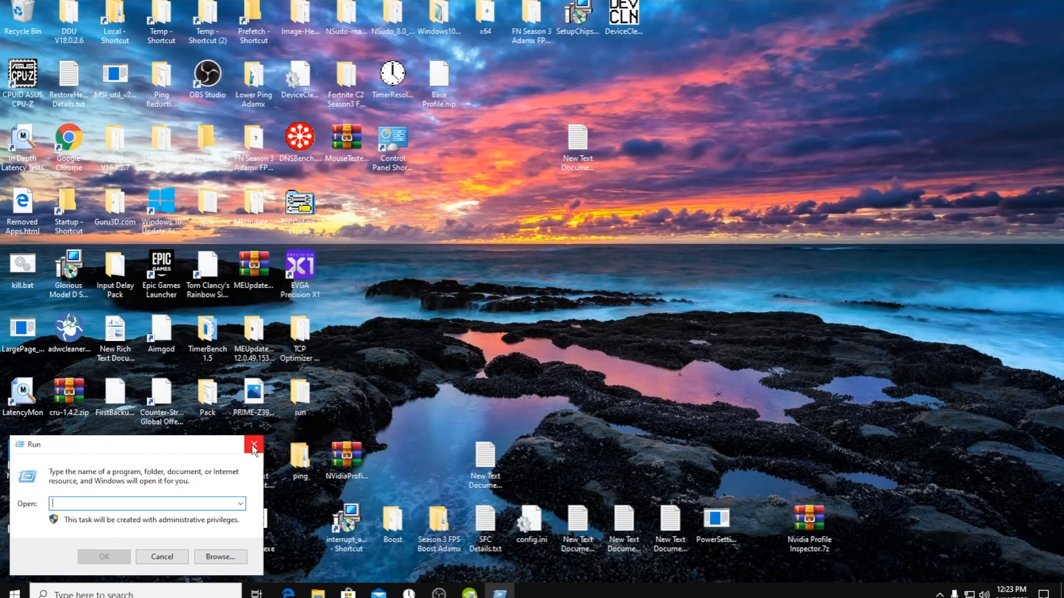
{"action": "left_click", "coordinate": [253, 445]}
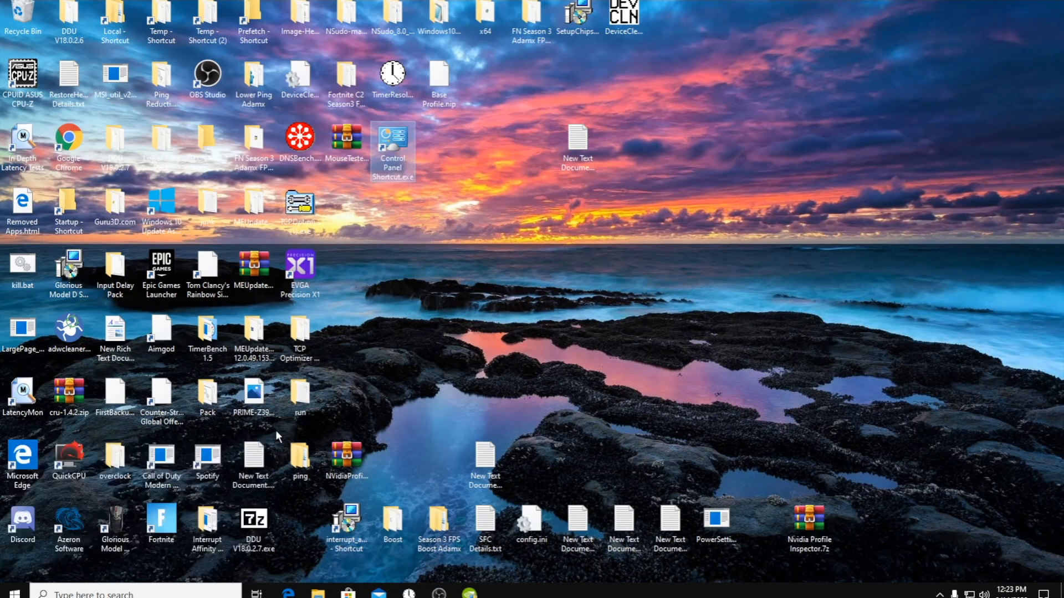
{"action": "mouse_move", "coordinate": [613, 223]}
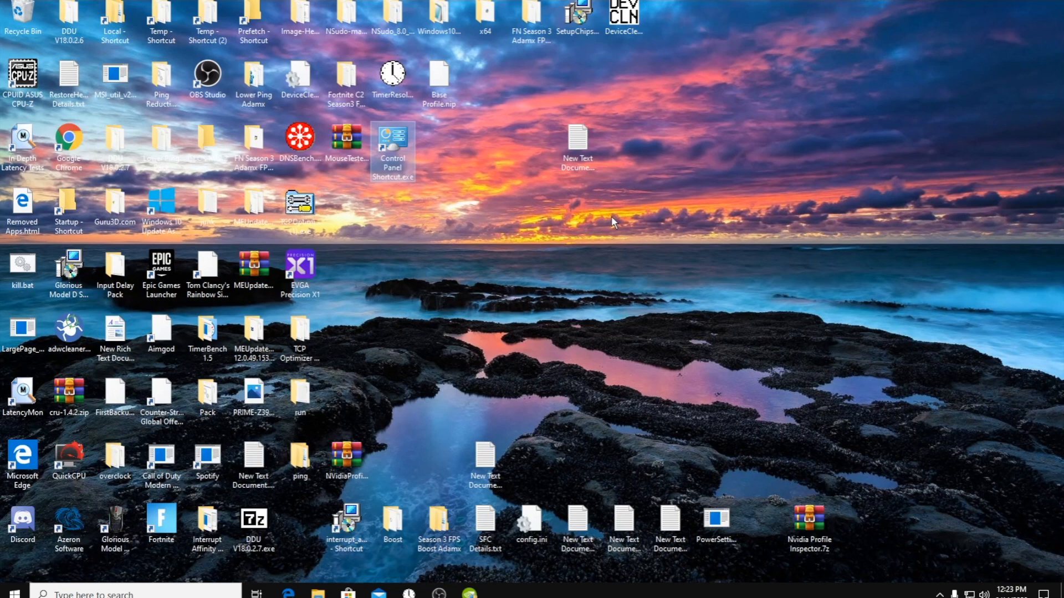
{"action": "mouse_move", "coordinate": [395, 356]}
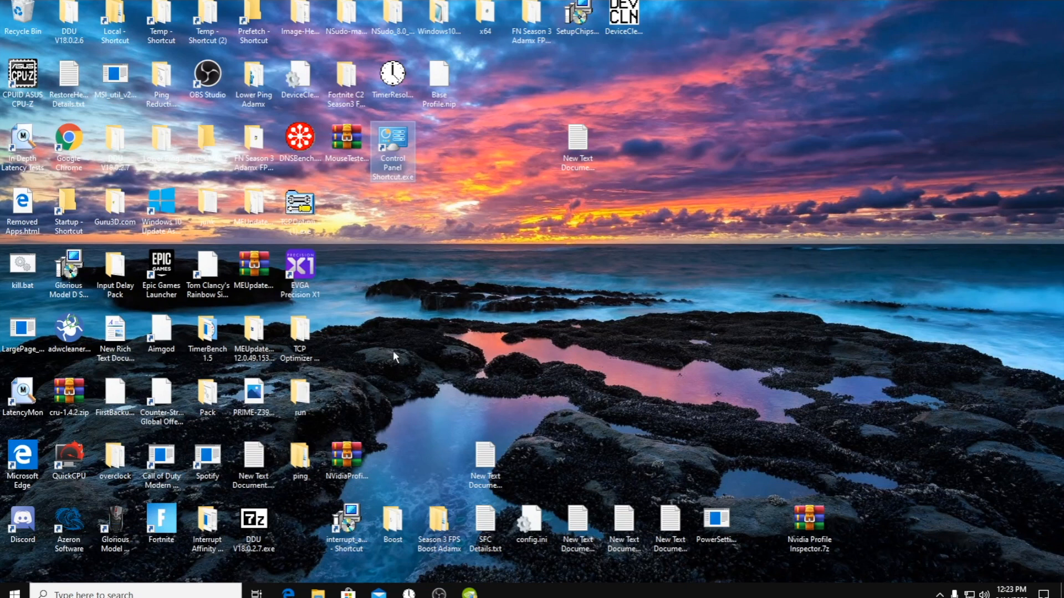
{"action": "mouse_move", "coordinate": [404, 347]}
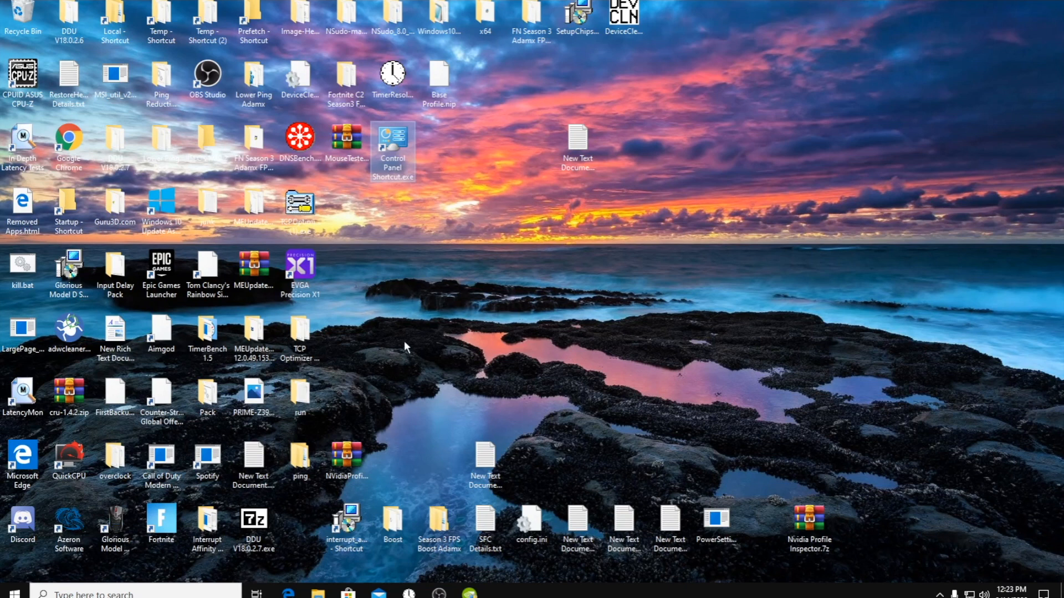
{"action": "mouse_move", "coordinate": [357, 323]}
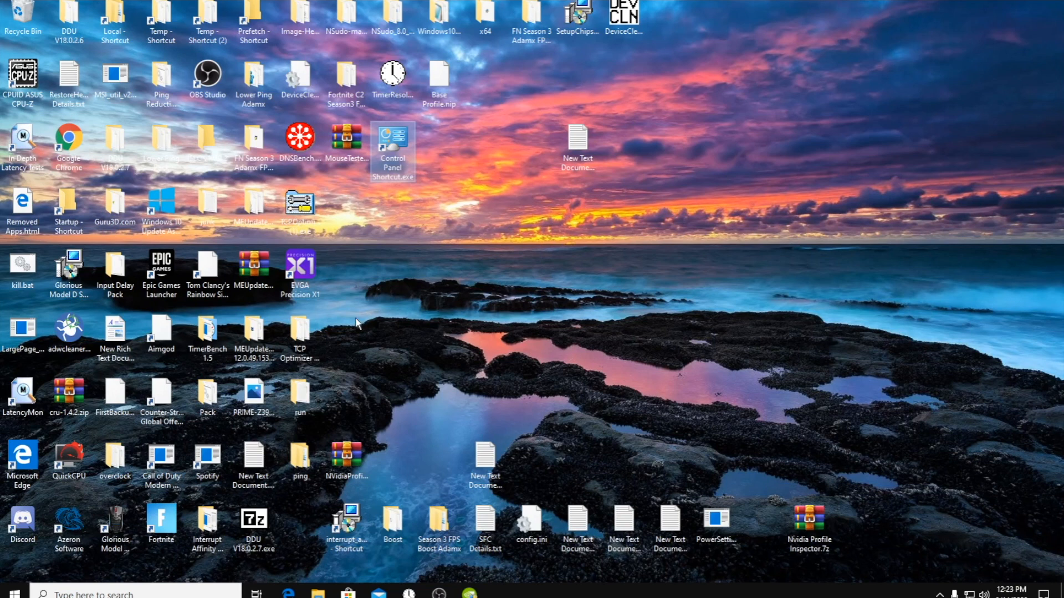
{"action": "mouse_move", "coordinate": [498, 368]}
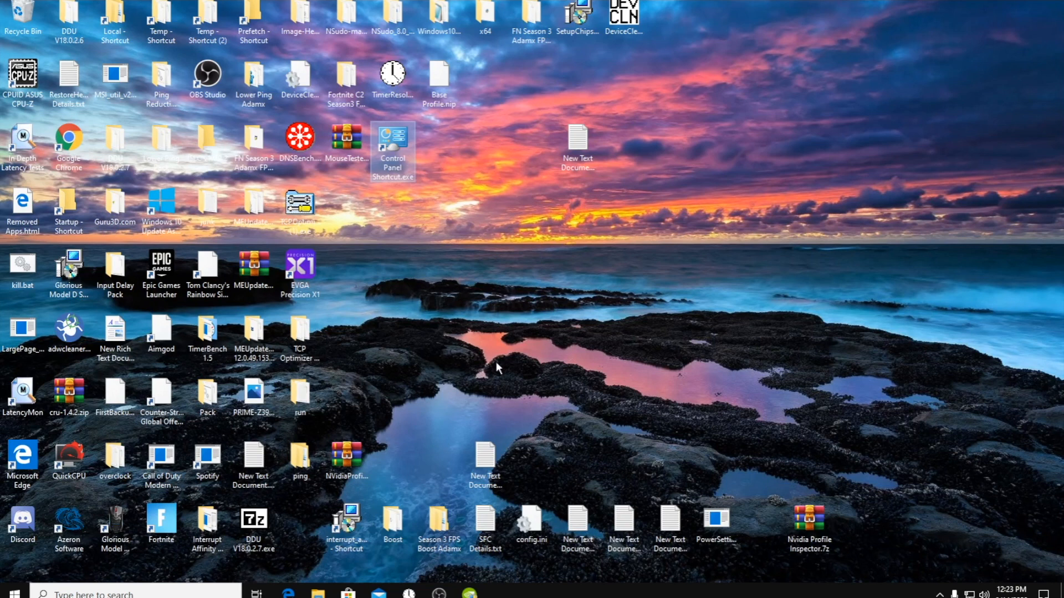